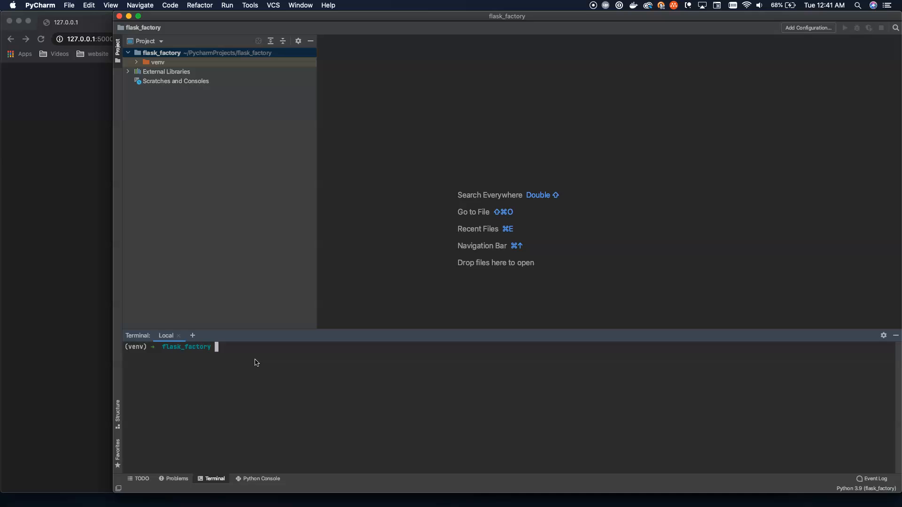
- Run 'pip install flask' in PyCharm's terminal and let the installation complete
text(pip)
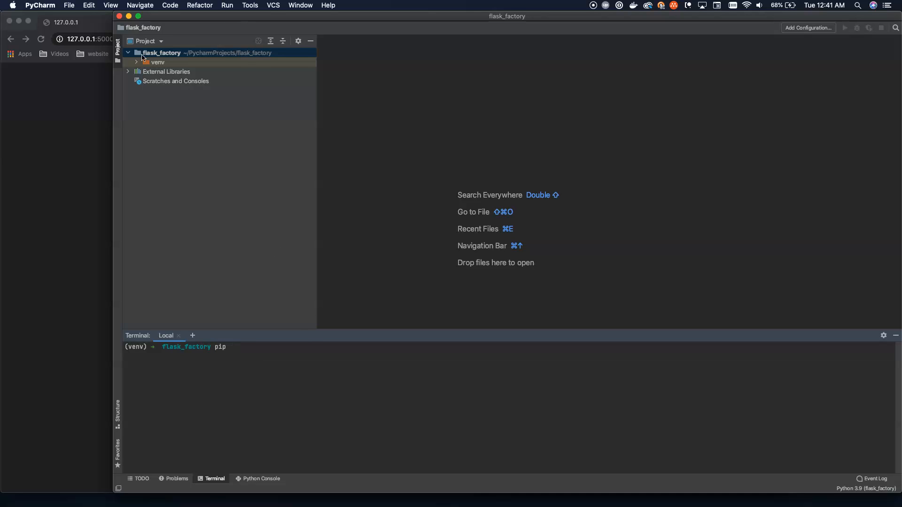
mouse_move(292, 379)
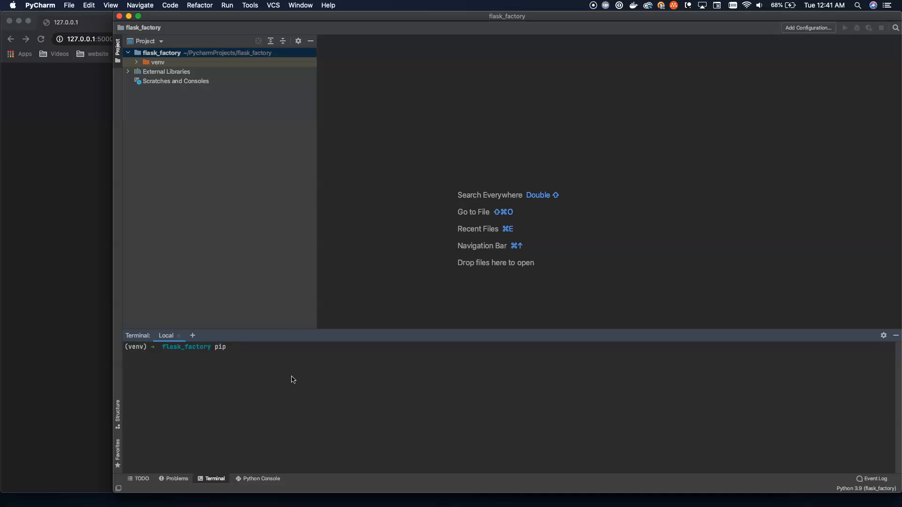
text(inst)
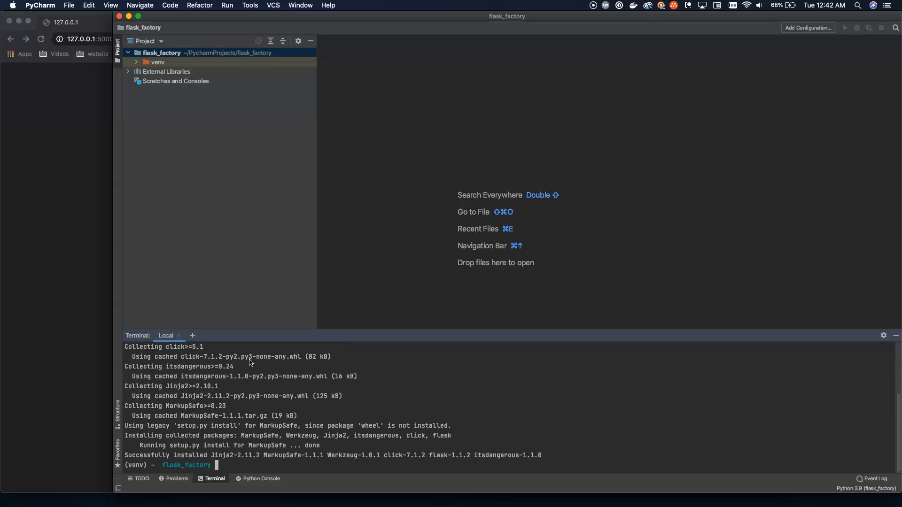
mouse_move(239, 397)
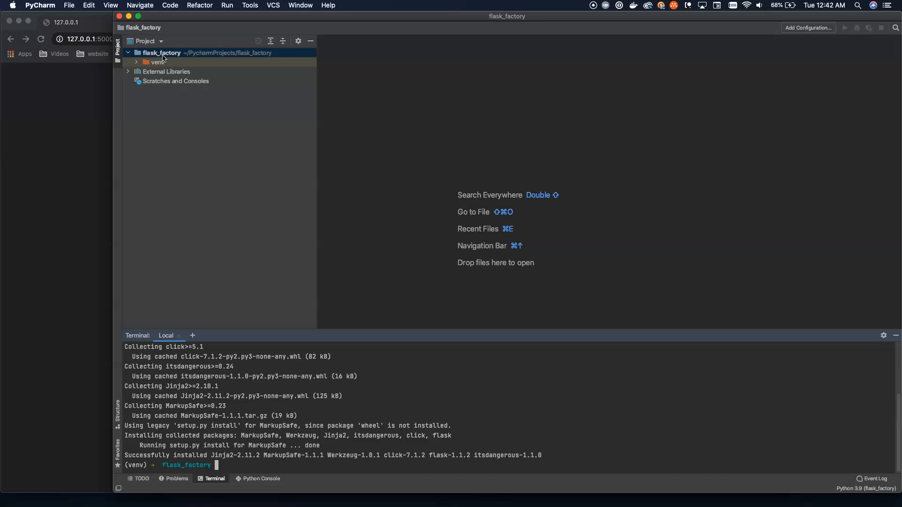
mouse_move(192, 169)
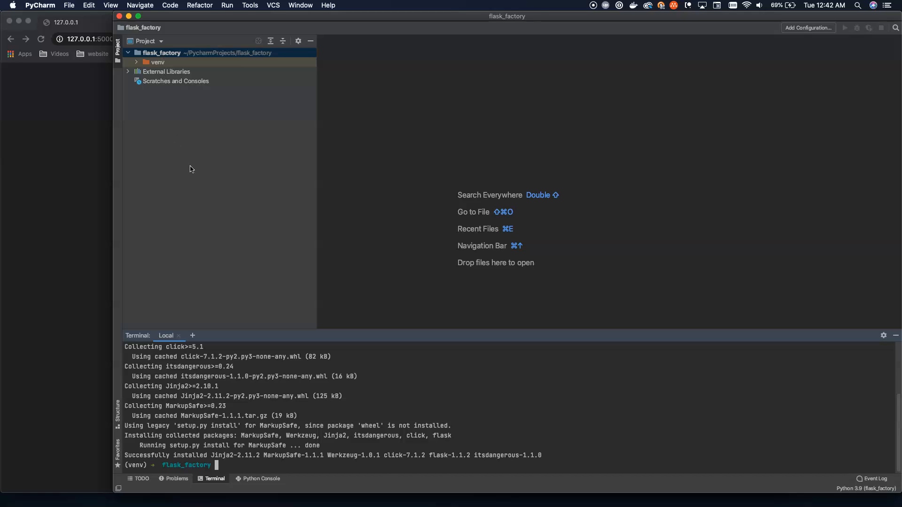
mouse_move(277, 203)
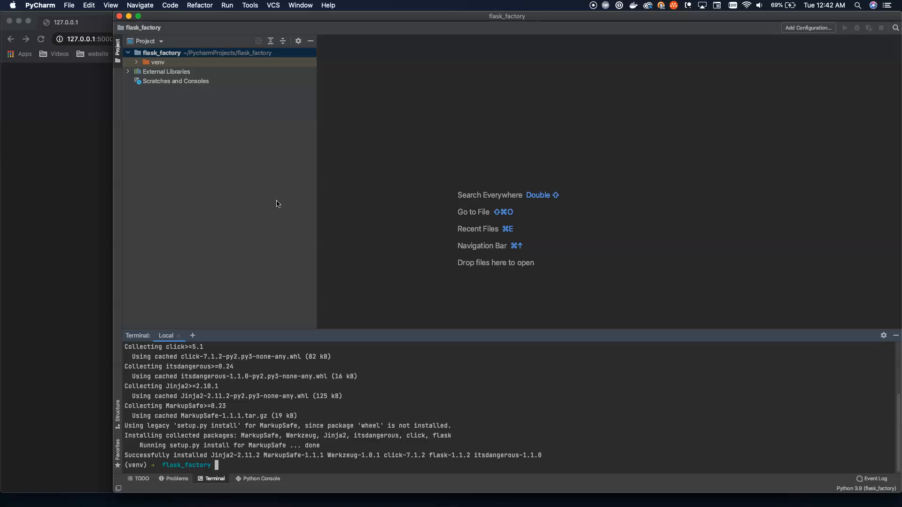
mouse_move(243, 200)
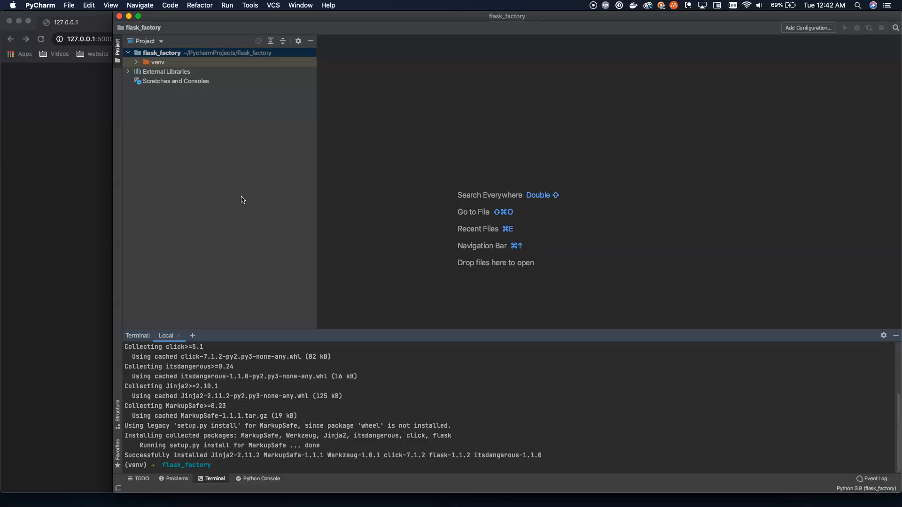
mouse_move(229, 204)
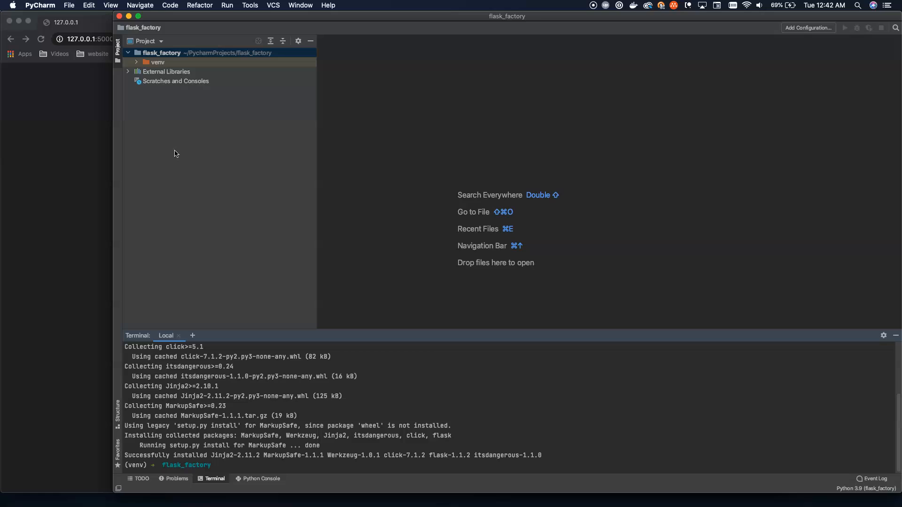
mouse_move(167, 159)
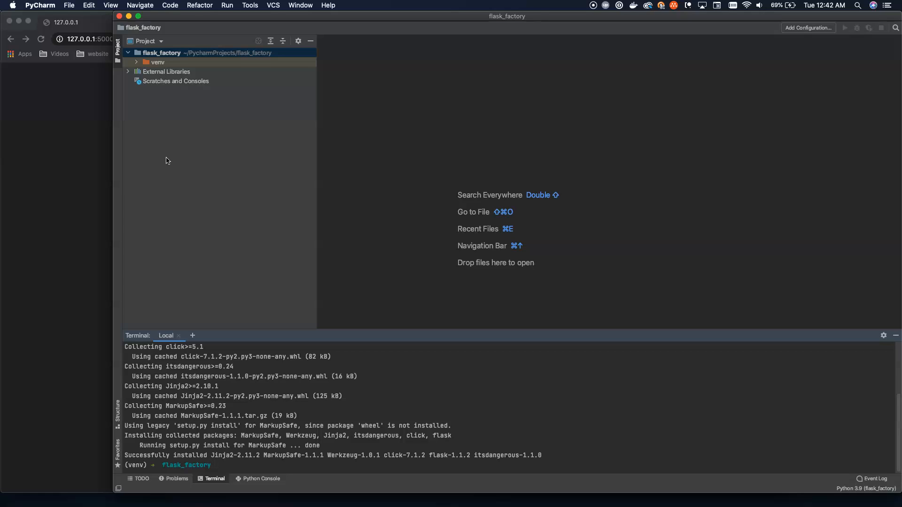
mouse_move(177, 208)
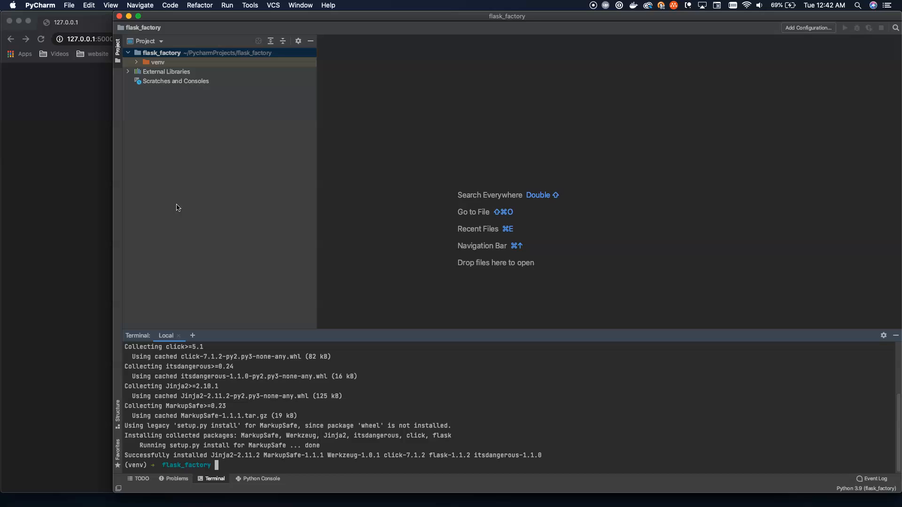
mouse_move(161, 141)
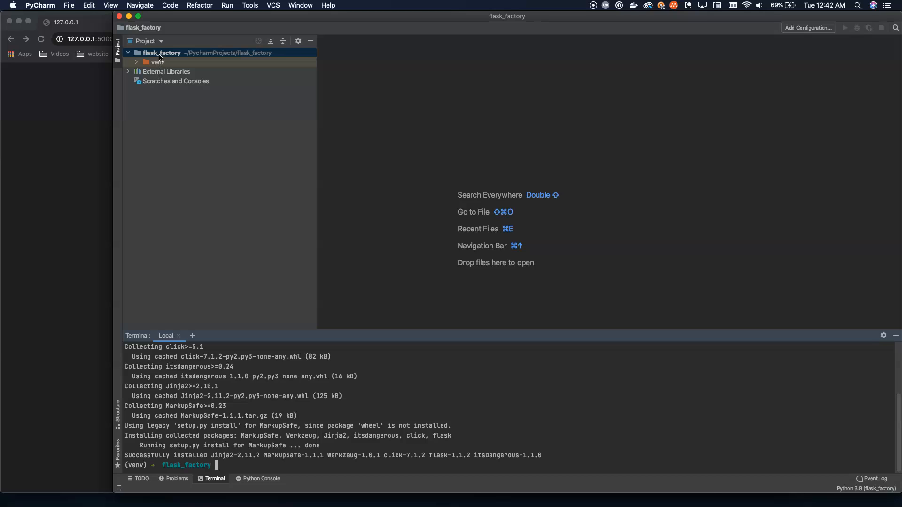
- Create a new directory named flask_factory under the project root
right_click(161, 52)
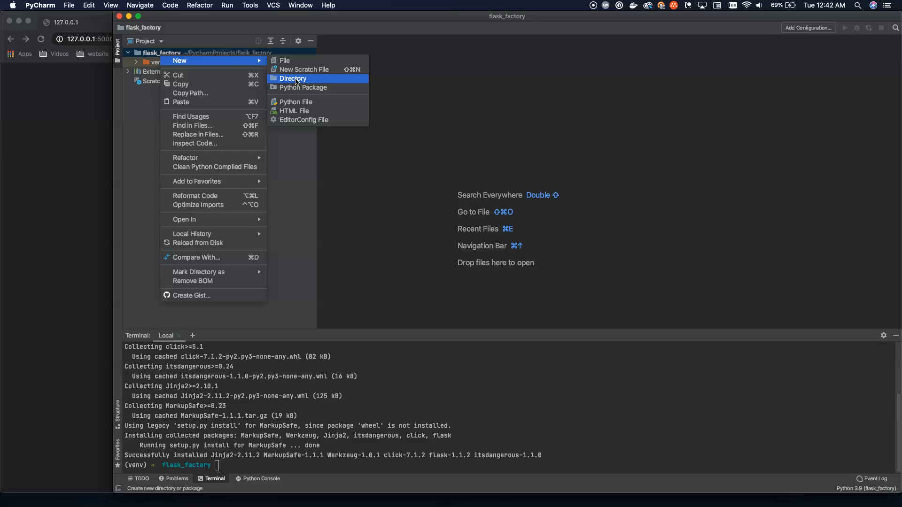
mouse_move(301, 87)
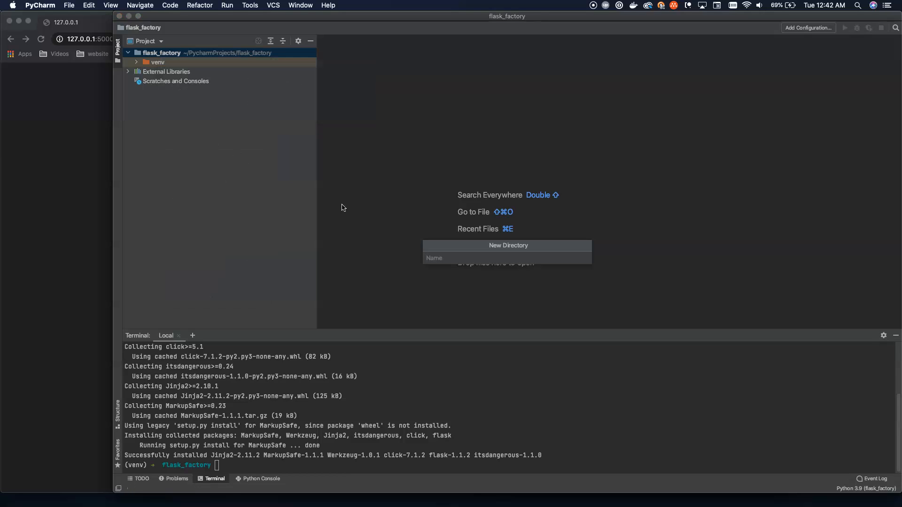
mouse_move(449, 257)
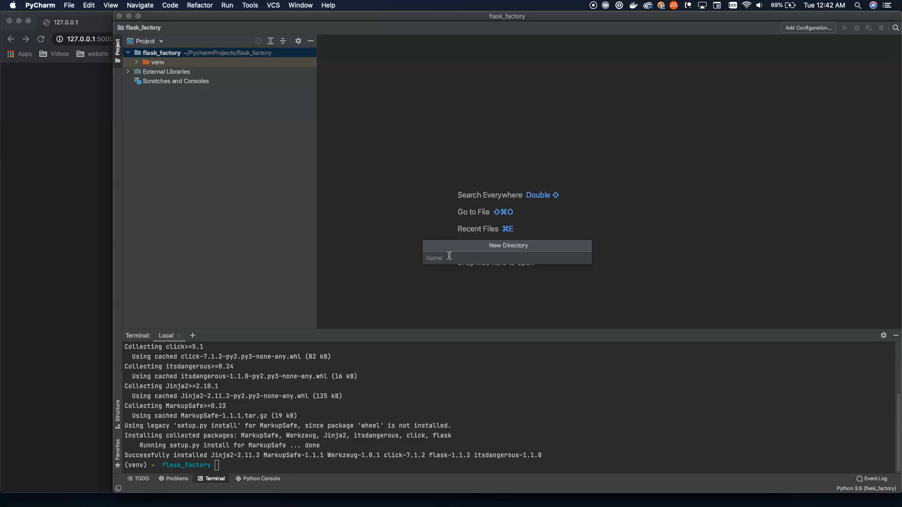
text(fla)
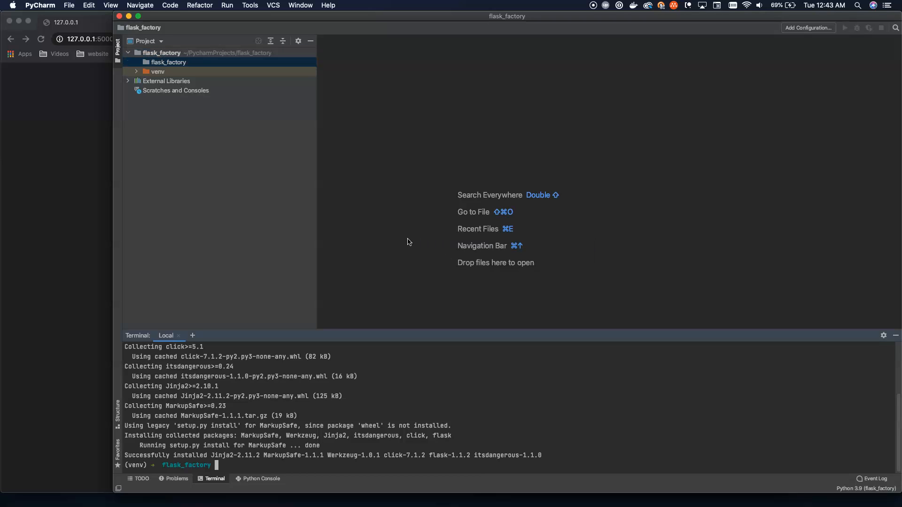
mouse_move(155, 67)
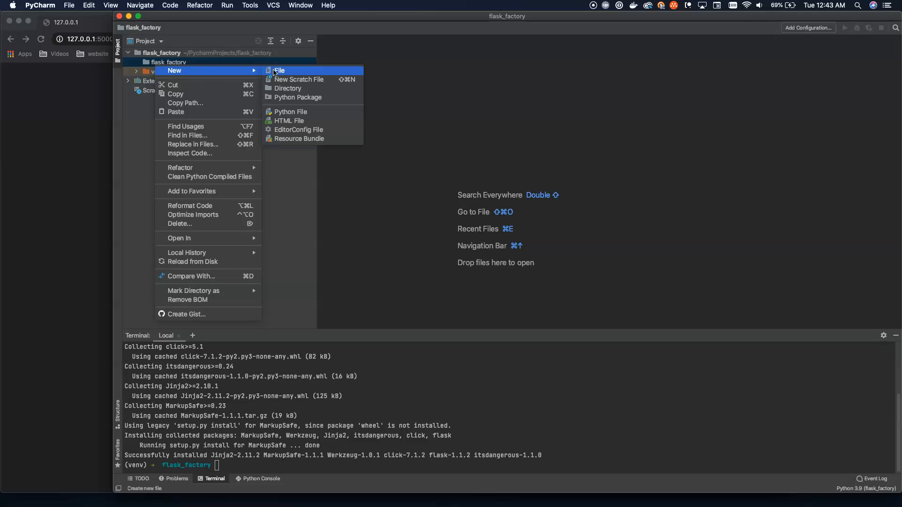
- Add a Python file named __init__ to the inner flask_factory folder
click(291, 112)
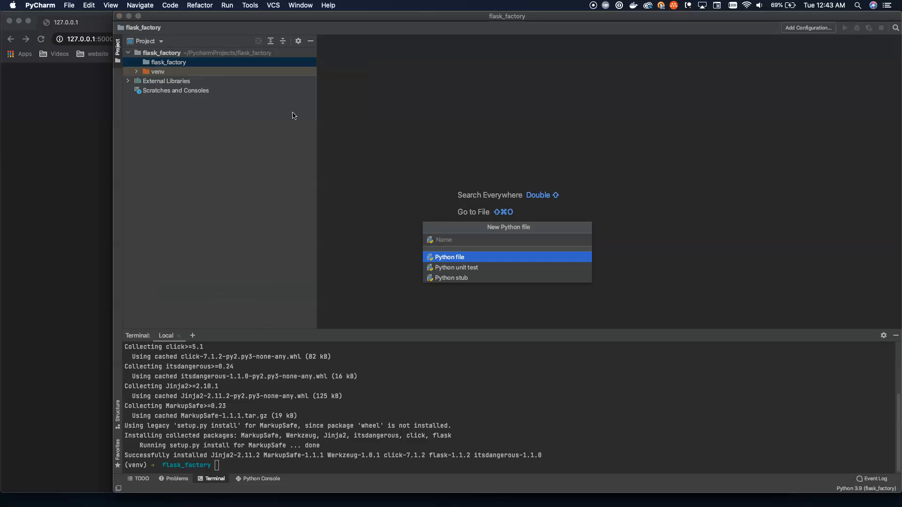
text(__in)
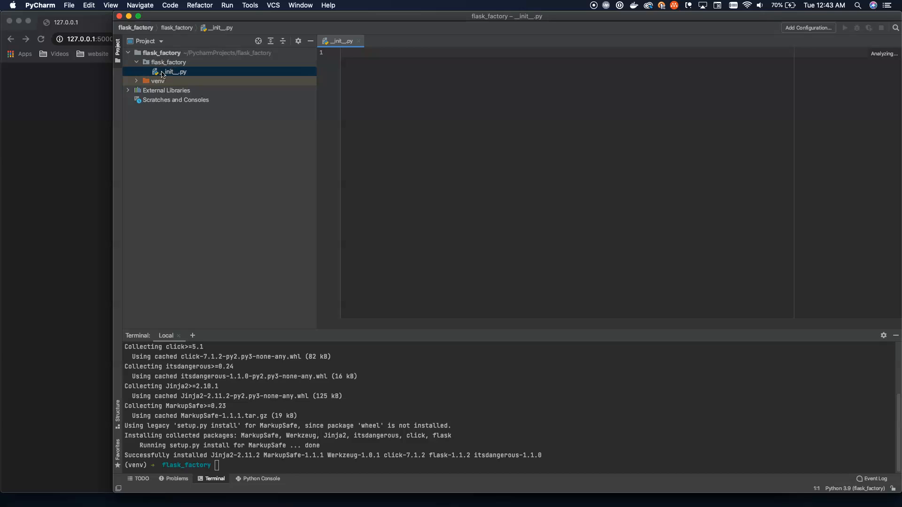
mouse_move(169, 60)
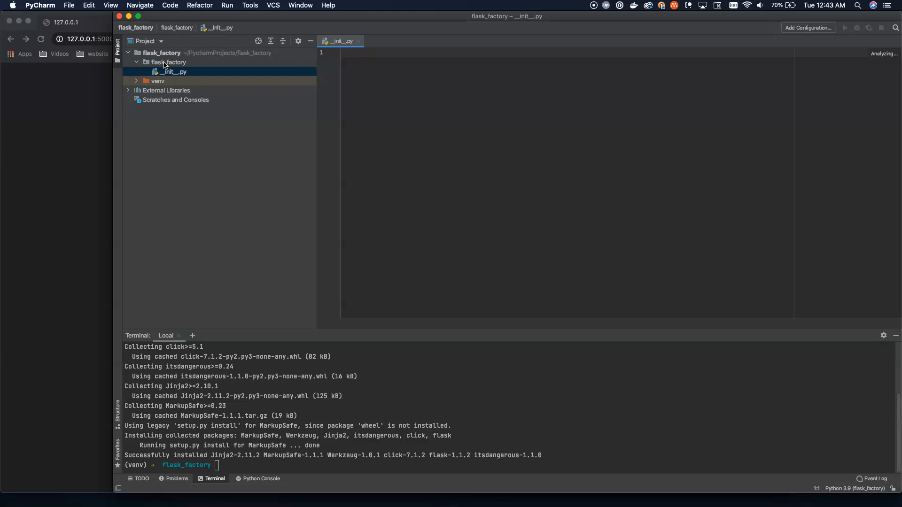
mouse_move(200, 59)
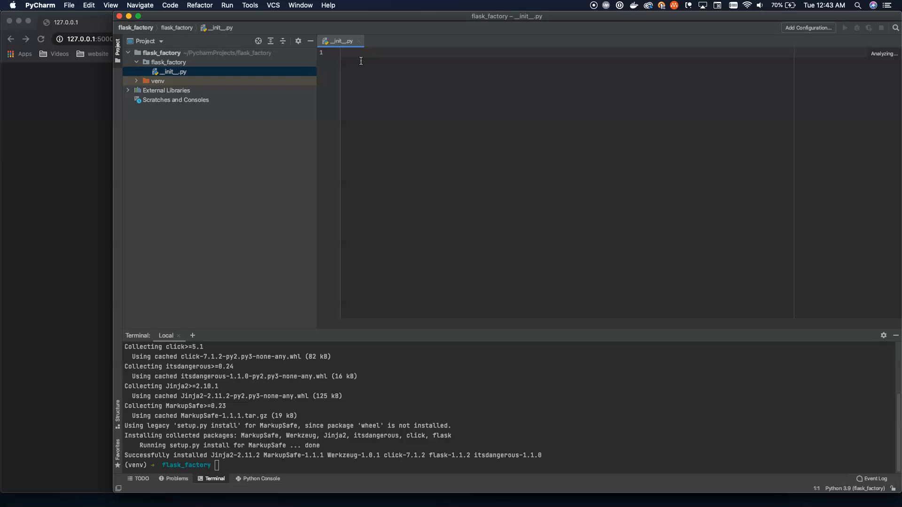
- Write 'import os' and 'from flask import Flask', then start typing 'def create'
text(import os)
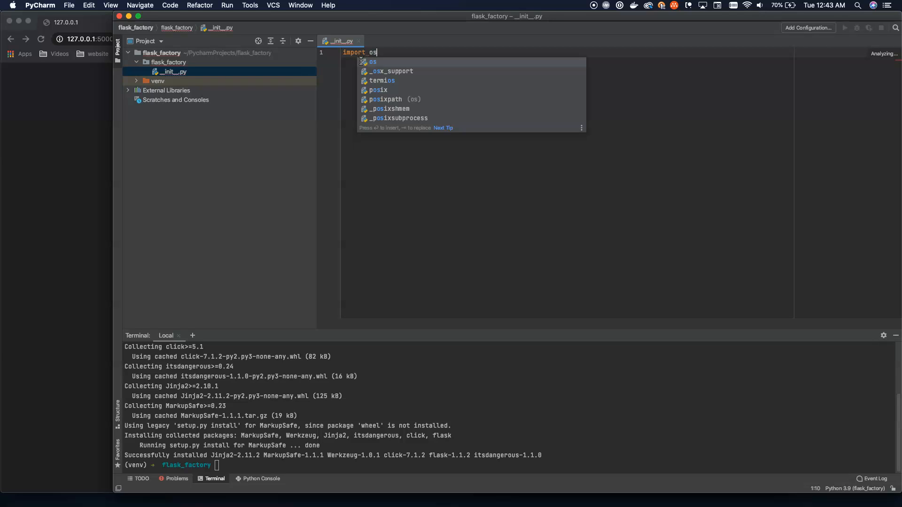
key(enter)
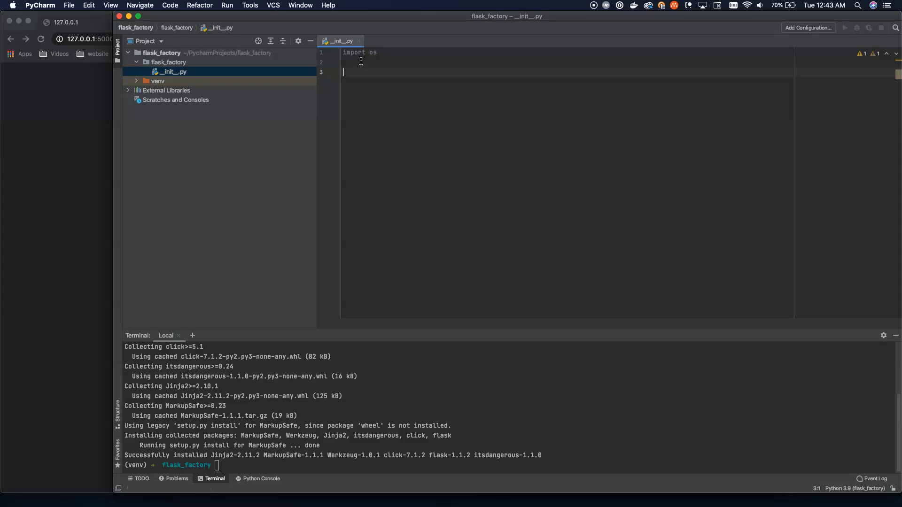
text(from flask)
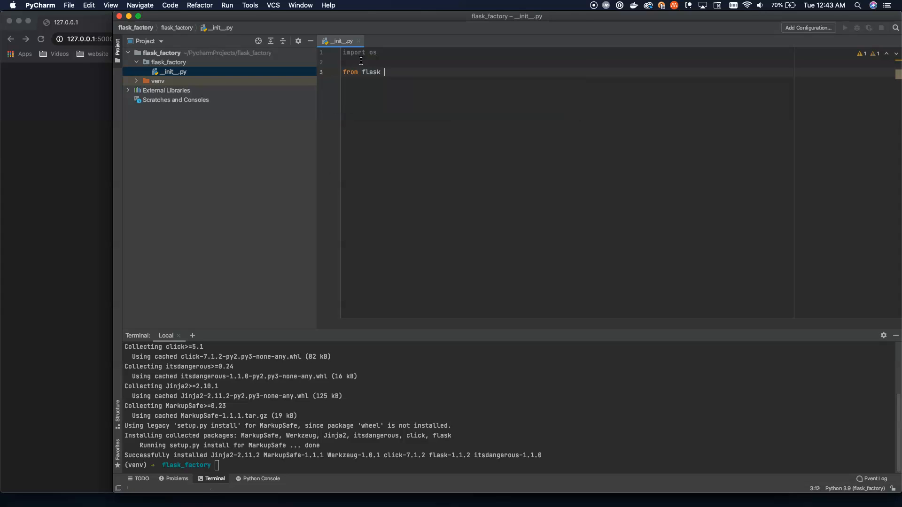
text(import Flask)
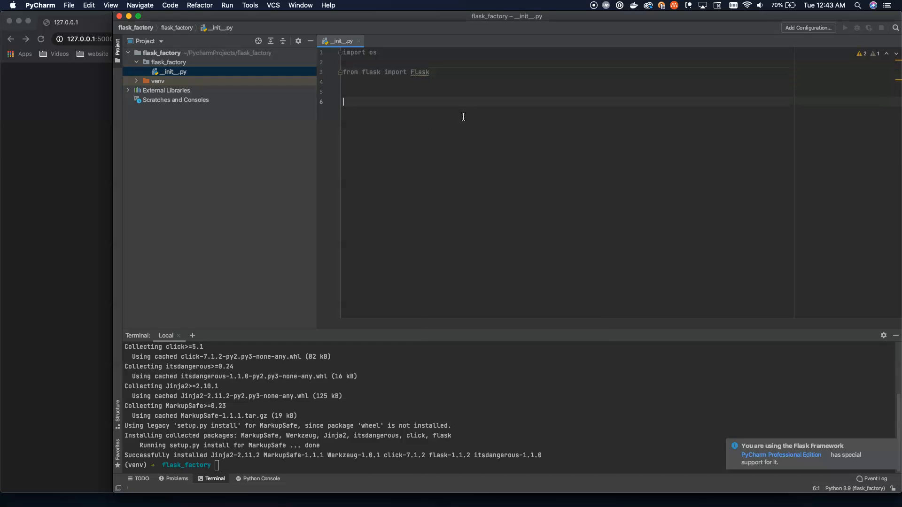
text(def)
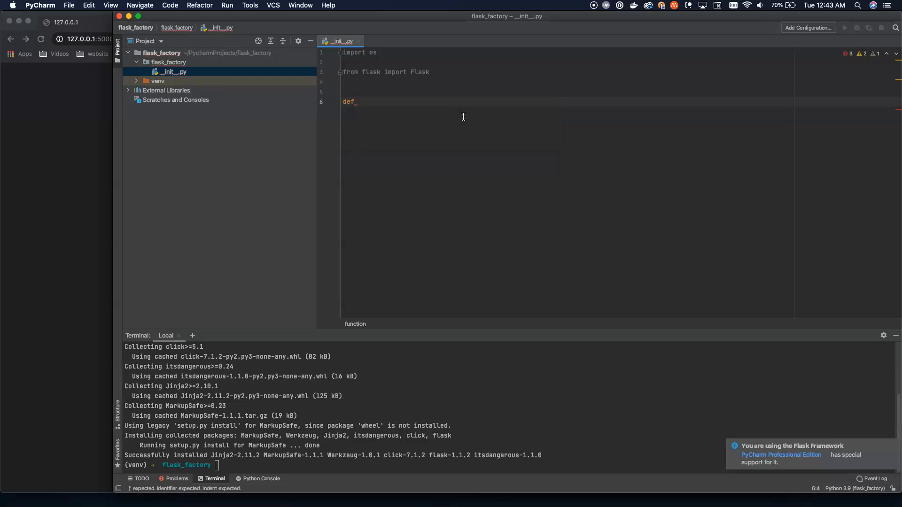
text(" ")
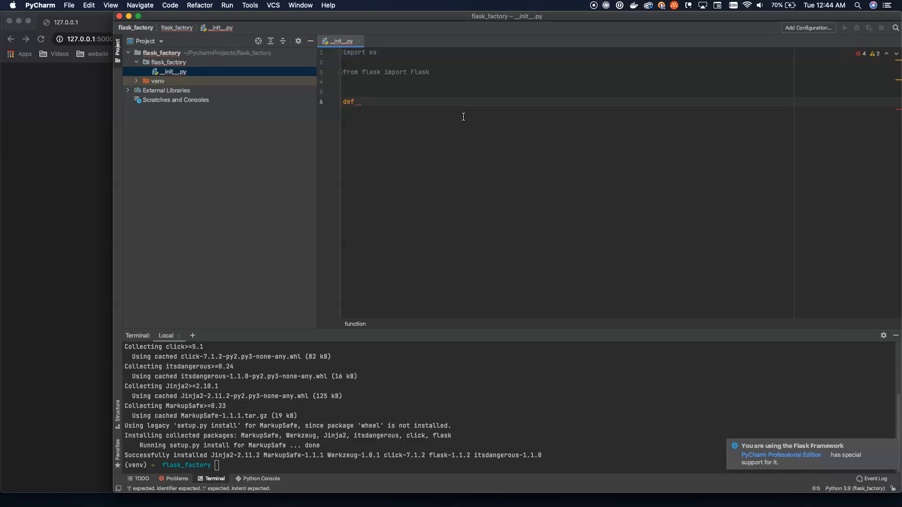
text(create)
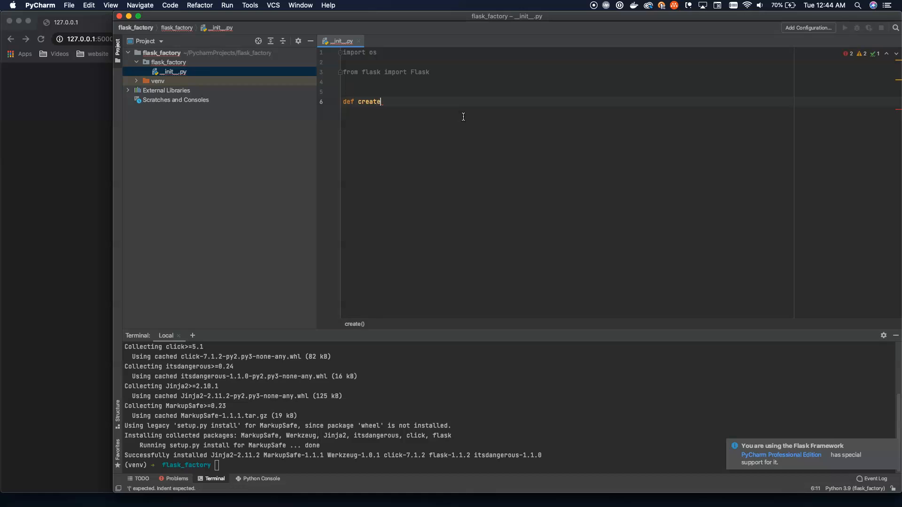
- Complete the header 'def create_app(test_config=None):' and begin its indented body
text(_app())
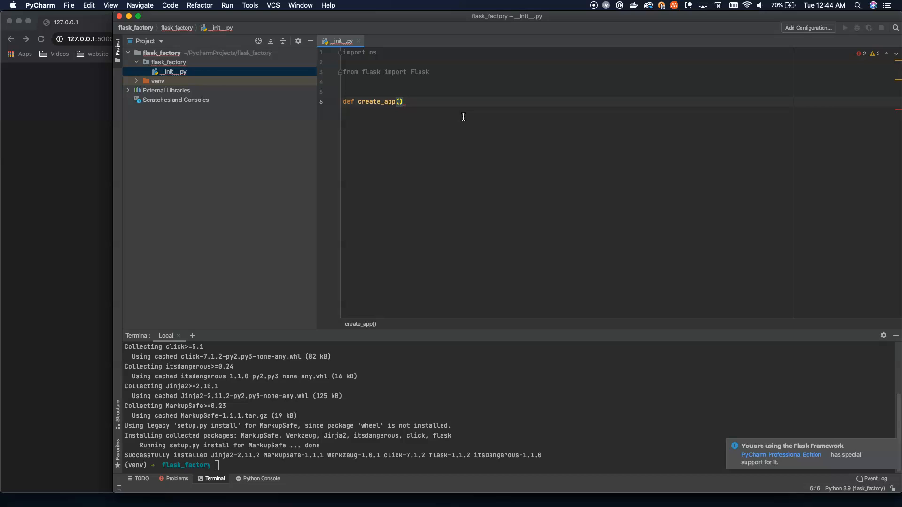
text(test_)
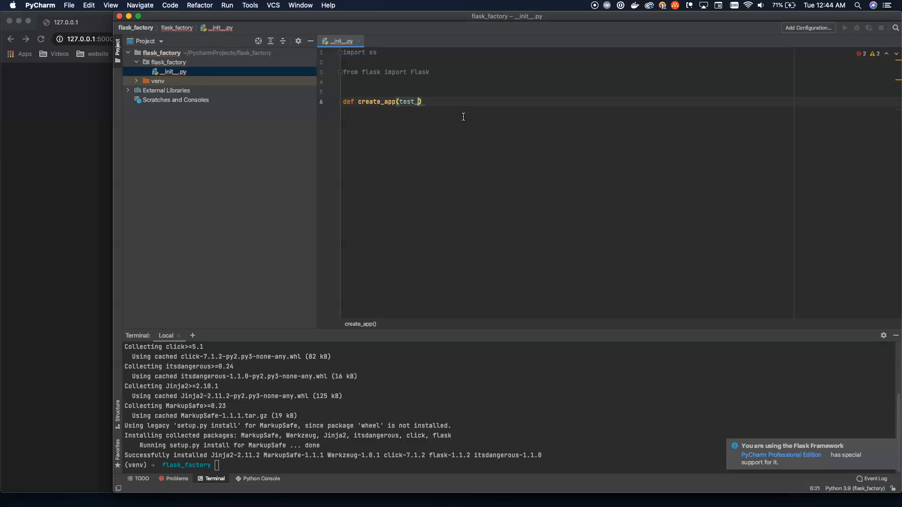
text(config)
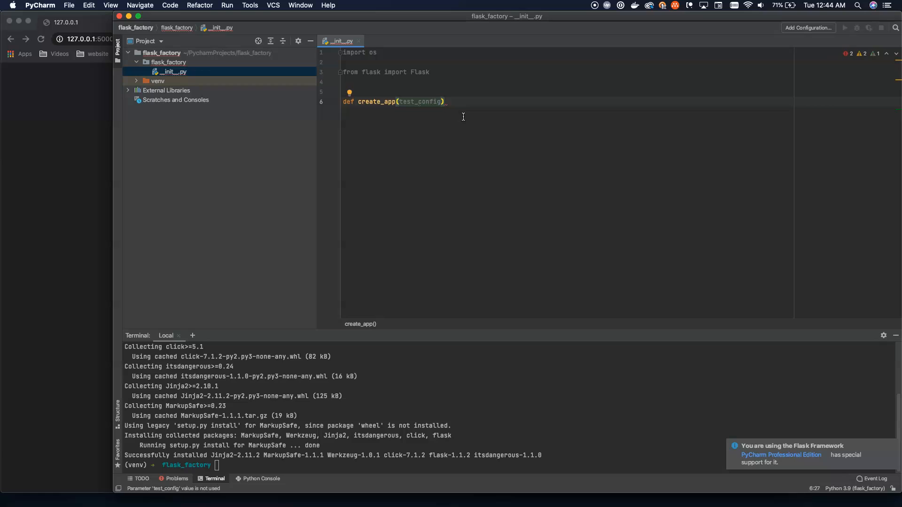
text(=N)
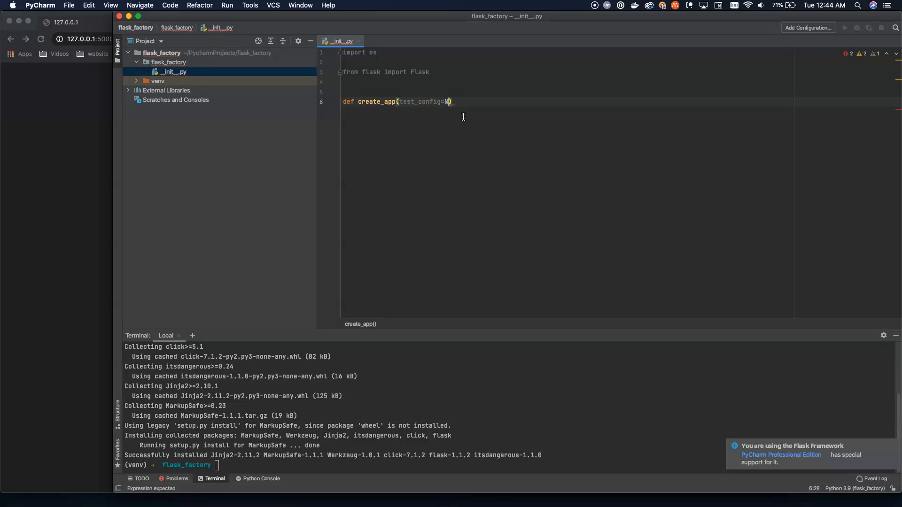
text(one)
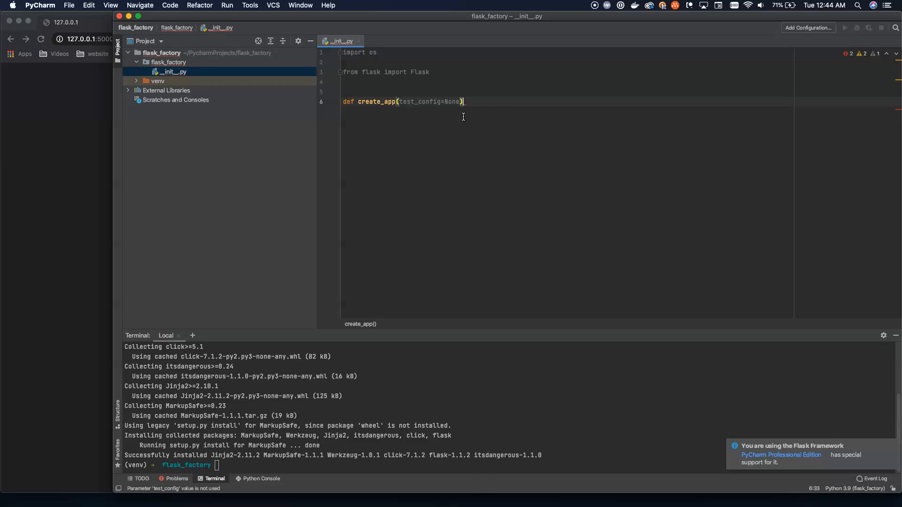
double_click(419, 102)
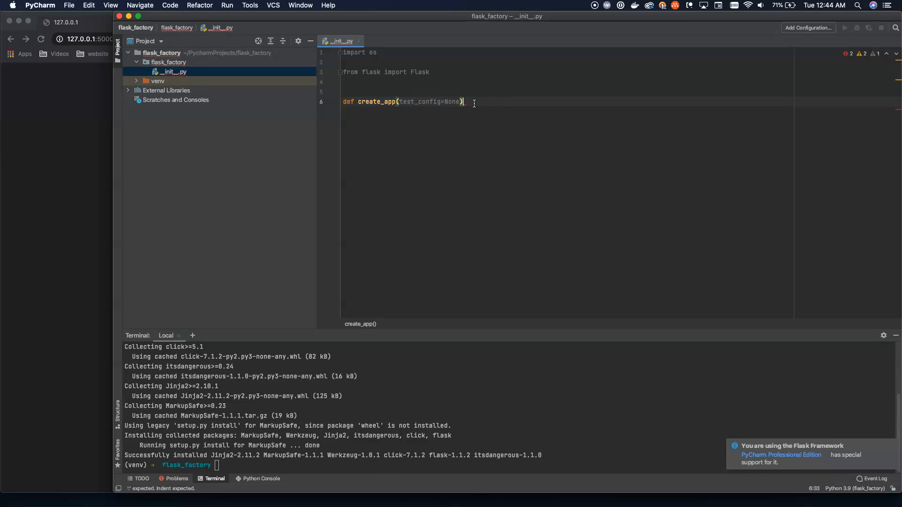
text(:)
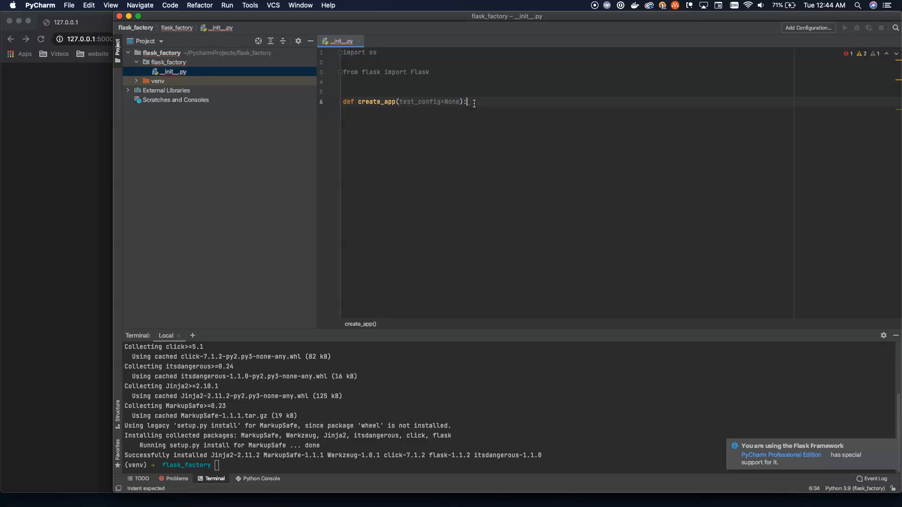
key(Return)
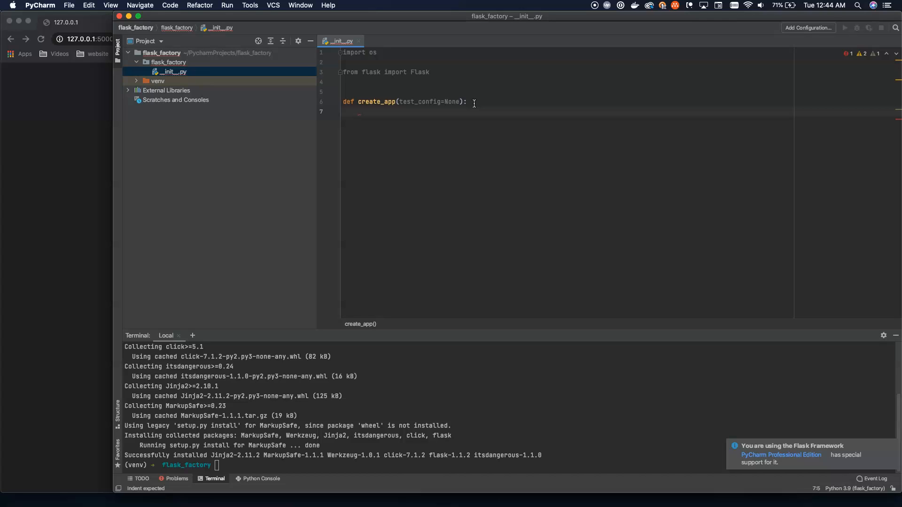
- Write 'app = Flask(__name__, instance_relative_config=True)' as the function's first line
text(app)
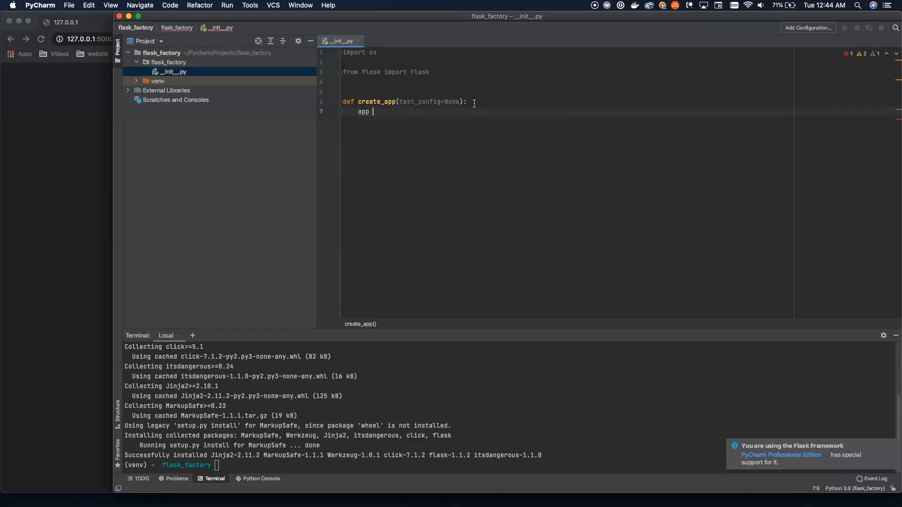
text(= Flask(__name__,)
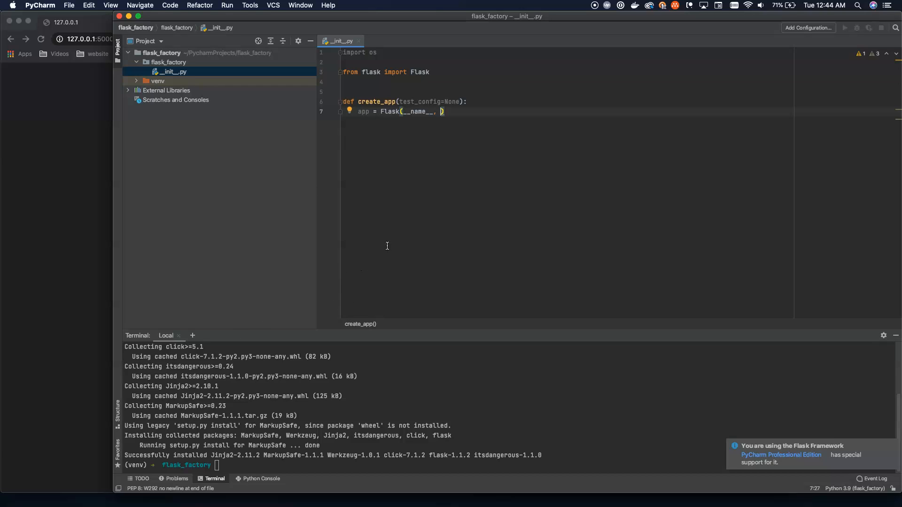
mouse_move(448, 120)
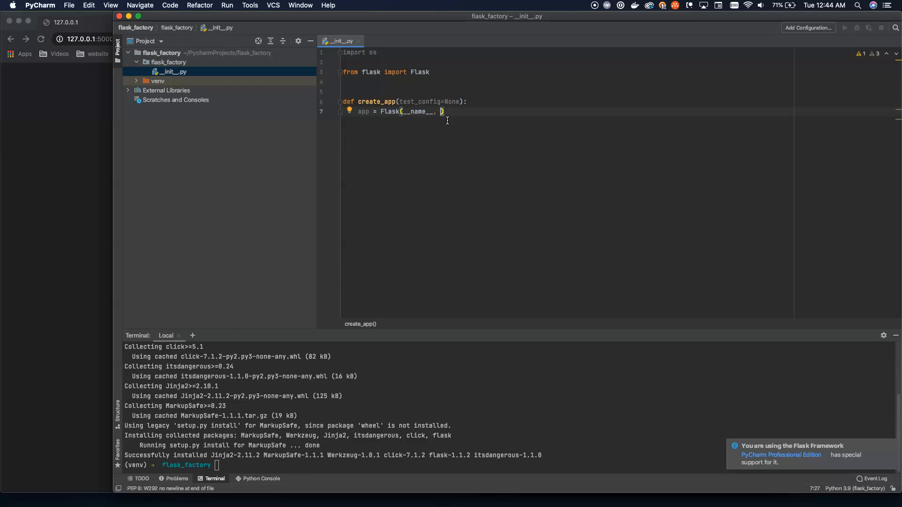
text(instance_relative_config=)
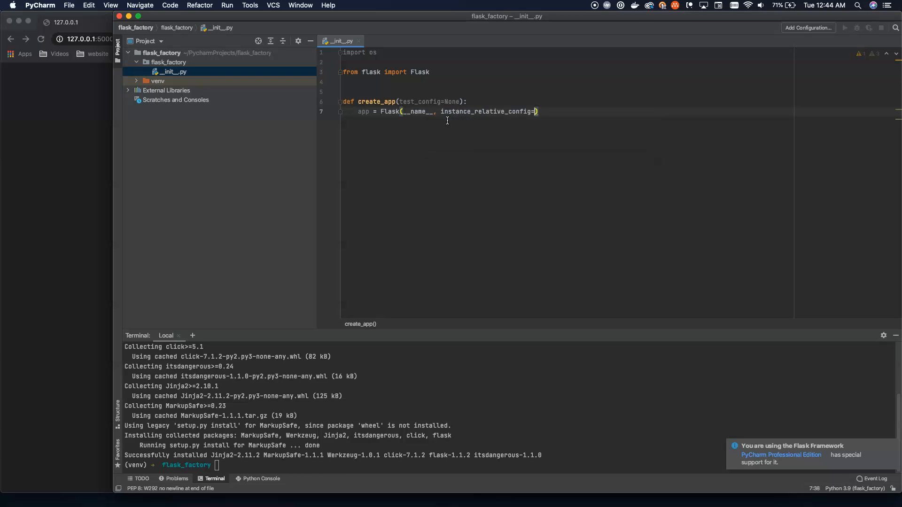
text(True)
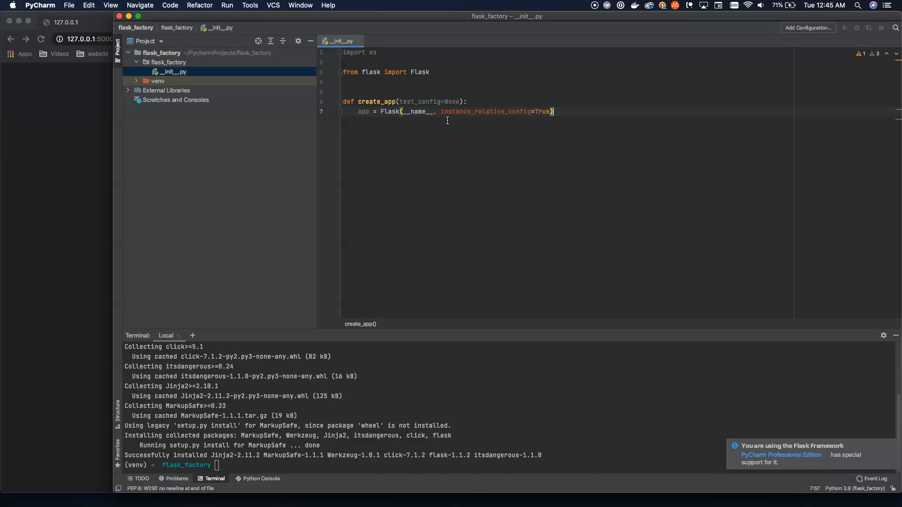
mouse_move(416, 97)
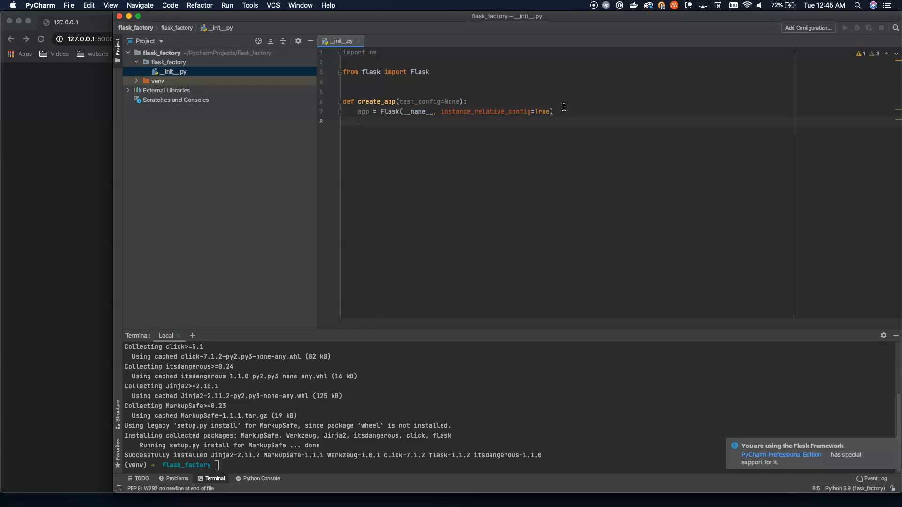
- Add app.config.from_mapping(SECRET_KEY='development') below the Flask app line
text(app.config.from_mapping()
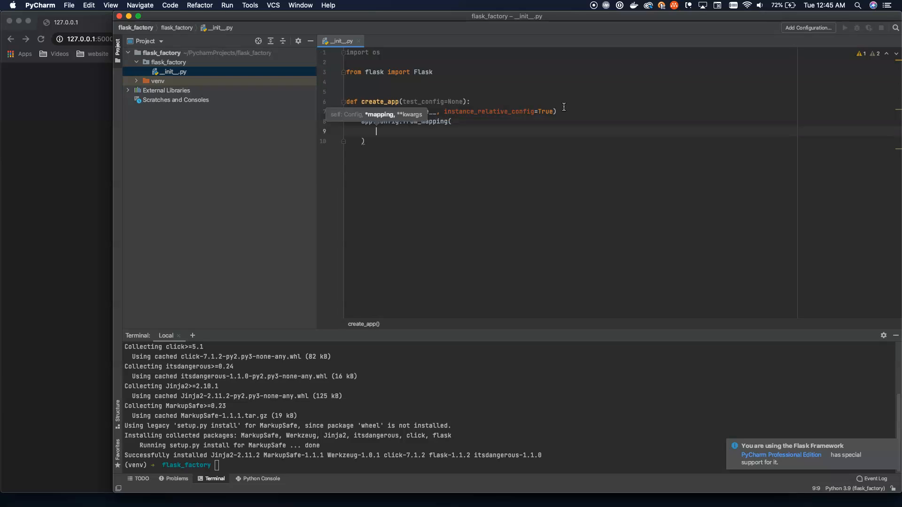
text(SECRE)
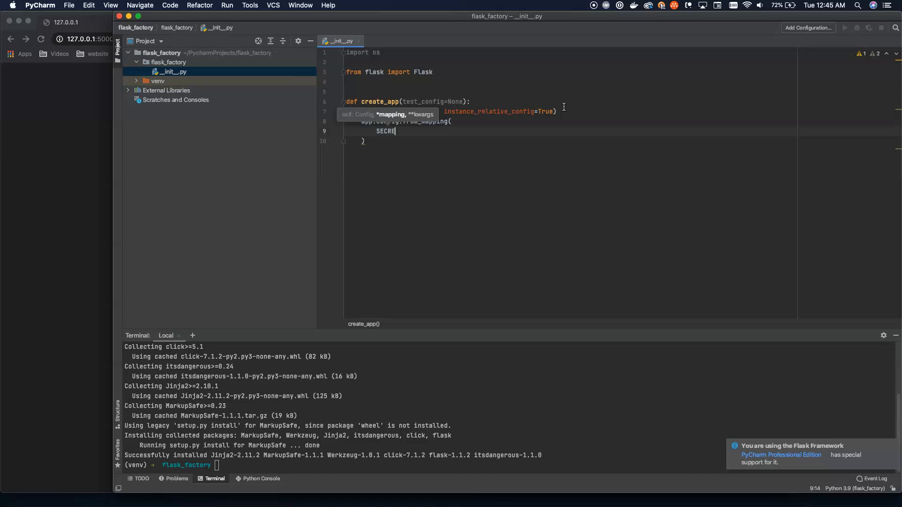
text(_KEY)
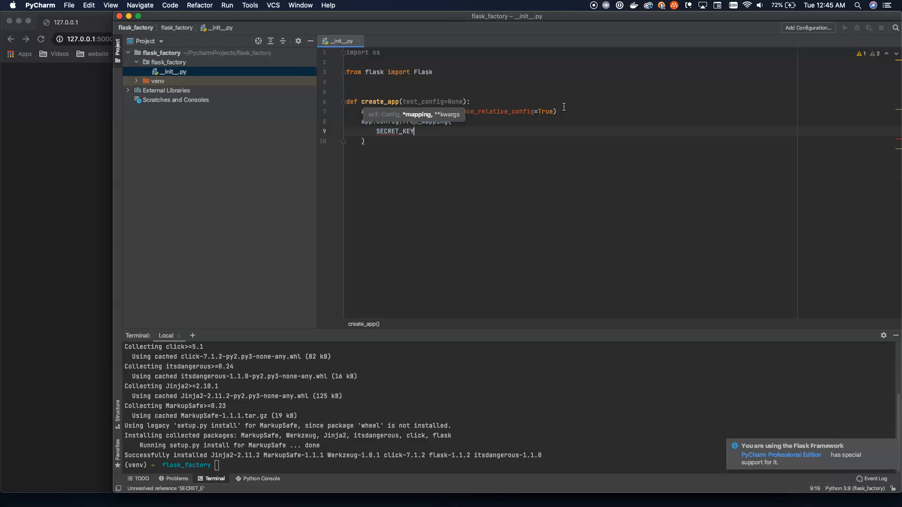
text(=)
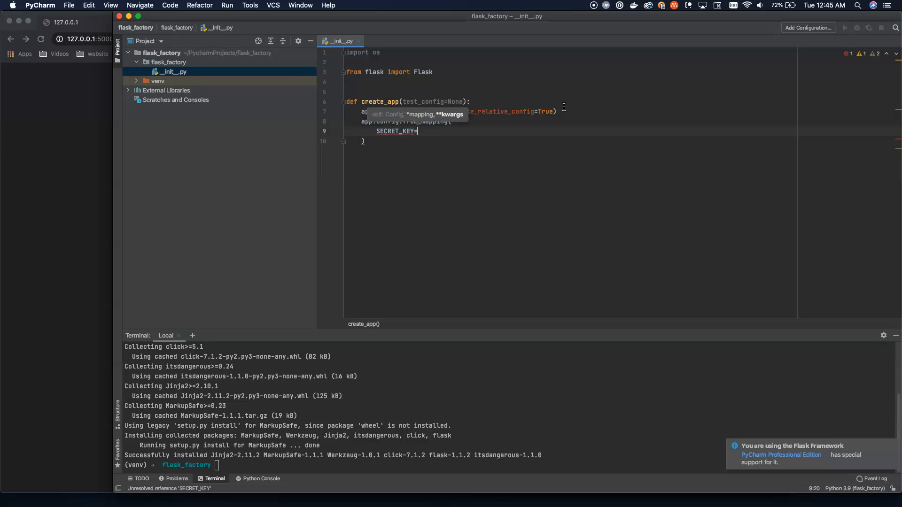
text('development)
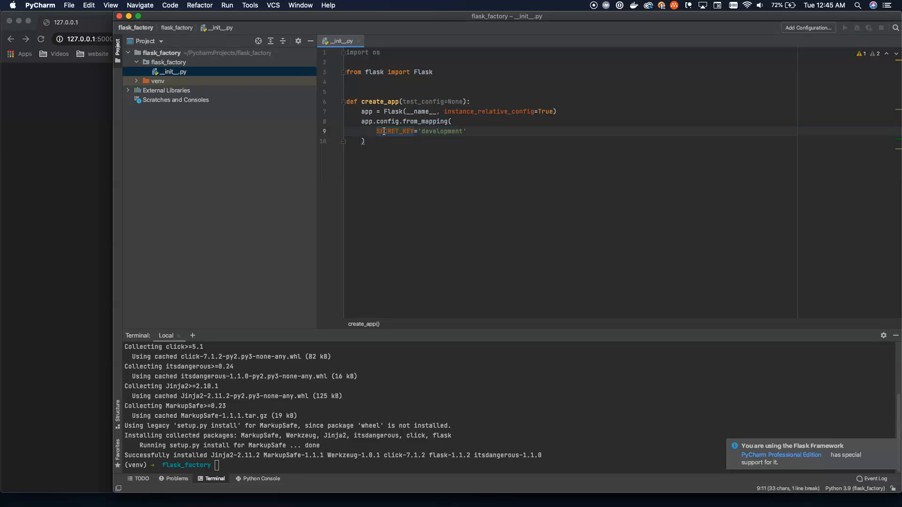
double_click(395, 131)
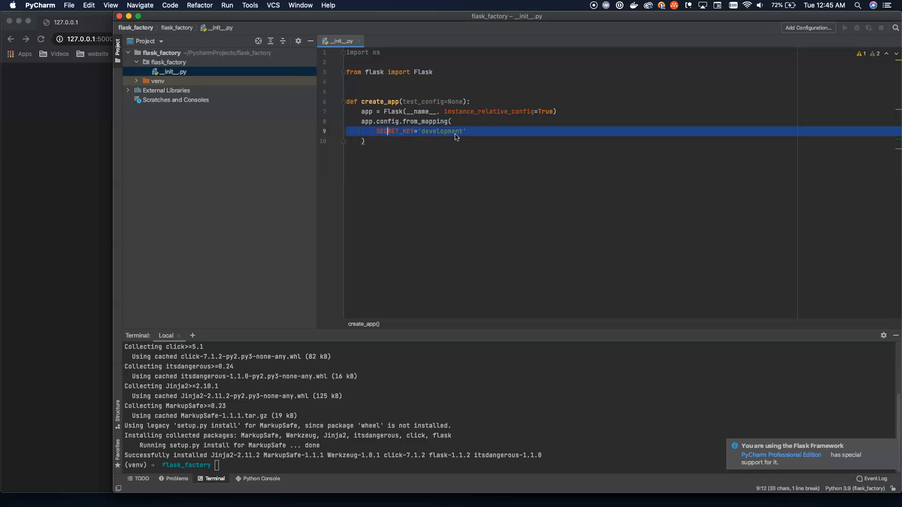
click(468, 131)
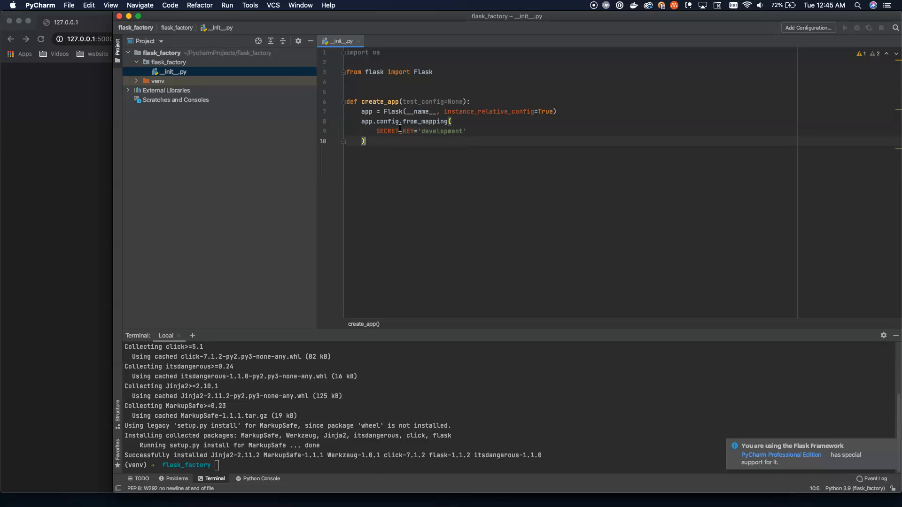
double_click(442, 131)
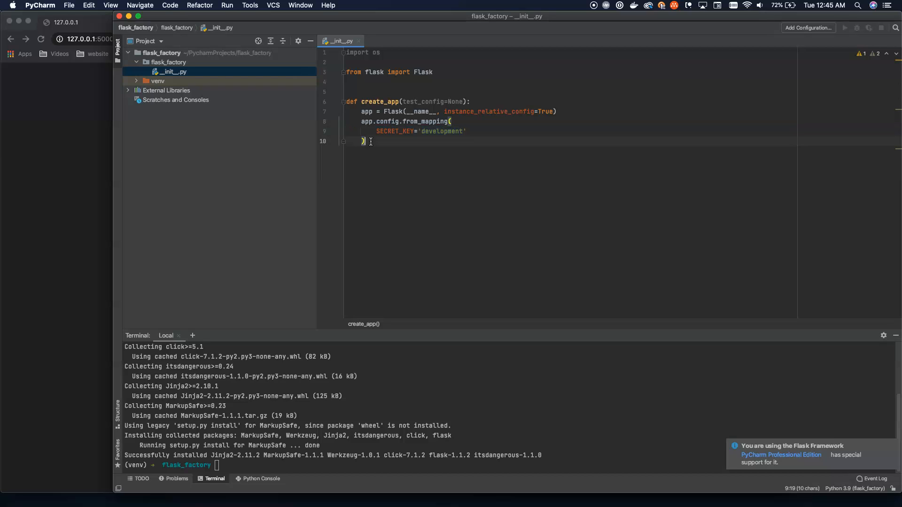
double_click(395, 131)
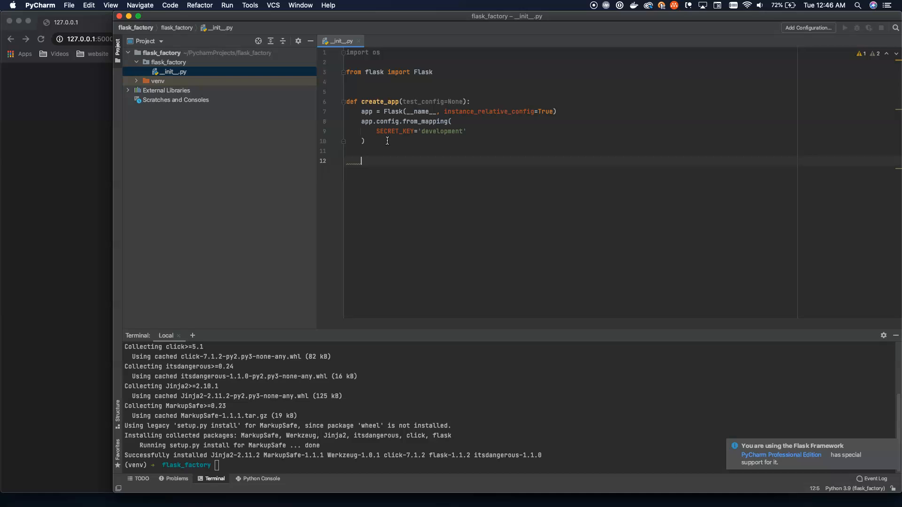
- Add 'if test_config is None:' calling app.config.from_pyfile('config.py', silent=True)
text(if test_config)
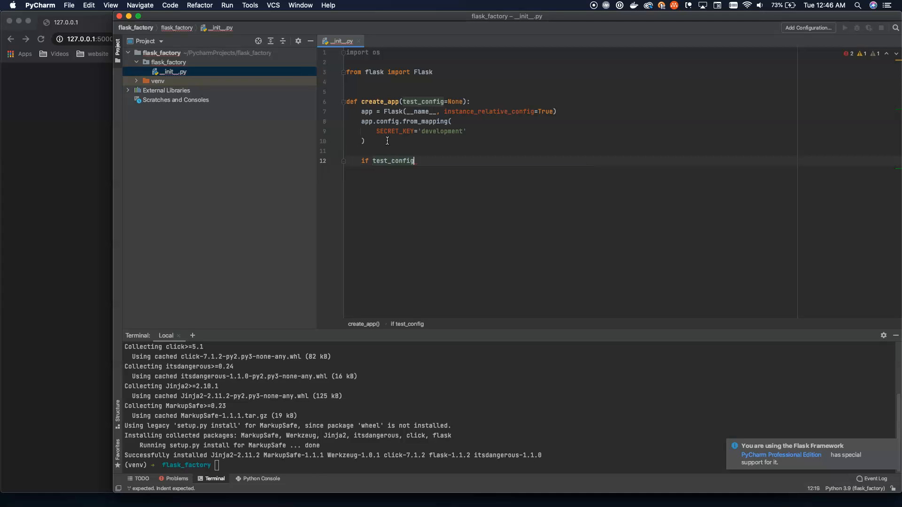
text(is None:)
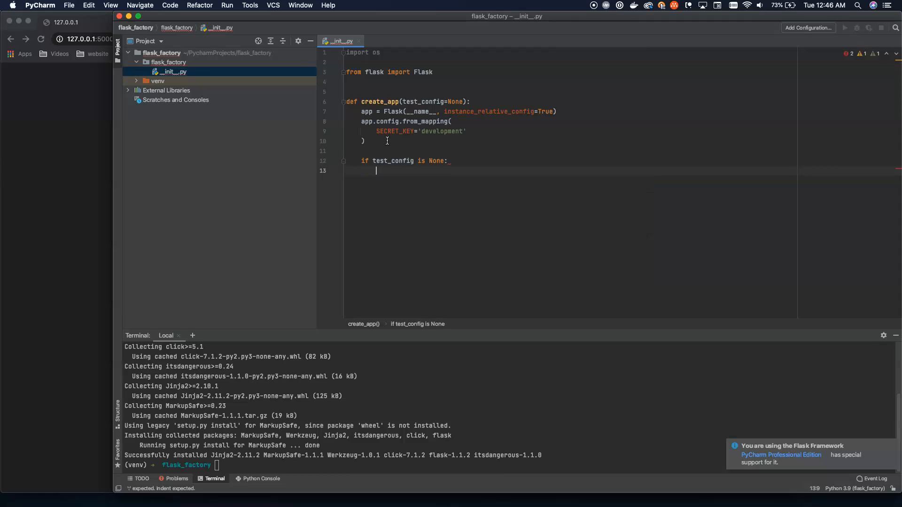
text(app.config)
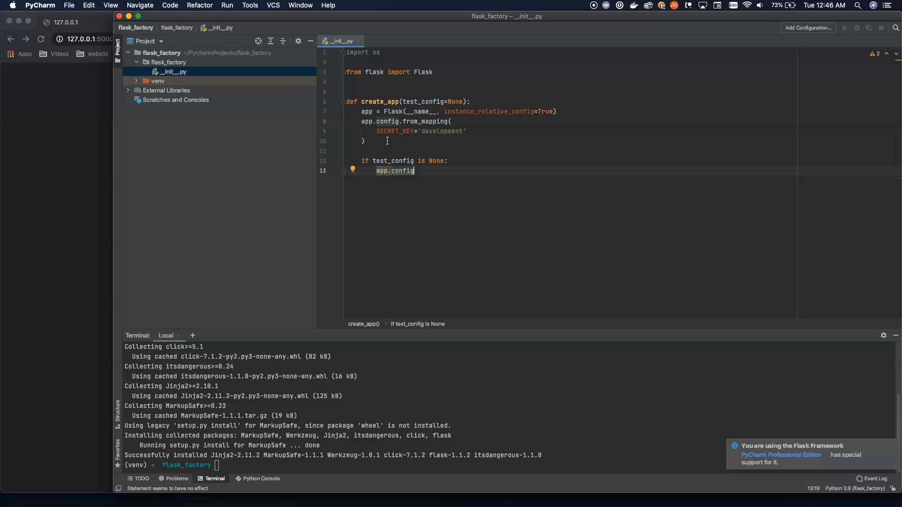
text(.from_pyfile()
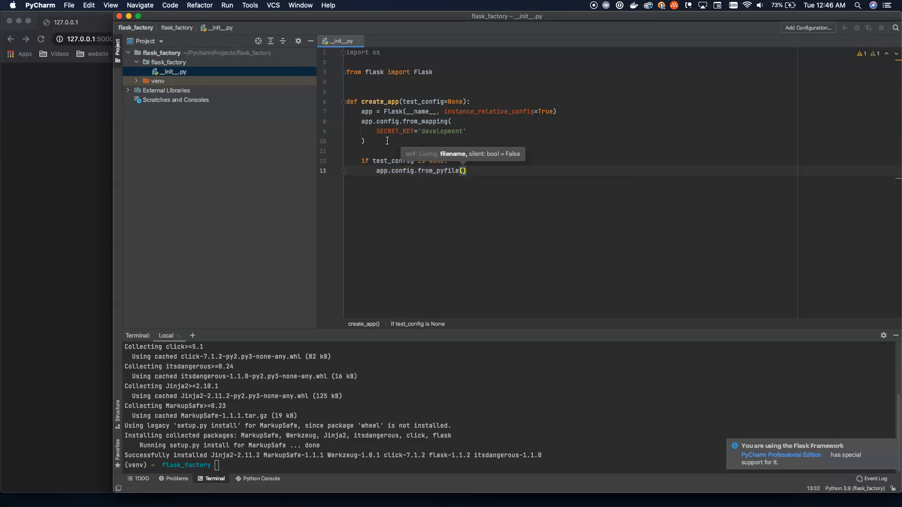
text('config.')
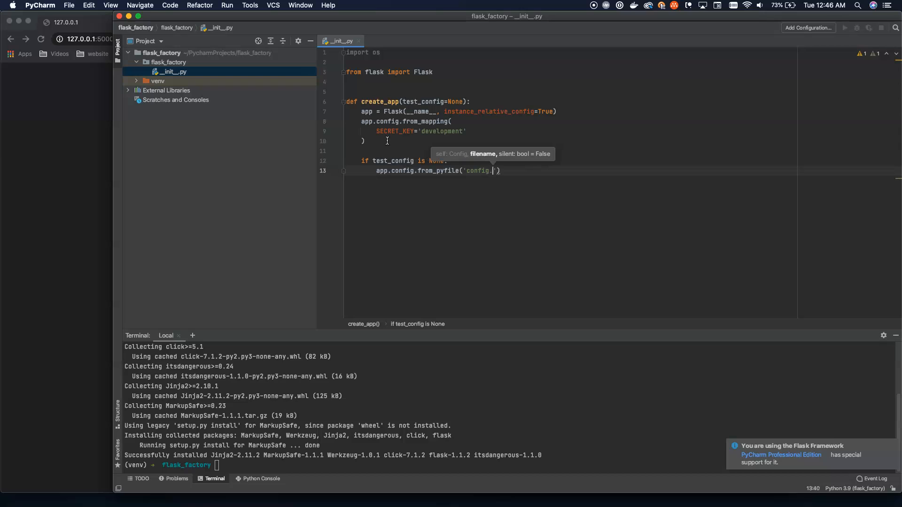
text(py)
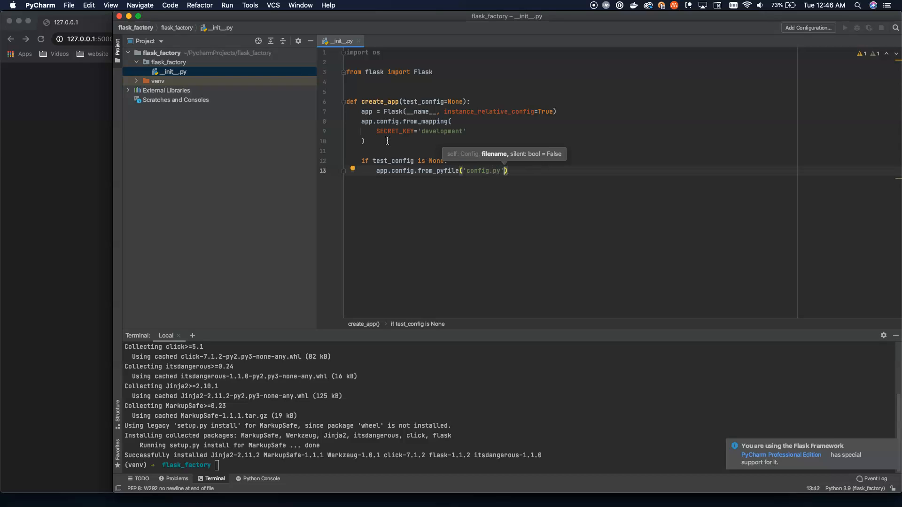
text(, silen)
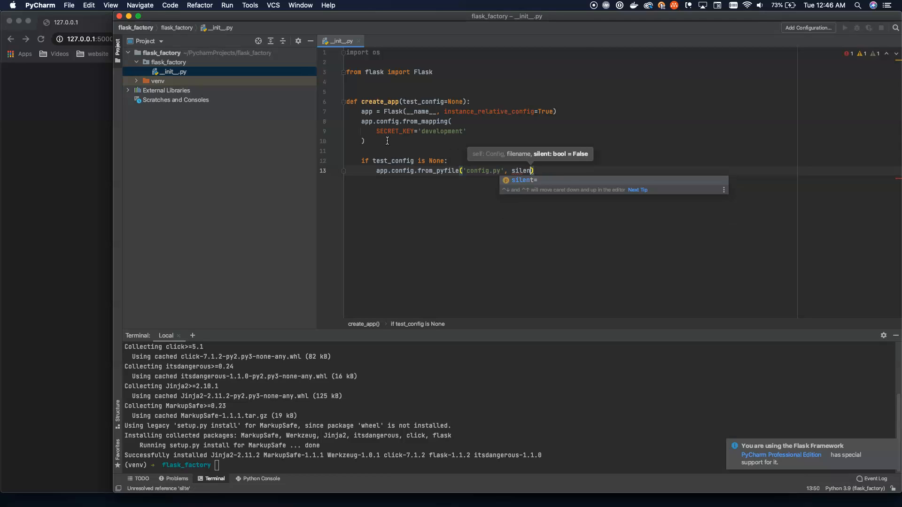
text(t=True)
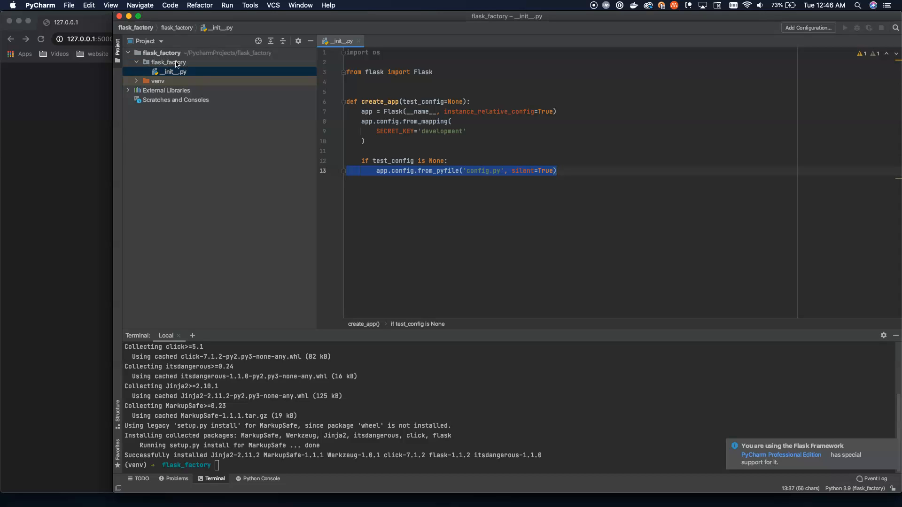
mouse_move(206, 131)
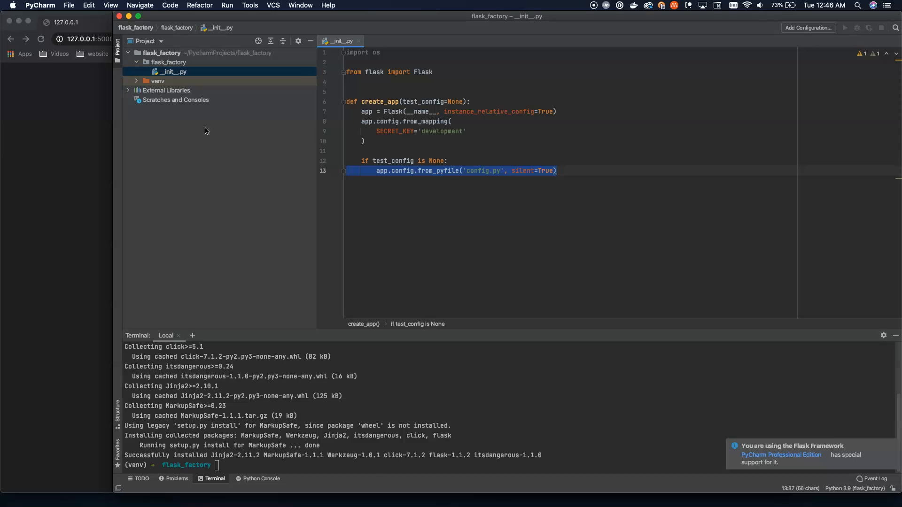
double_click(478, 171)
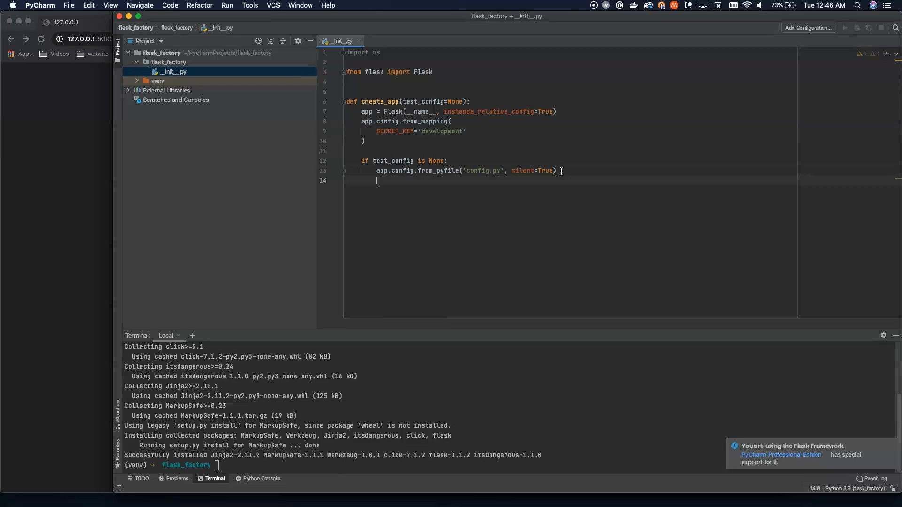
- Add an else branch that calls app.config.from_mapping(test_config)
text(else)
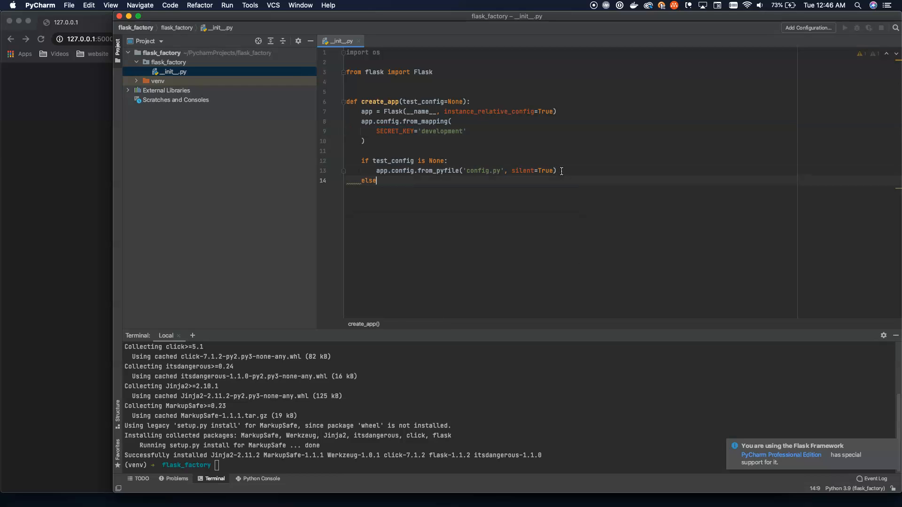
text(:)
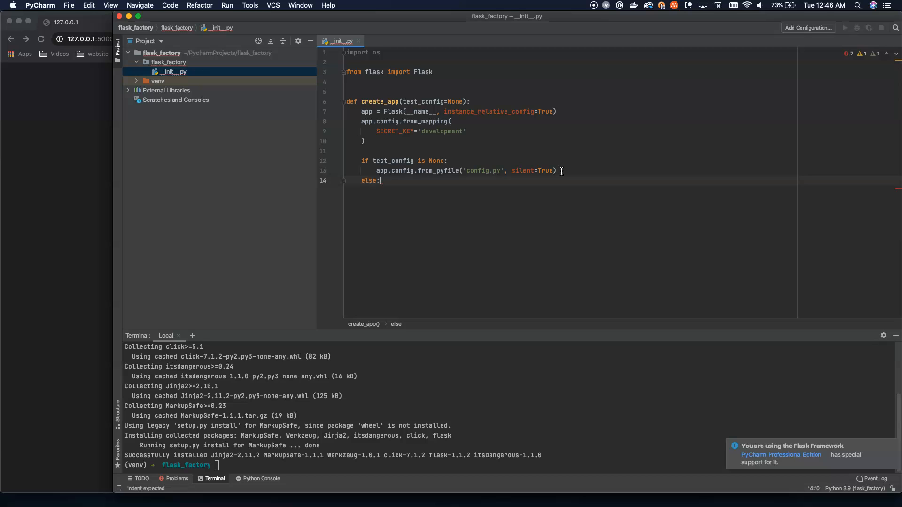
text(app.co)
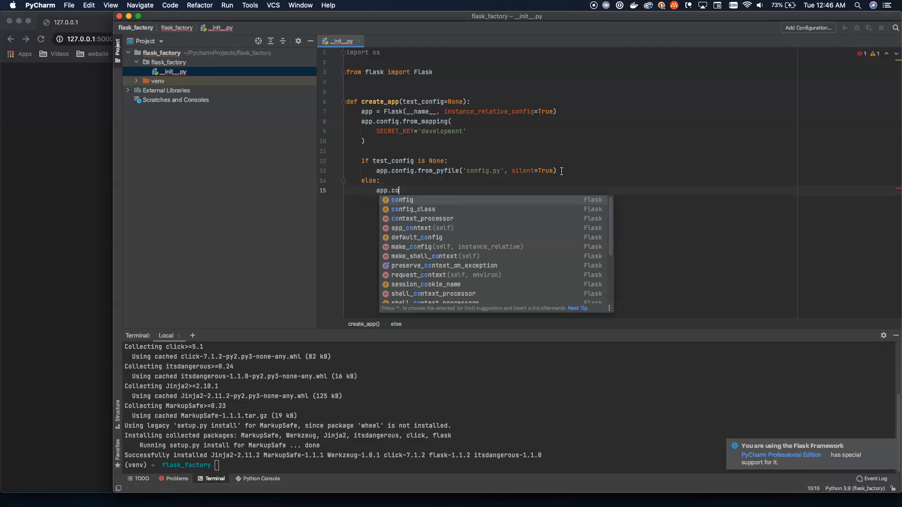
text(nfig.from_mapping()
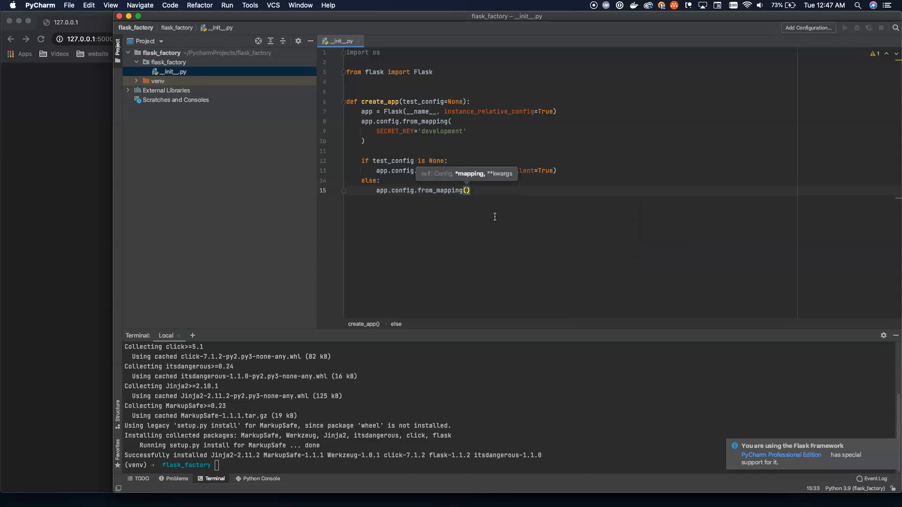
text(test_config)
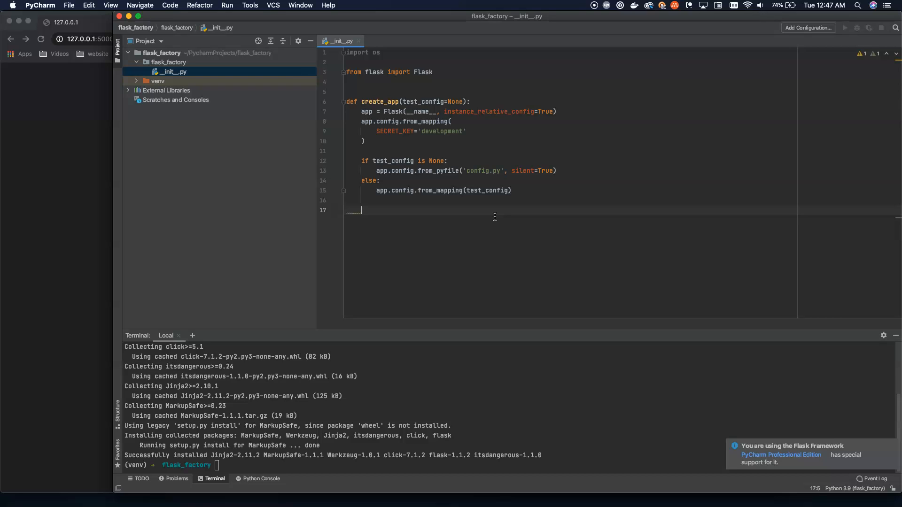
- Wrap os.makedirs(app.instance_path) in a try block with 'except OSError: pass'
text(try:)
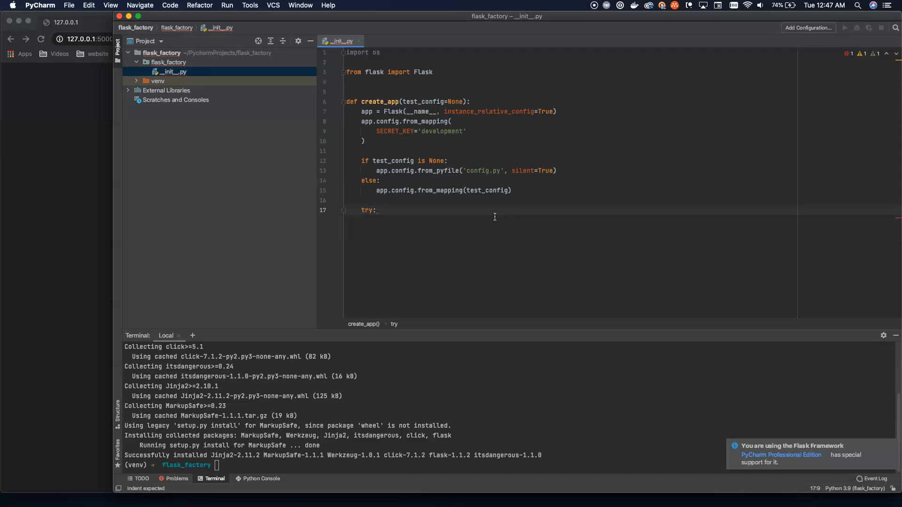
key(enter)
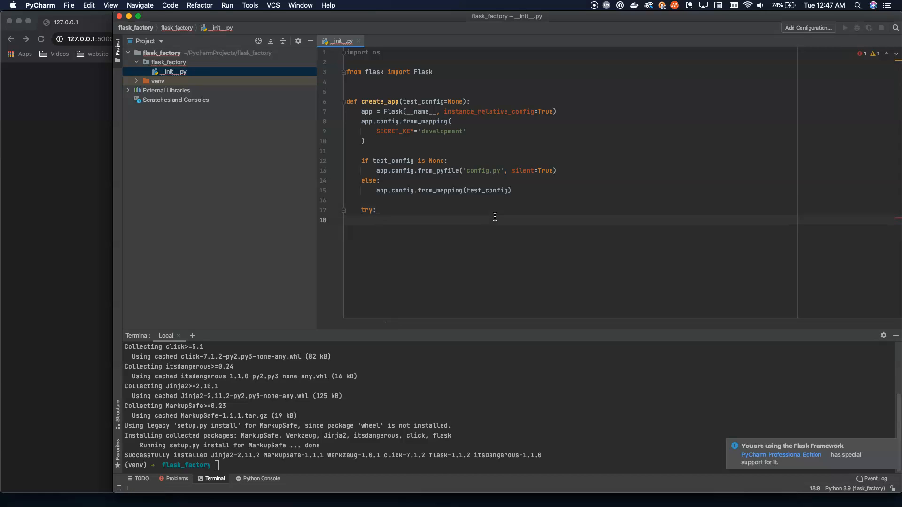
text(o)
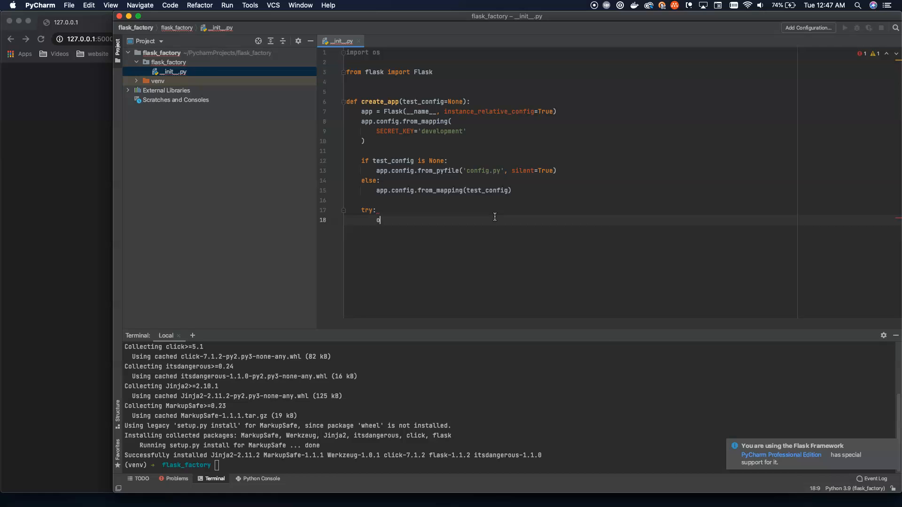
text(s.makedirs()
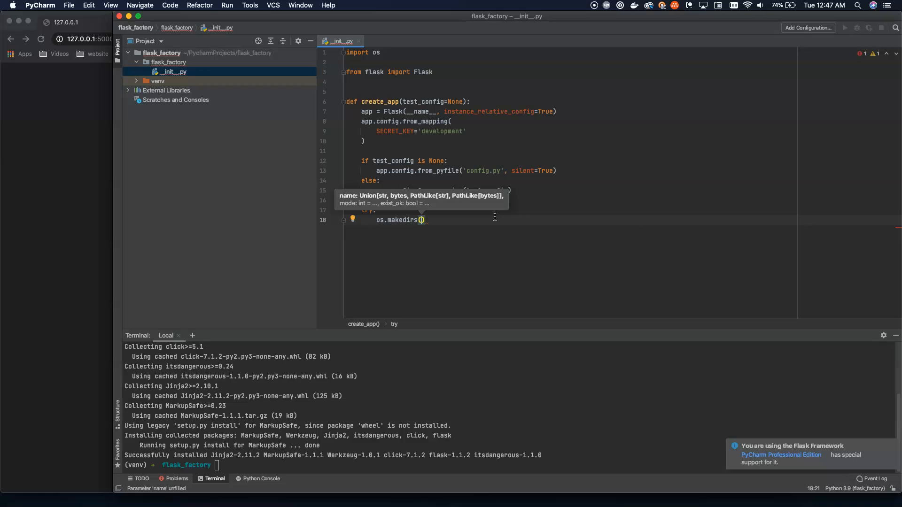
text(app.)
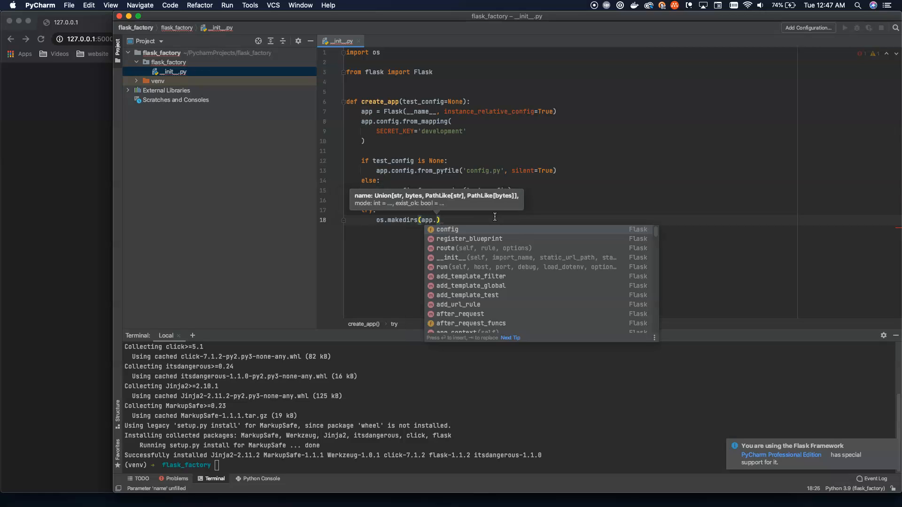
text(i)
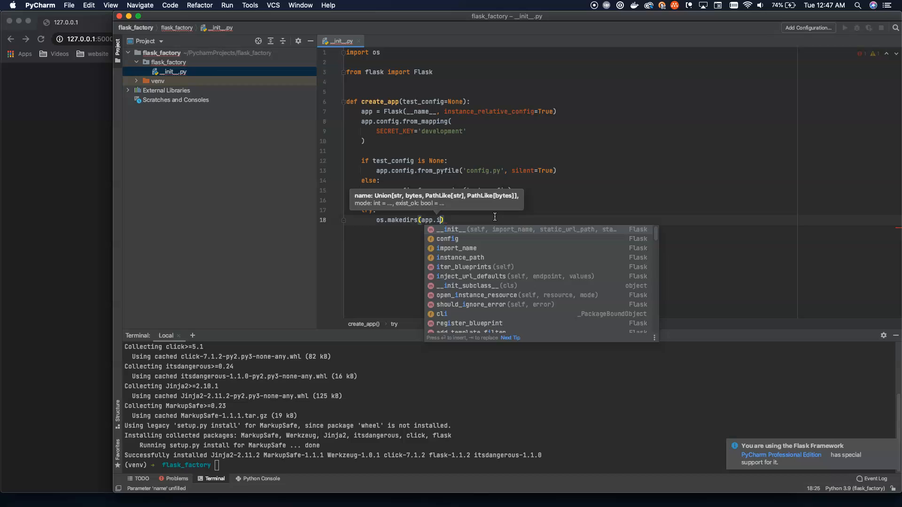
text(nstance_path)
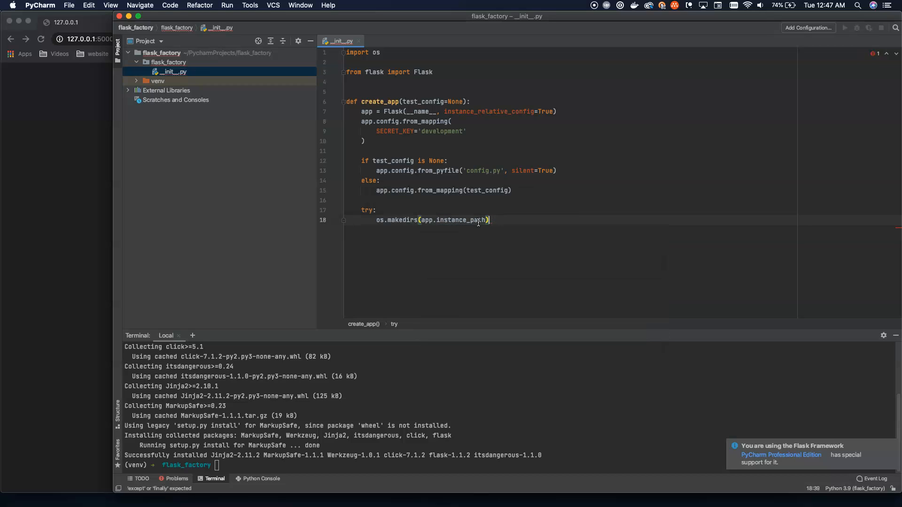
mouse_move(457, 220)
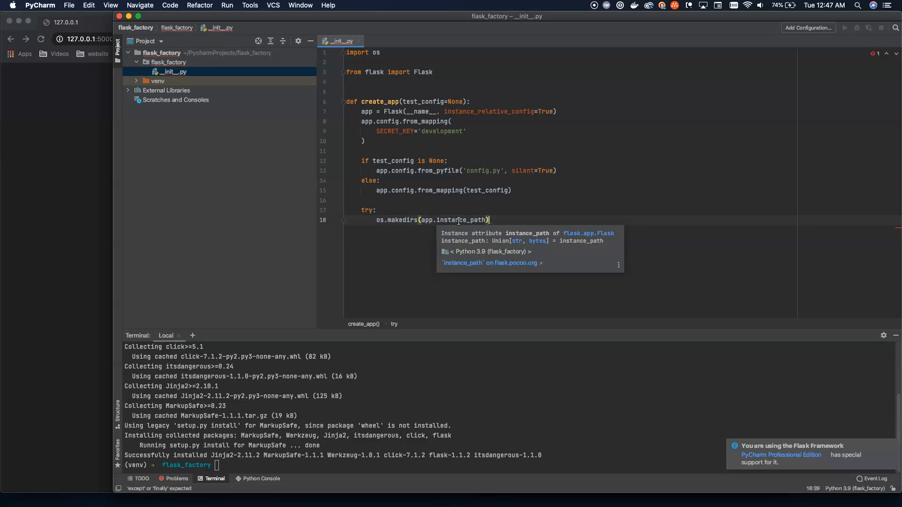
key(Return)
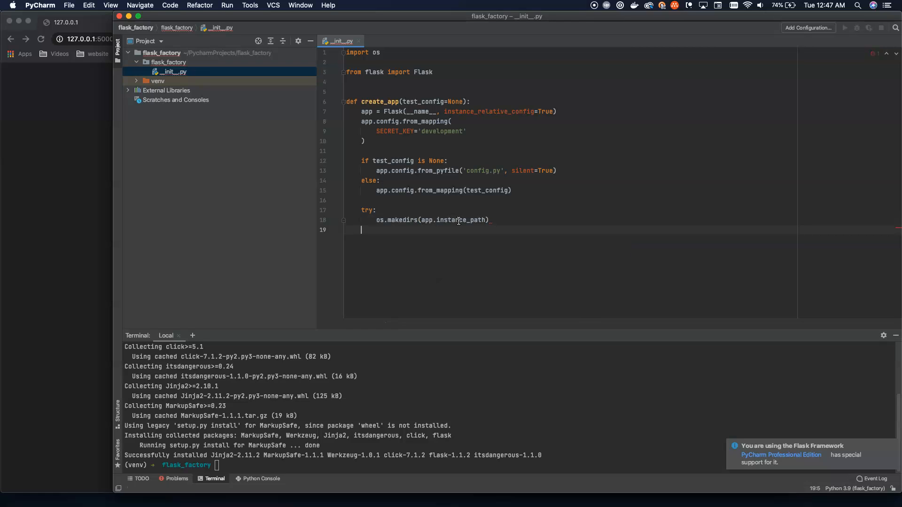
text(except)
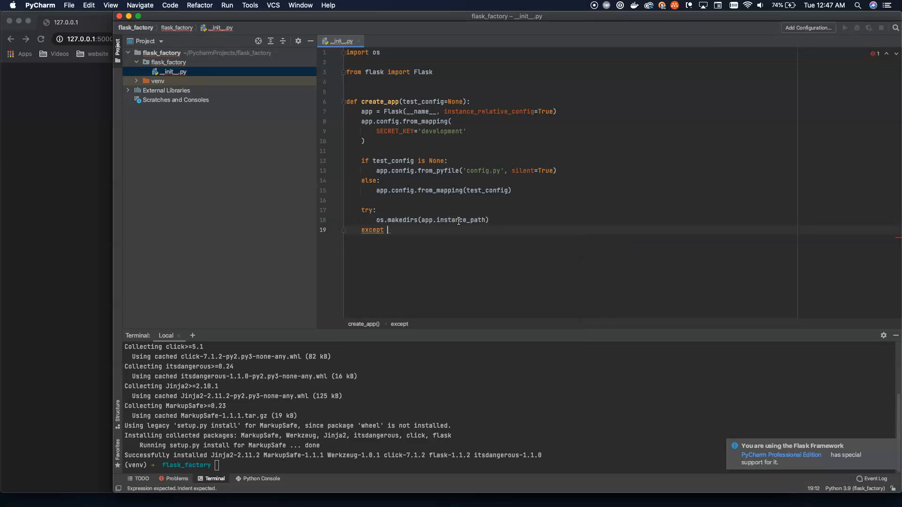
text(OSError:)
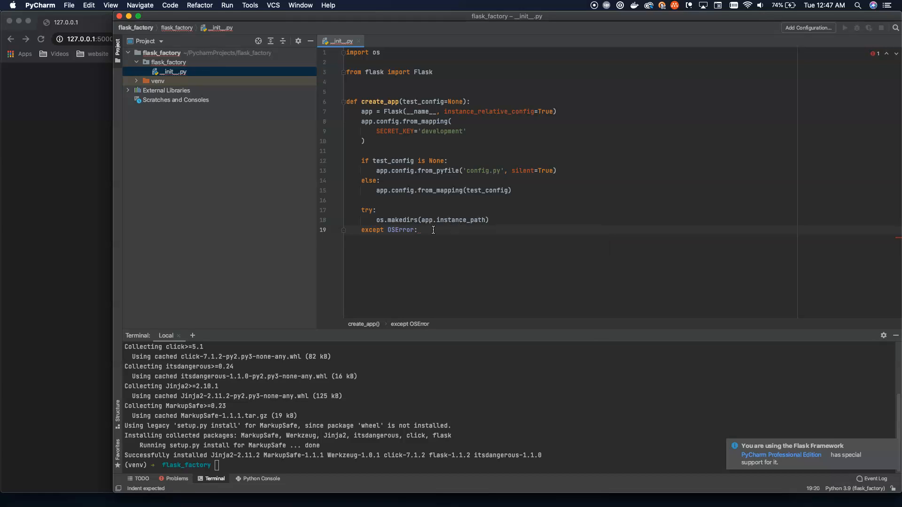
text(pass)
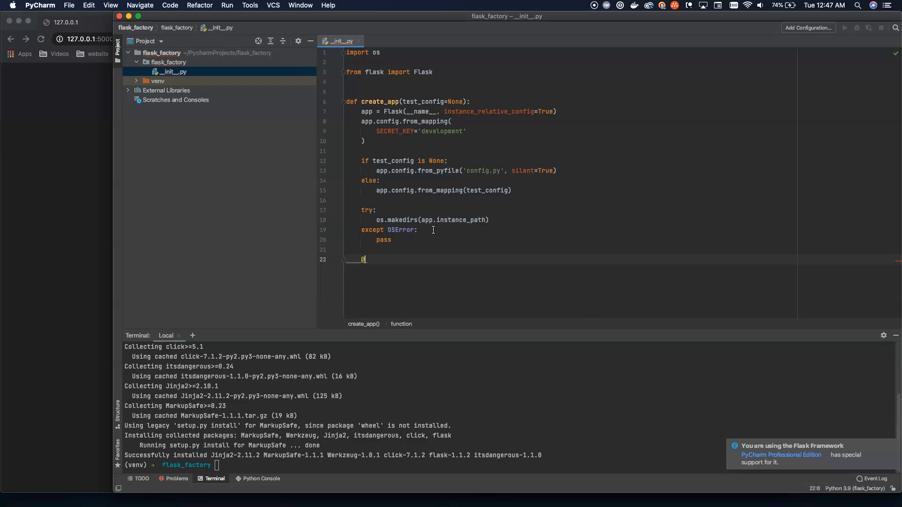
text(app.route)
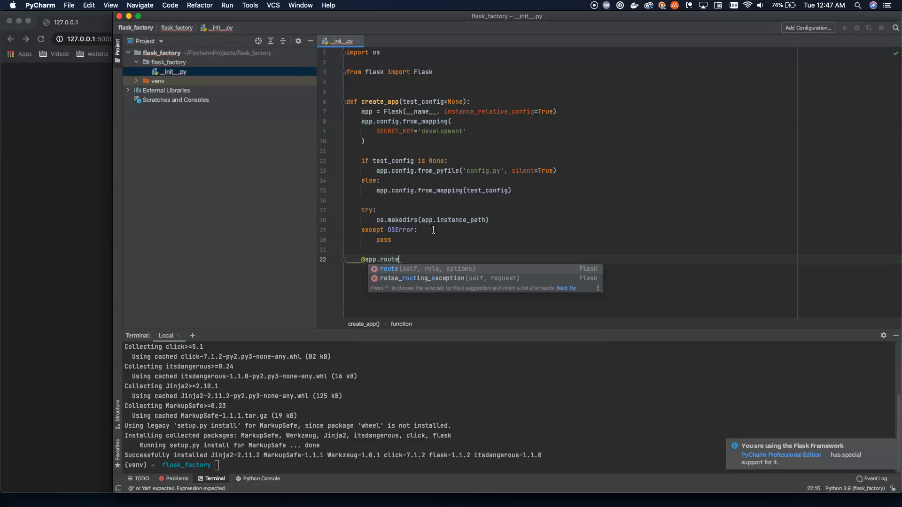
text(('/'))
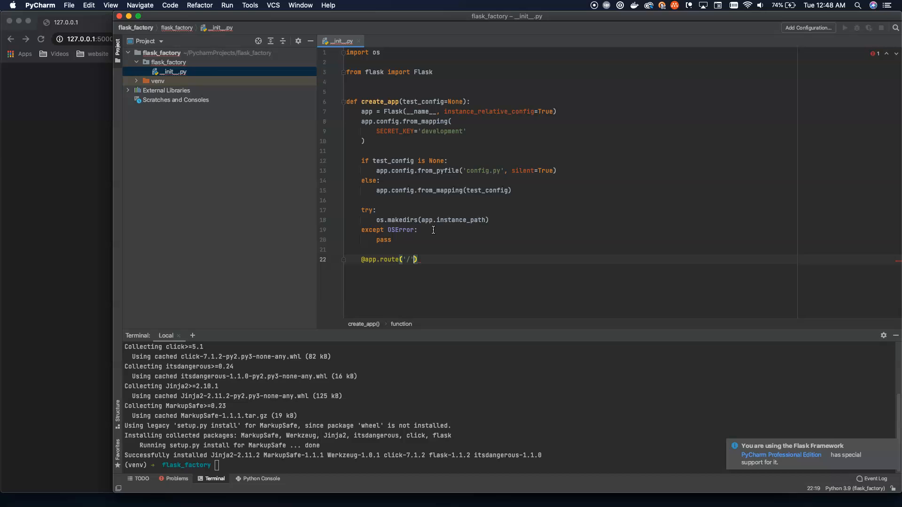
key(enter)
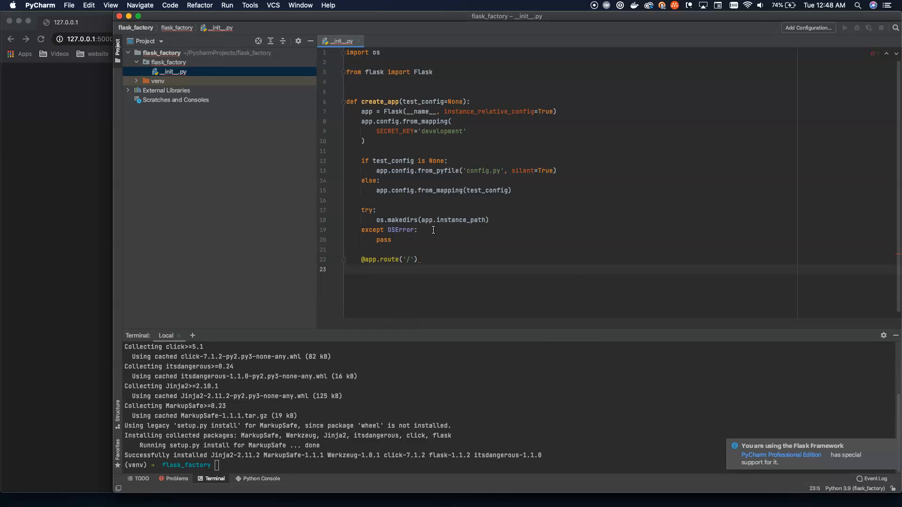
text(def hello)
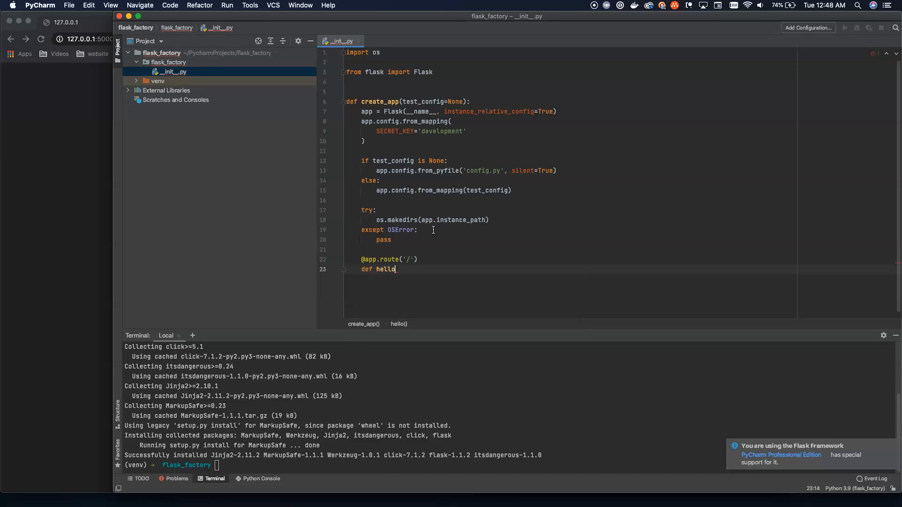
text(():)
text(return 'He)
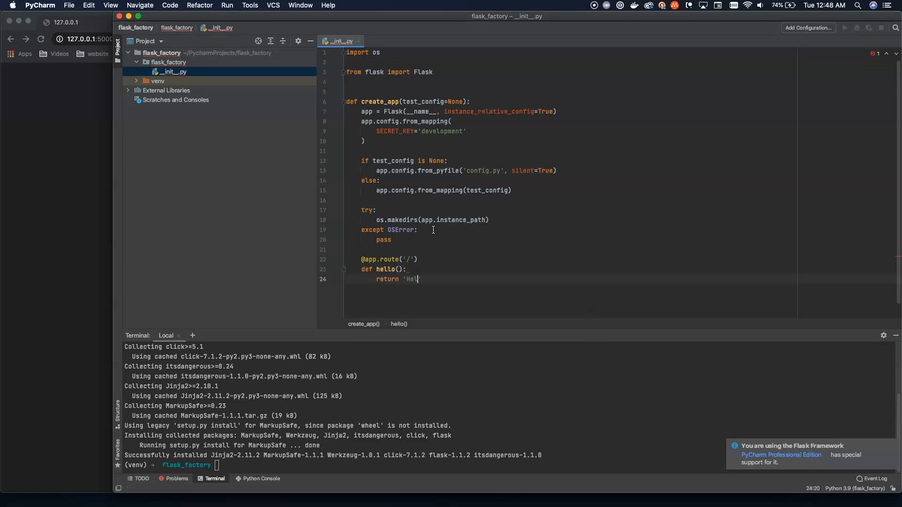
text(lo, World!)
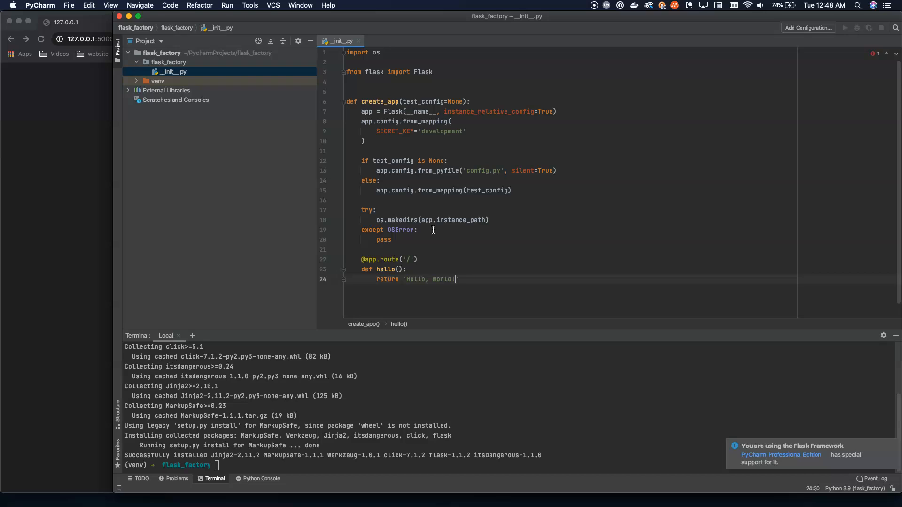
key(enter)
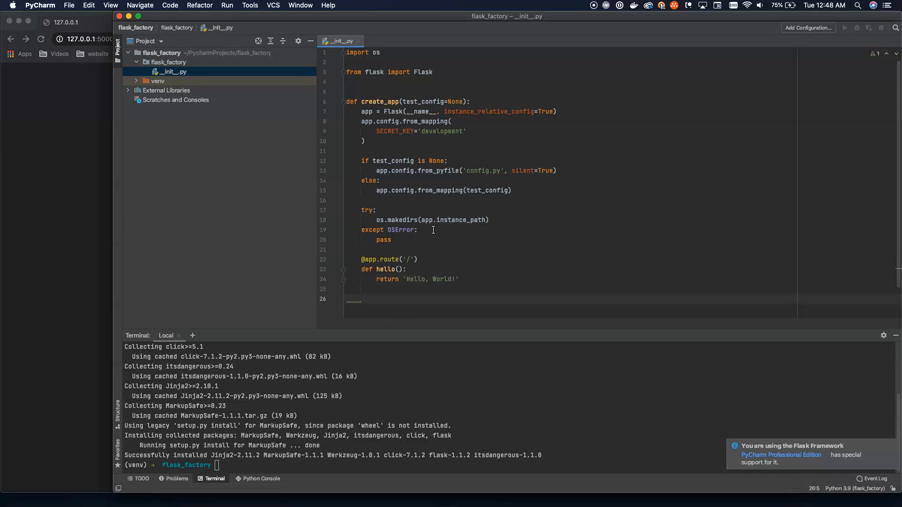
- End create_app with 'return app'
text(return app)
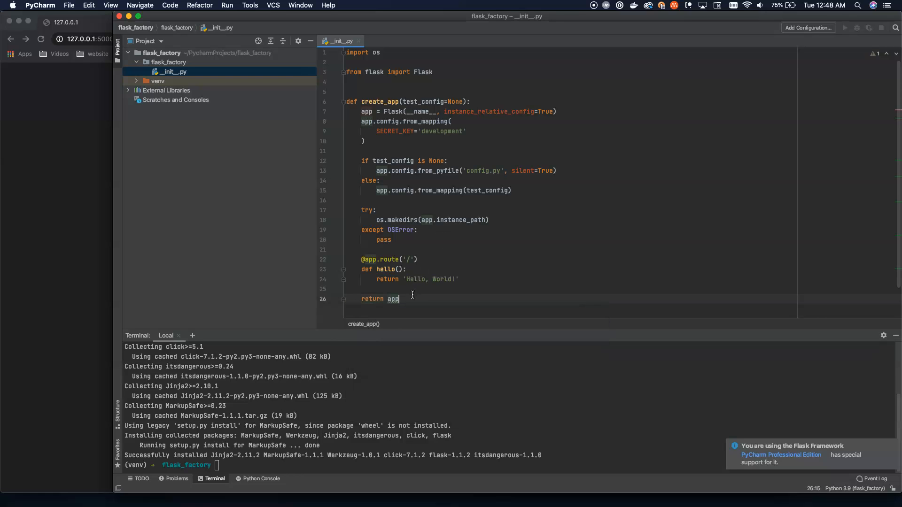
key(enter)
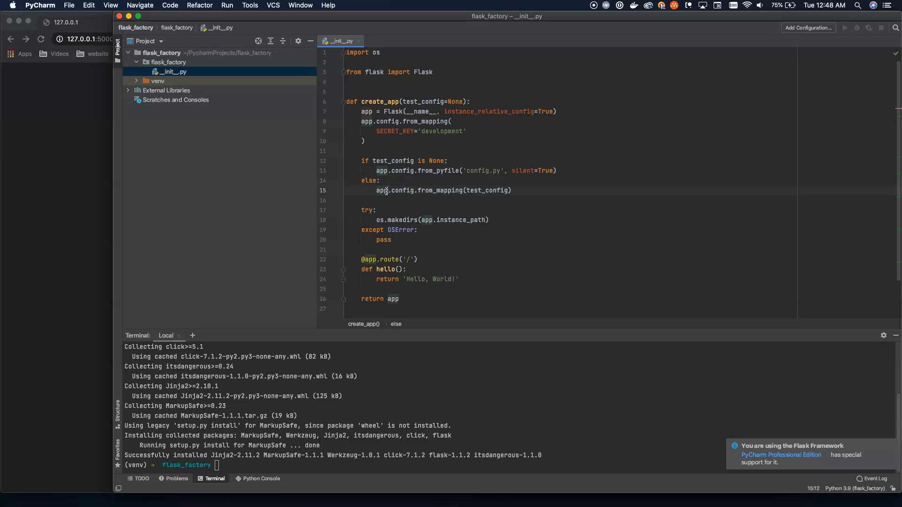
click(367, 210)
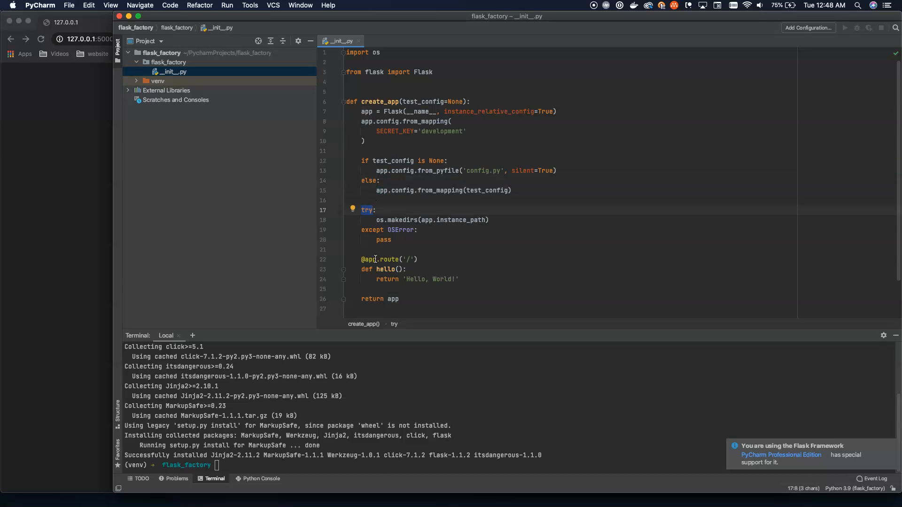
click(556, 218)
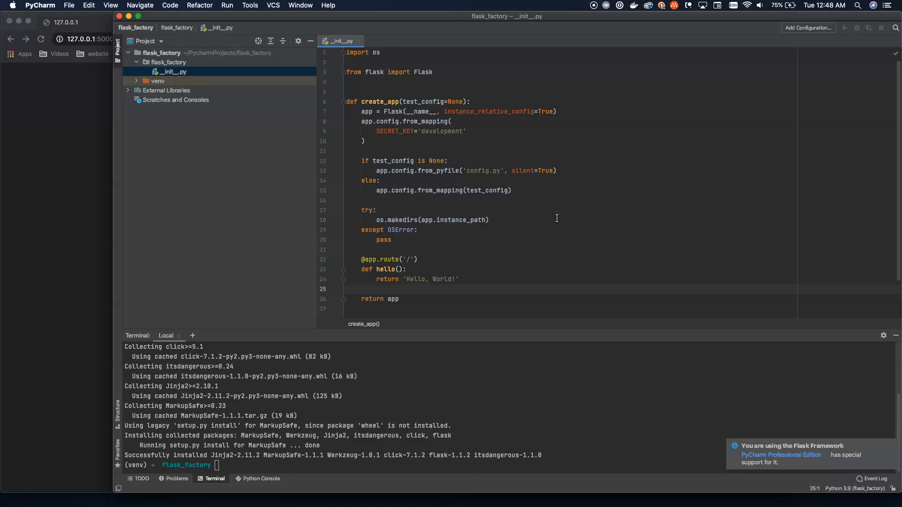
mouse_move(435, 268)
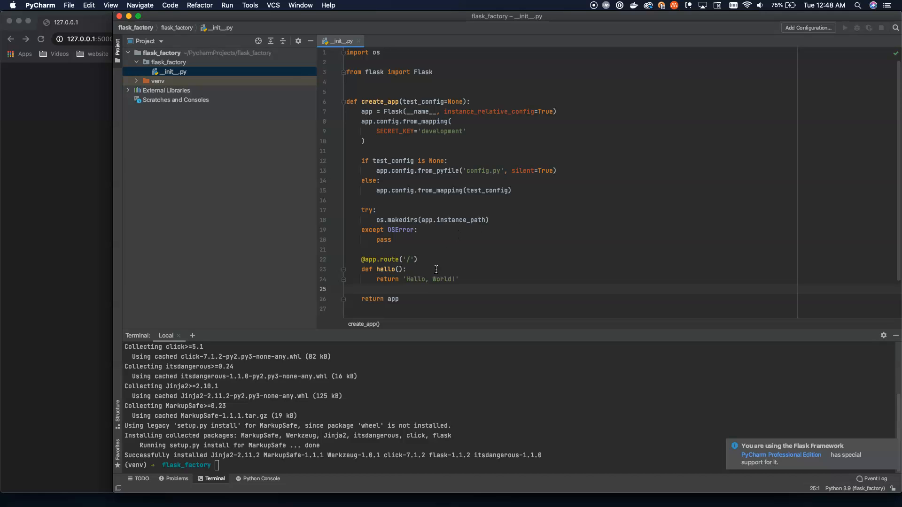
mouse_move(422, 297)
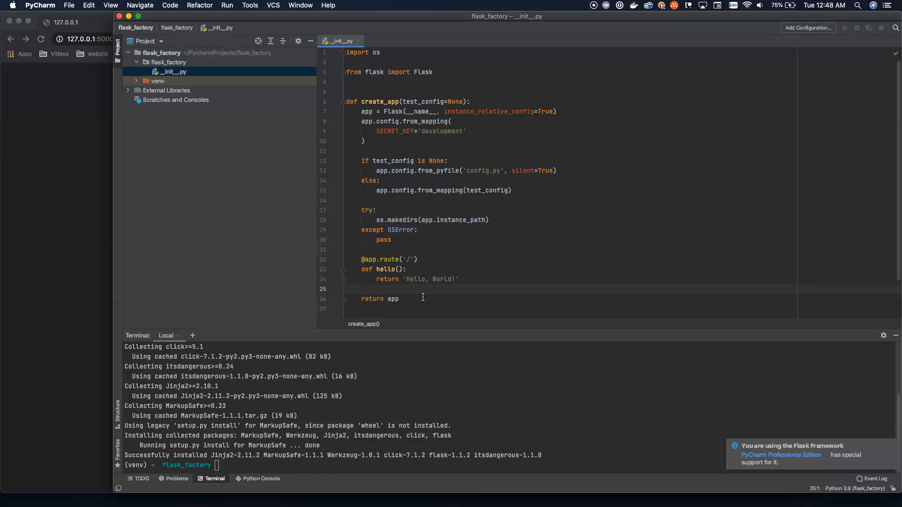
mouse_move(448, 267)
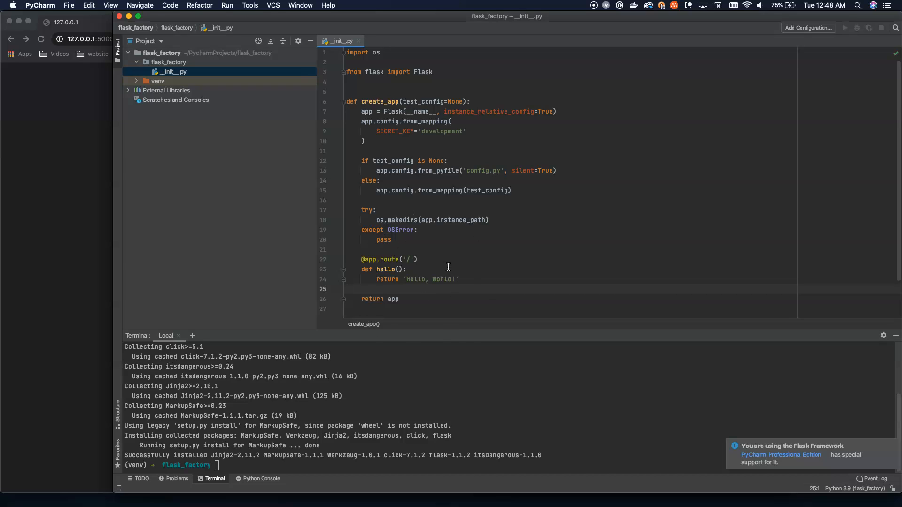
mouse_move(684, 160)
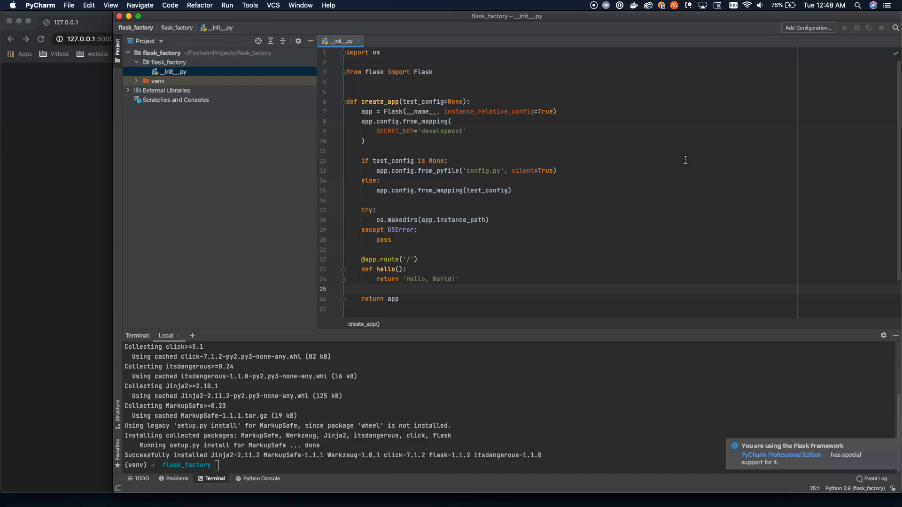
mouse_move(230, 472)
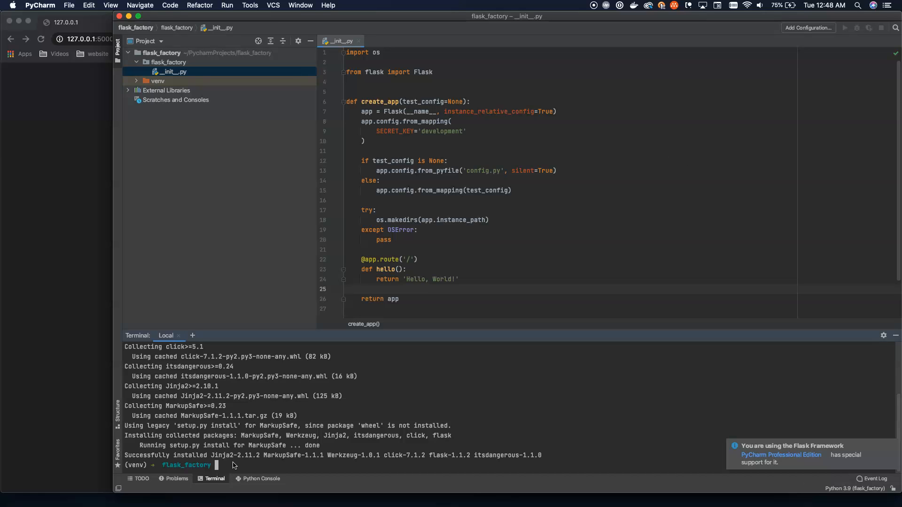
- Export FLASK_APP=flask_factory in the terminal
text(expo)
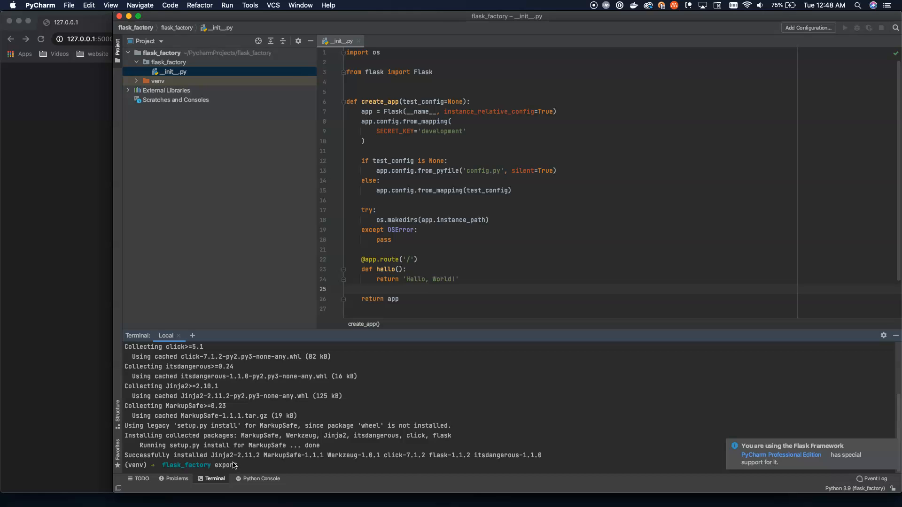
text(APP_)
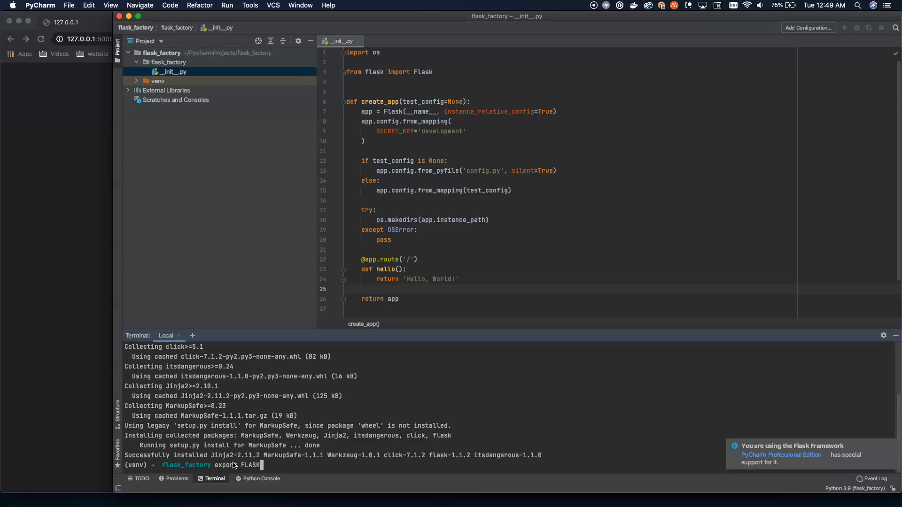
text(_APP=)
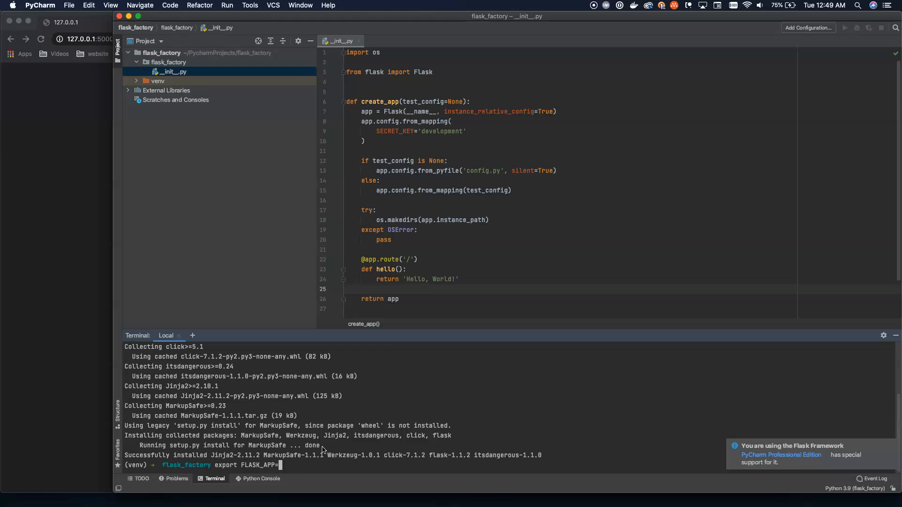
text(fla)
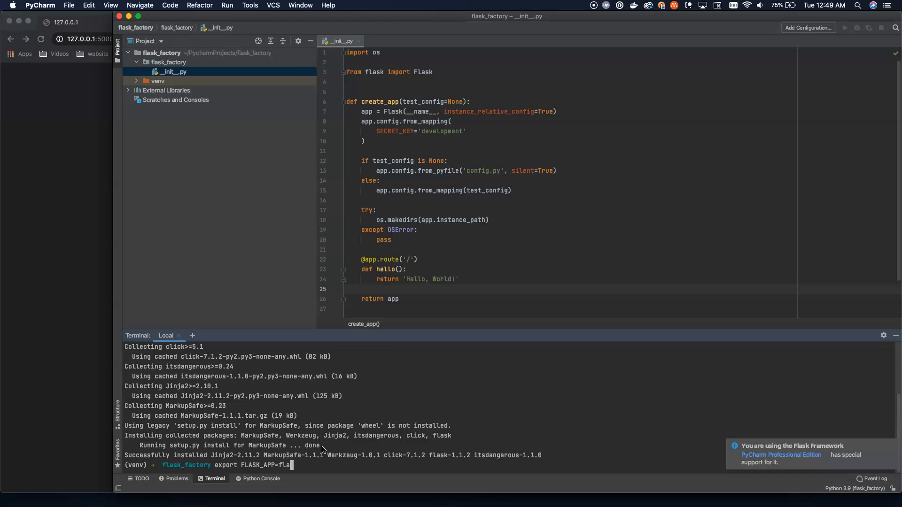
text(sk_factory)
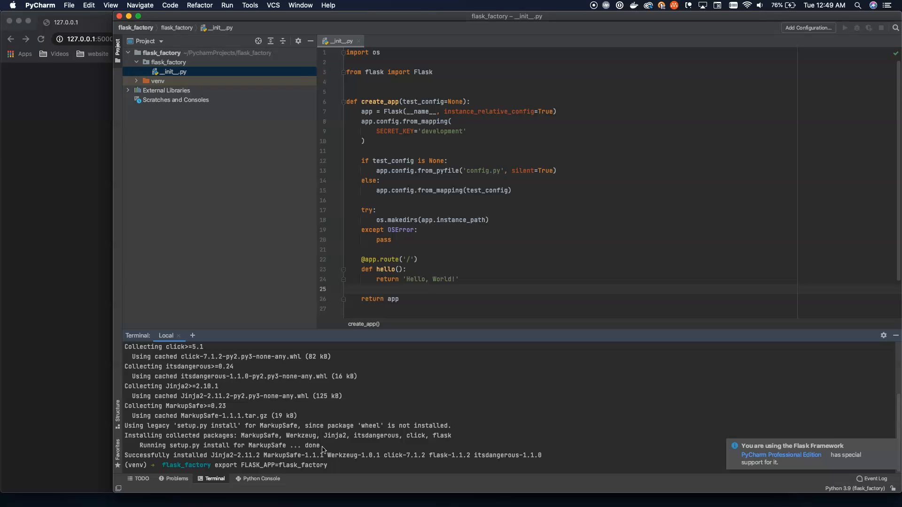
key(Return)
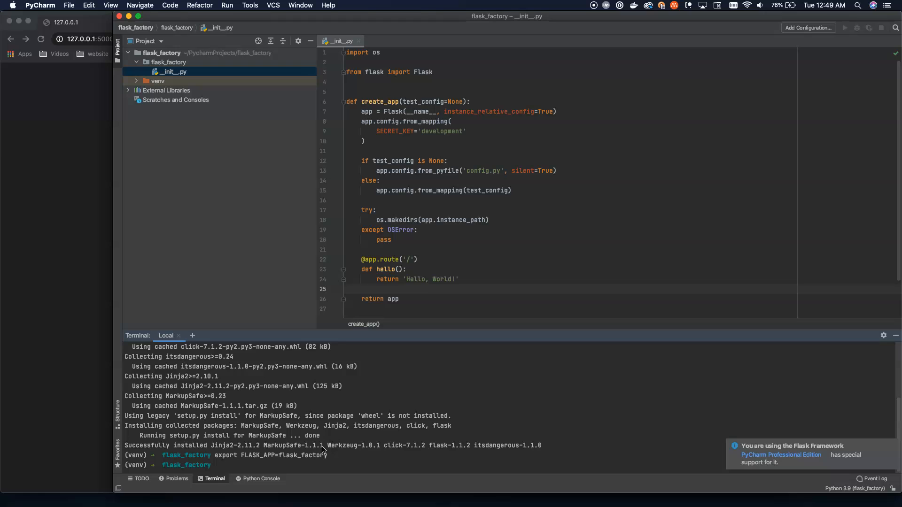
- Start exporting FLASK_ENV=development
text(export FLA)
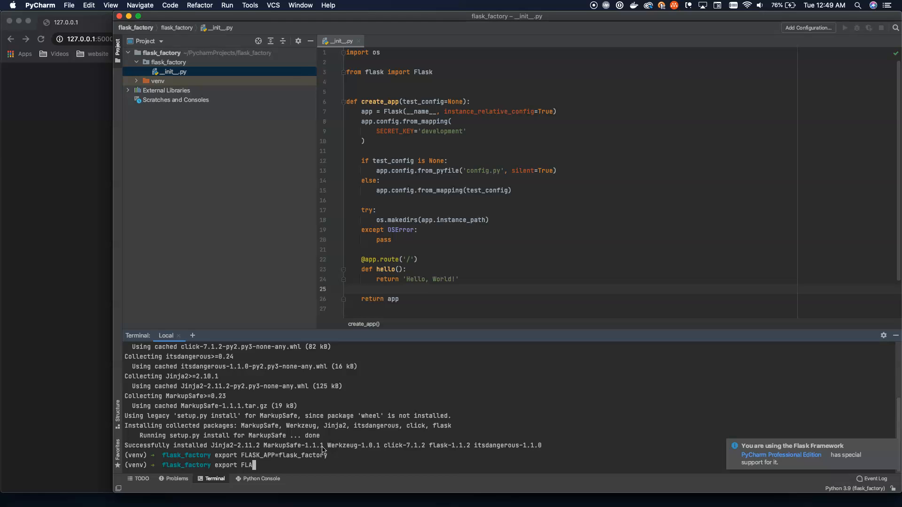
text(SK_EN)
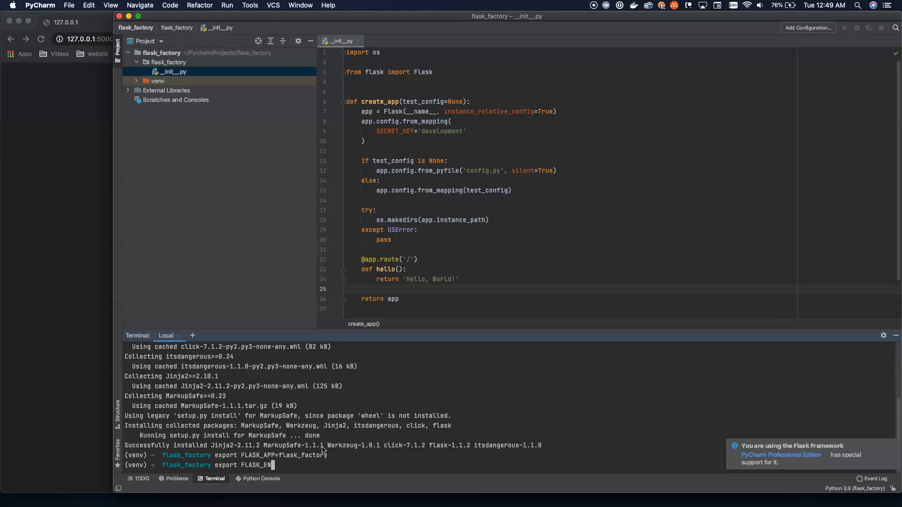
text(V=)
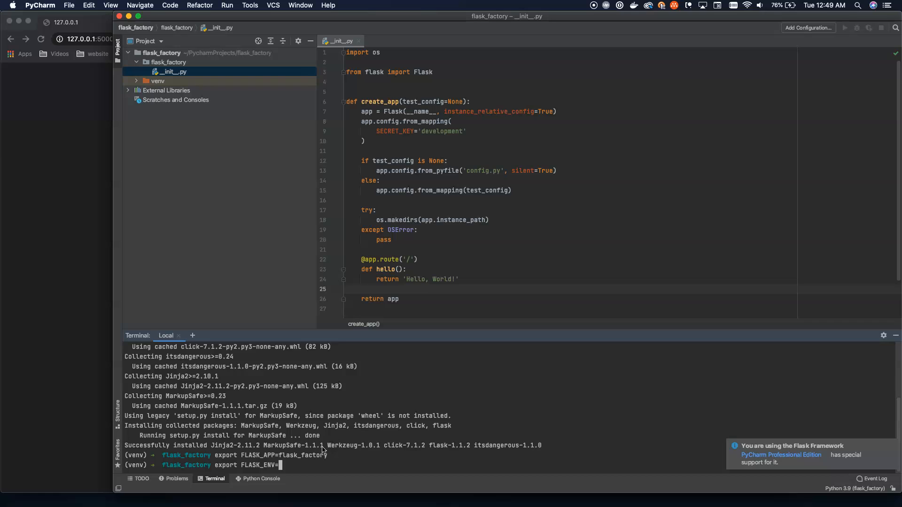
text(development)
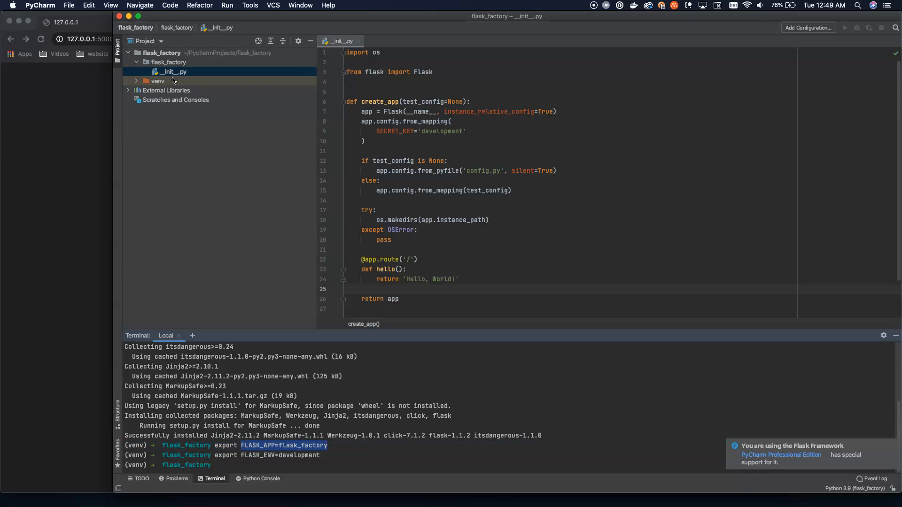
mouse_move(159, 66)
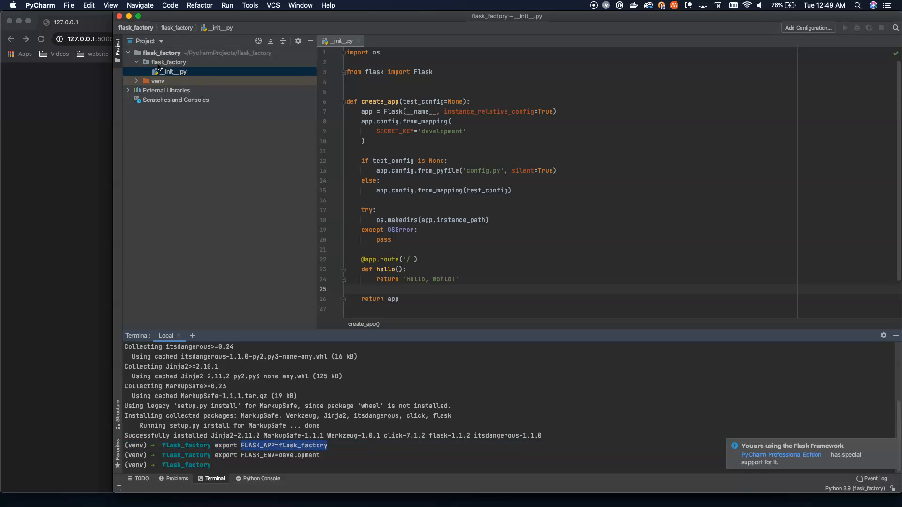
mouse_move(287, 459)
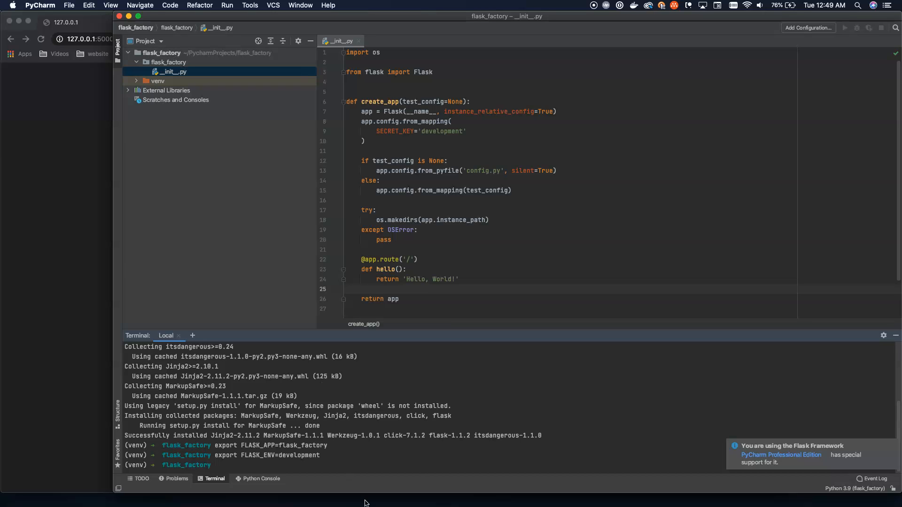
mouse_move(247, 447)
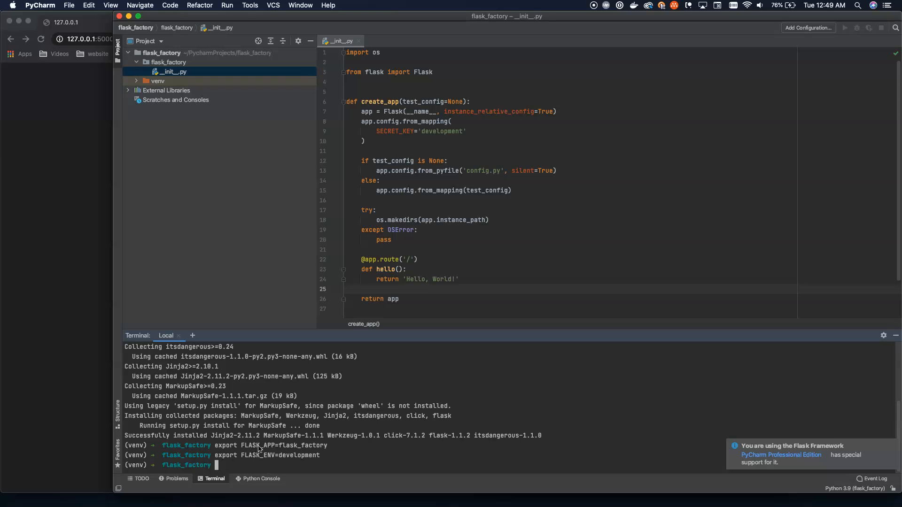
mouse_move(306, 459)
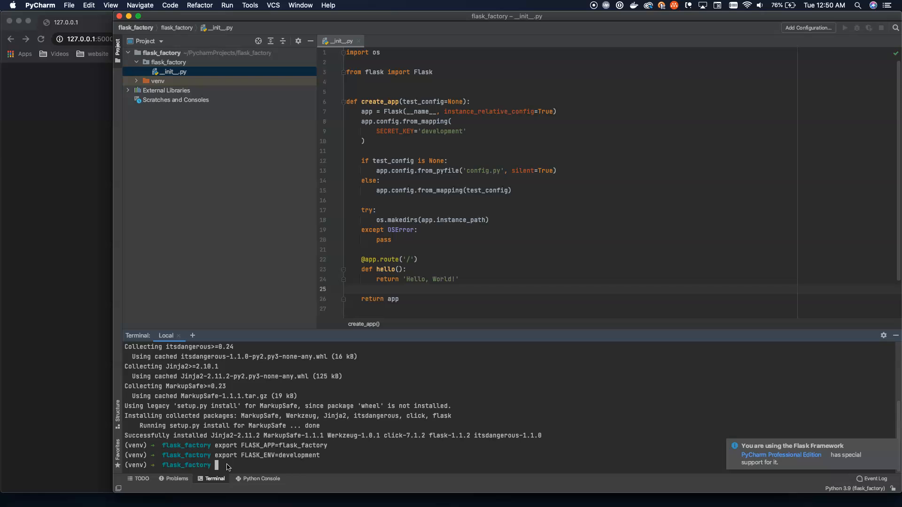
- Launch the server with flask run, serving 127.0.0.1:5000 in debug mode
text(flask)
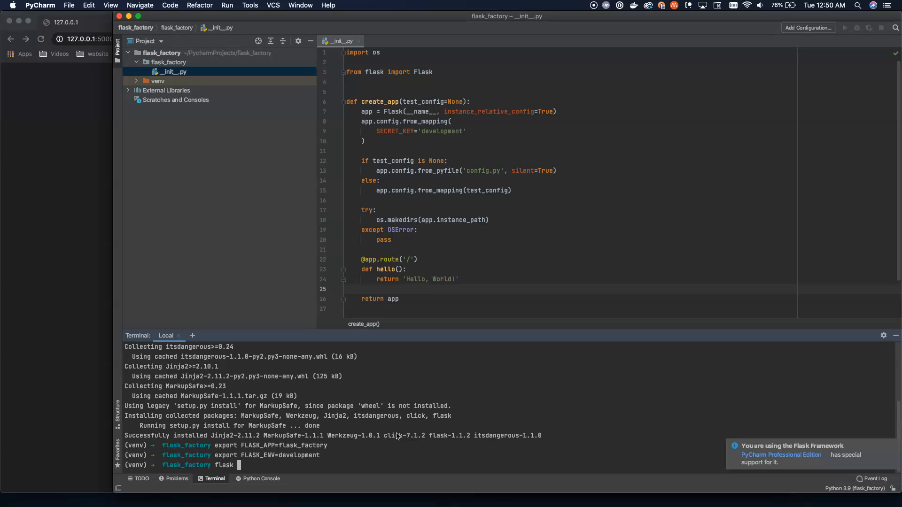
text(run)
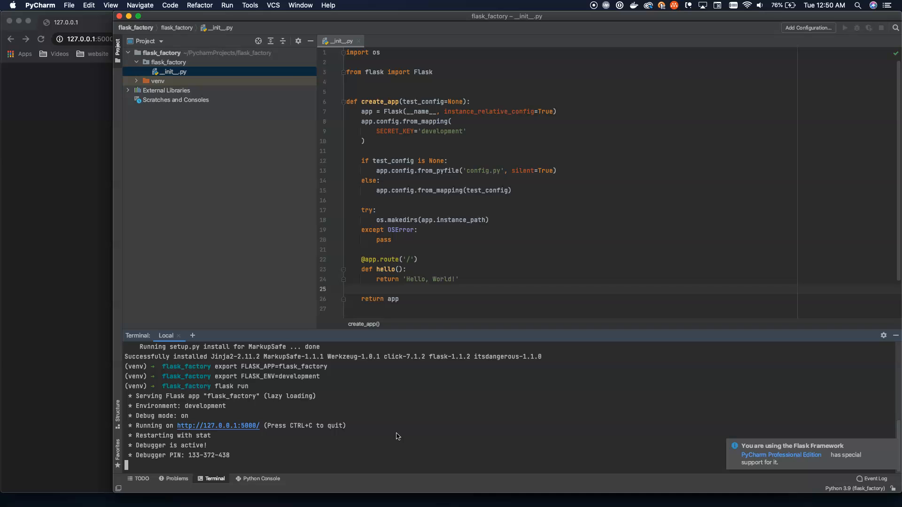
mouse_move(49, 195)
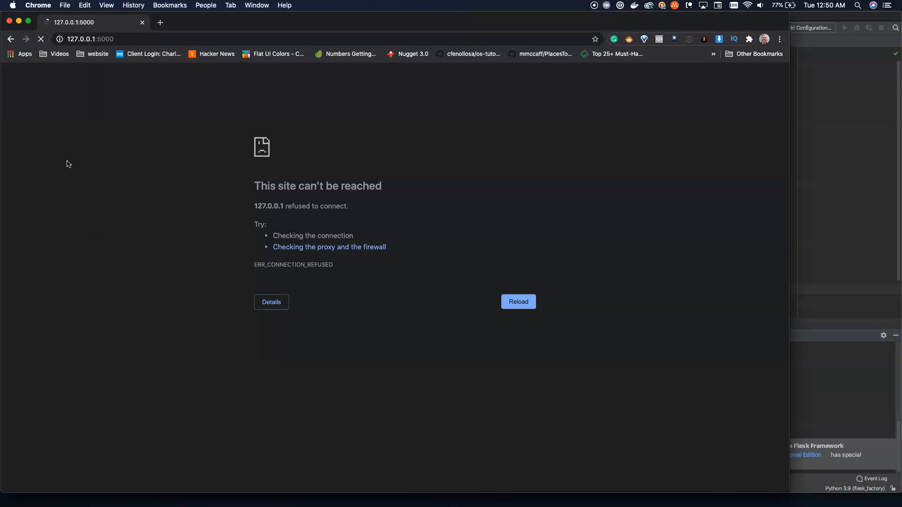
- Reload 127.0.0.1:5000 in Chrome to show 'Hello, World!'
click(517, 301)
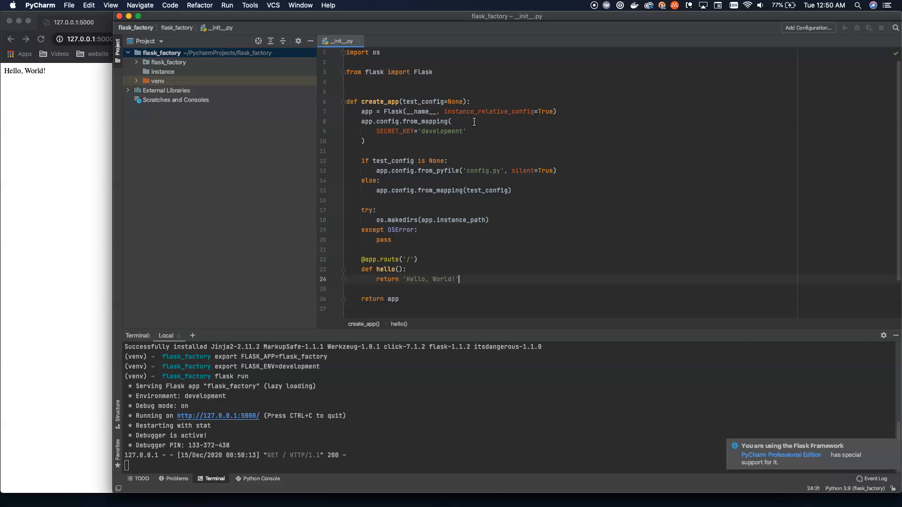
mouse_move(549, 238)
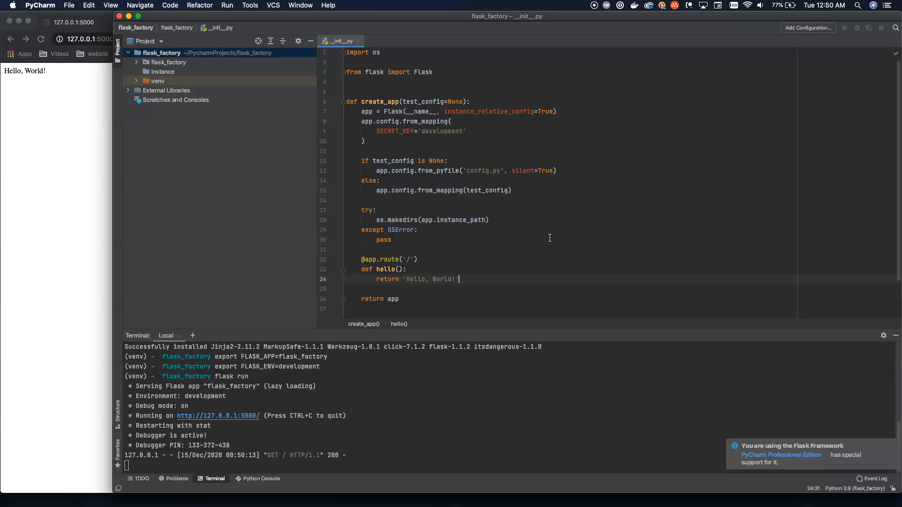
mouse_move(321, 193)
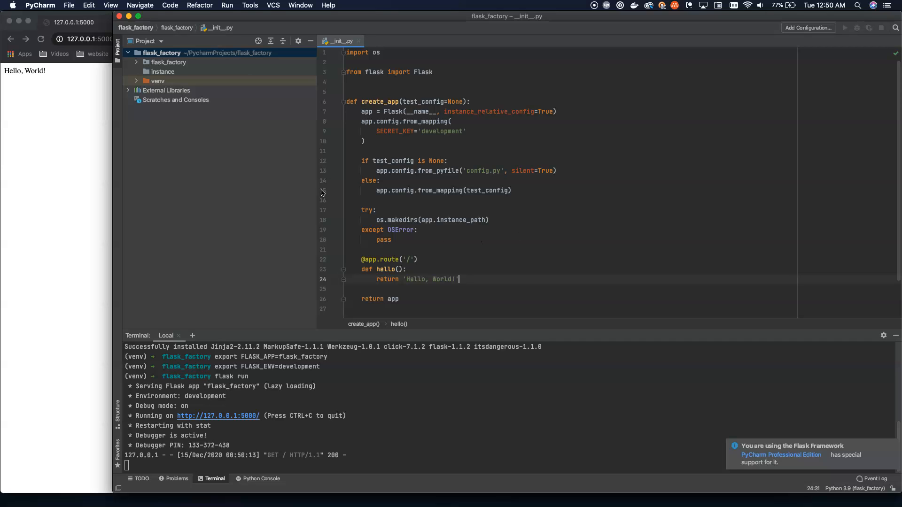
mouse_move(202, 164)
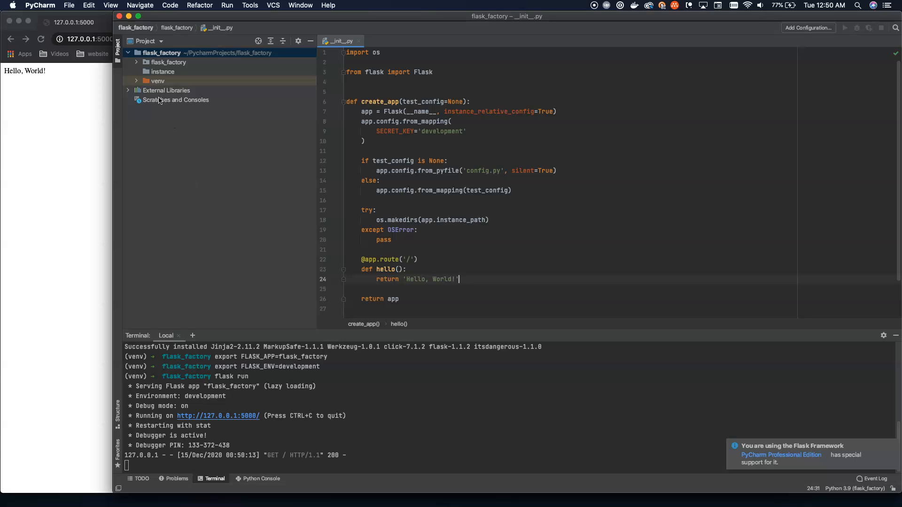
- Create a new Python file named user in the flask_factory package
click(168, 62)
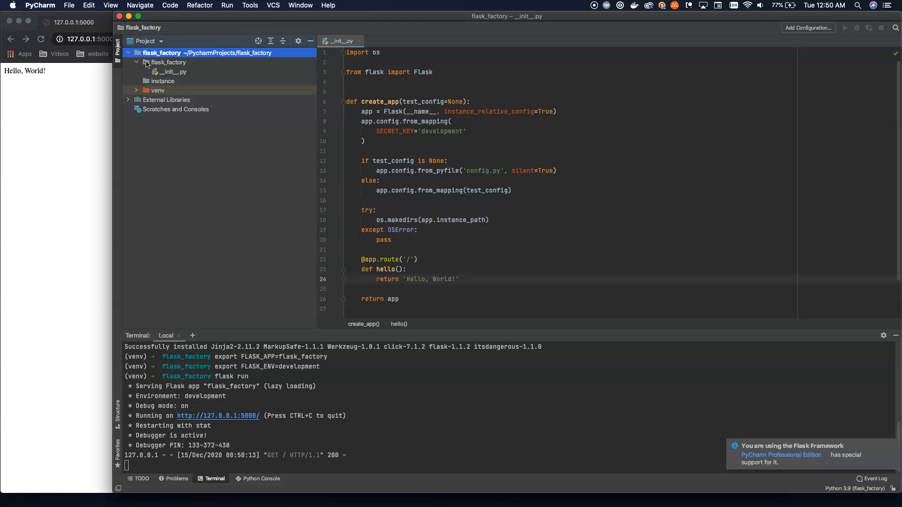
right_click(168, 62)
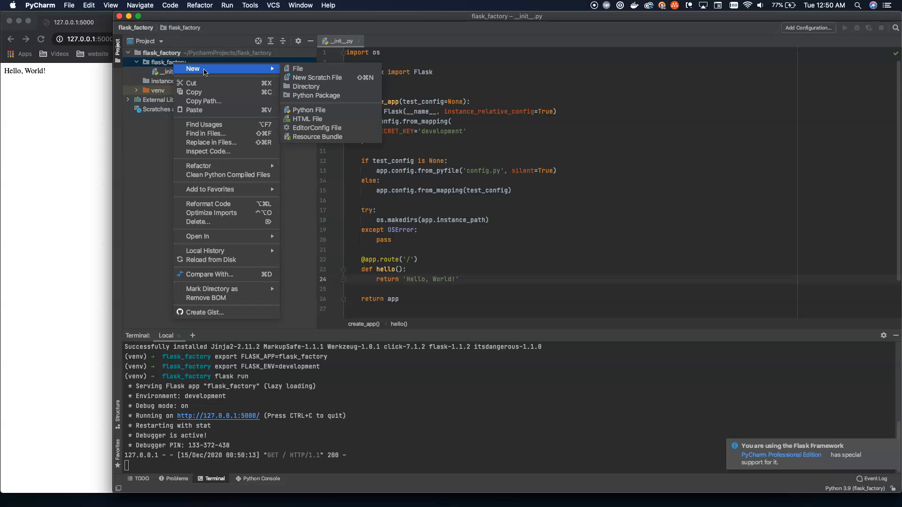
mouse_move(305, 86)
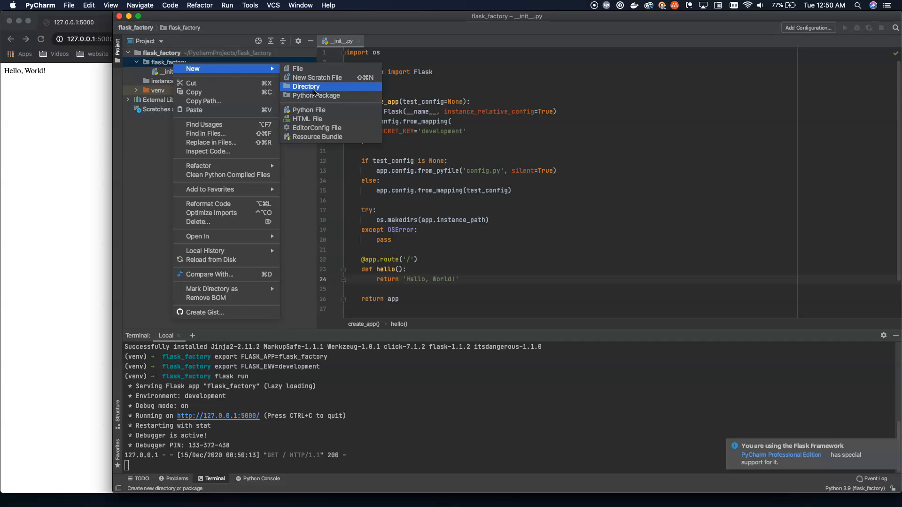
click(309, 110)
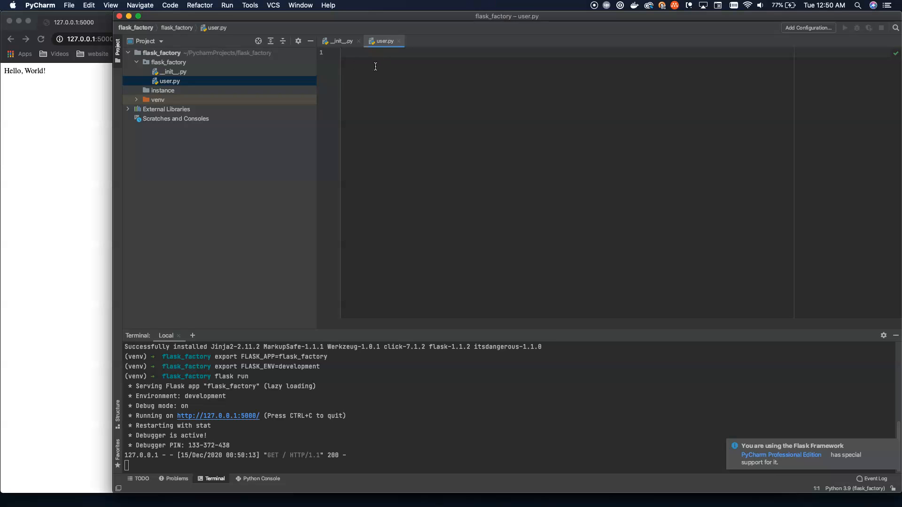
- Import Blueprint and define bp = Blueprint('user', __name__, url_prefix='/user')
text(from flask import)
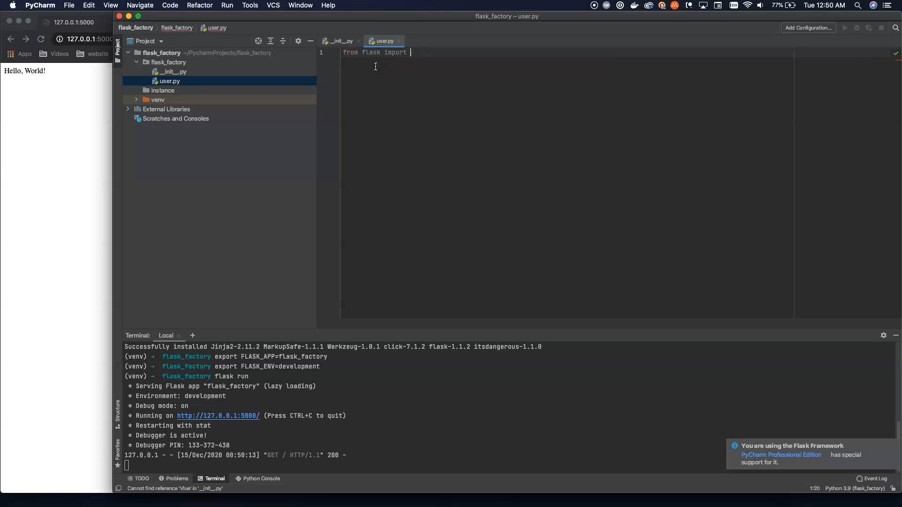
text(Blueprint)
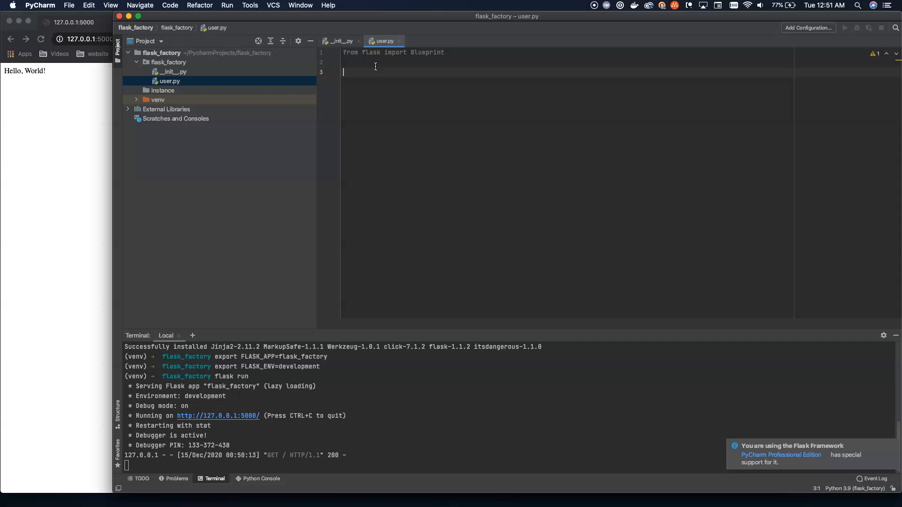
text(bp)
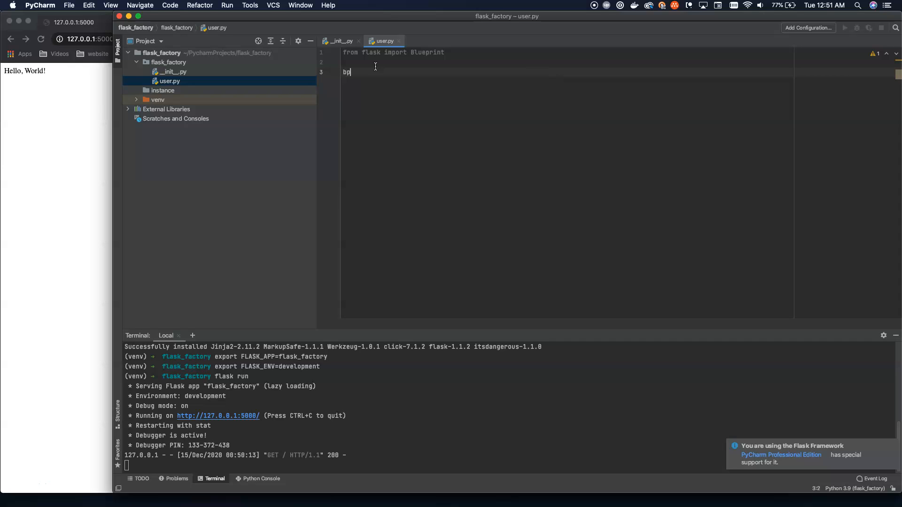
text(= Blueprint('user)
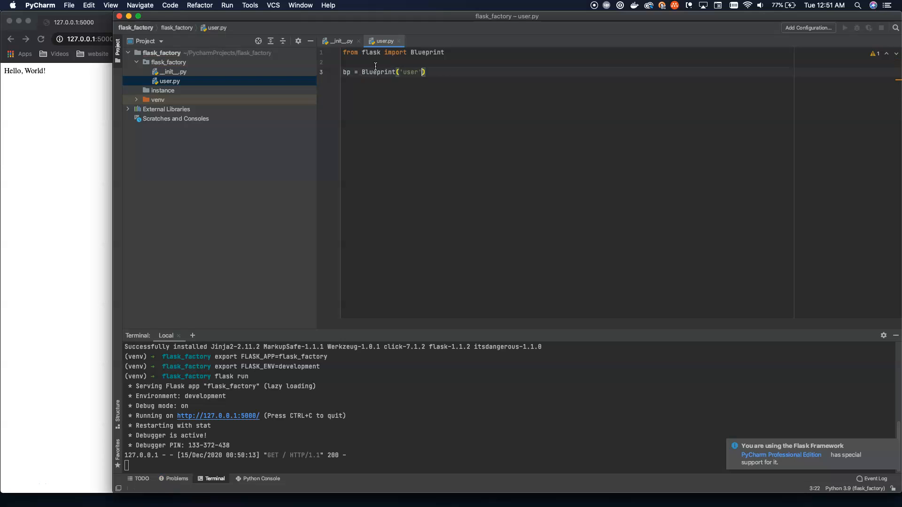
text(, __name__,)
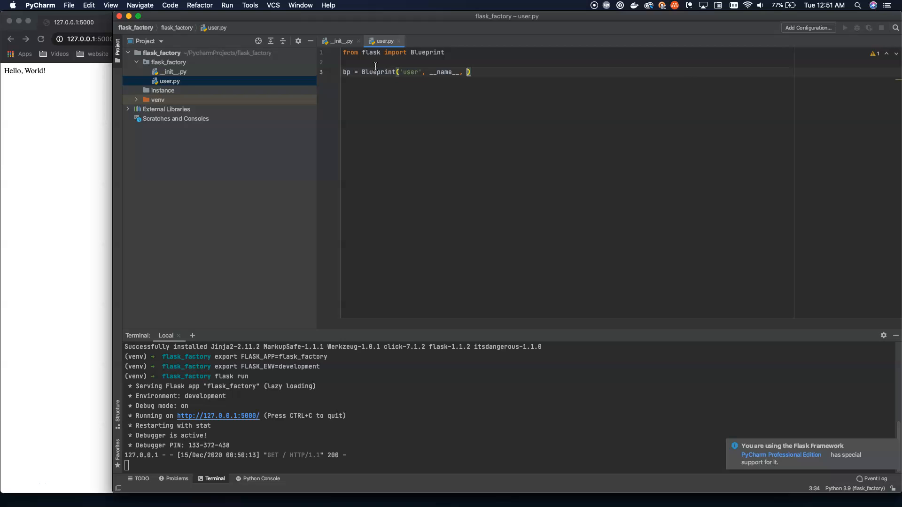
text(url_prefix=)
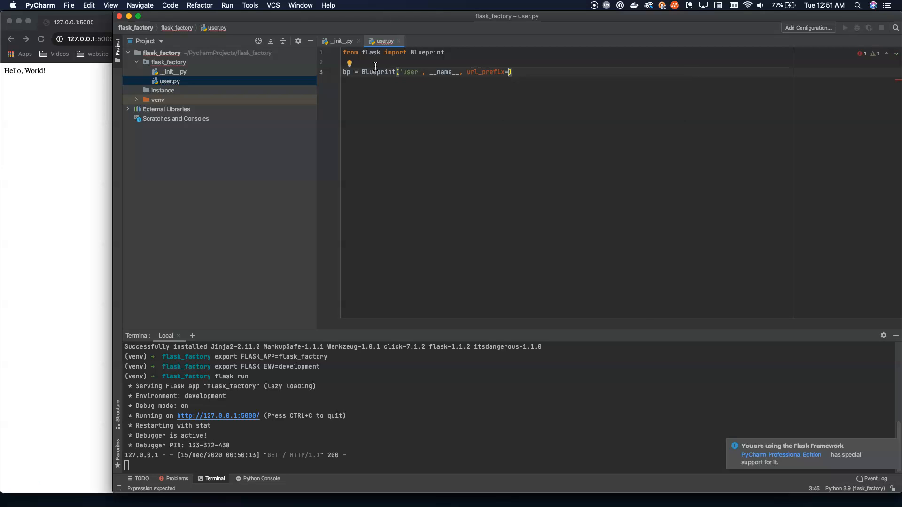
text('/user')
text(@)
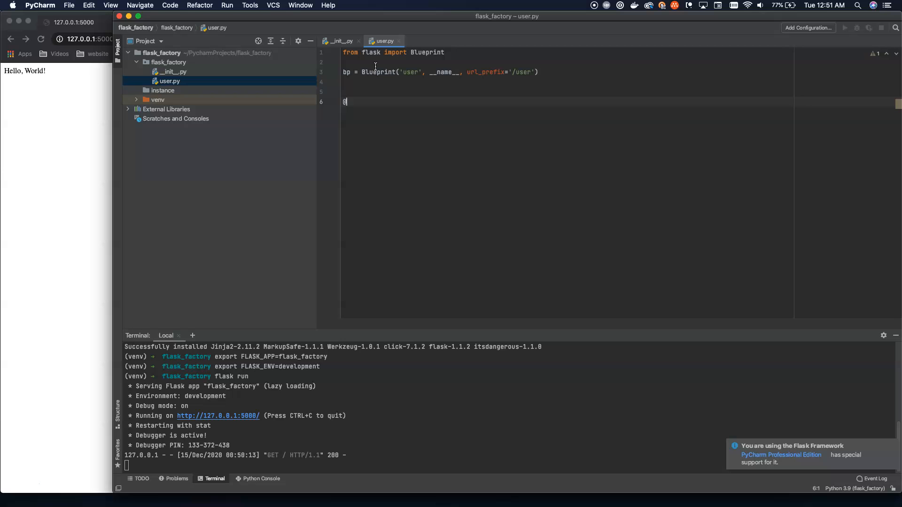
- Add a bp.route('/') hello view returning 'Hello, User!'
text(bp.route('/)
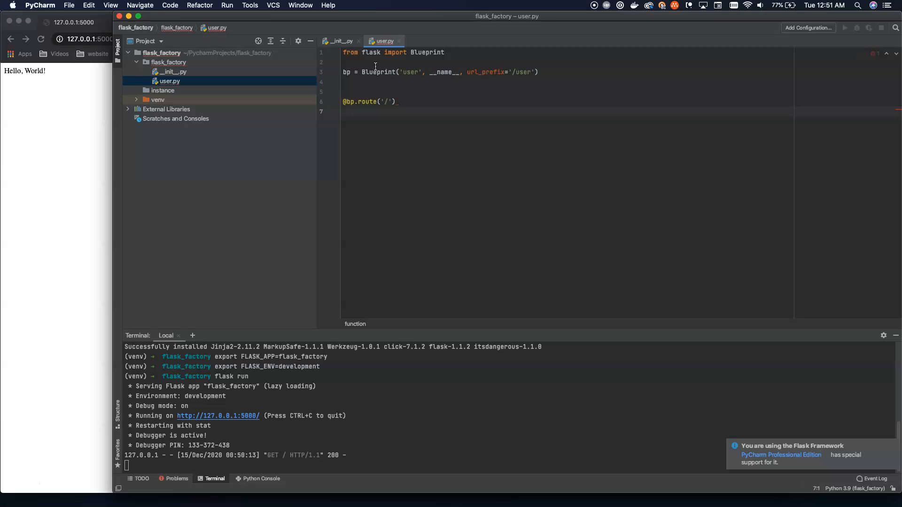
text(def hello():)
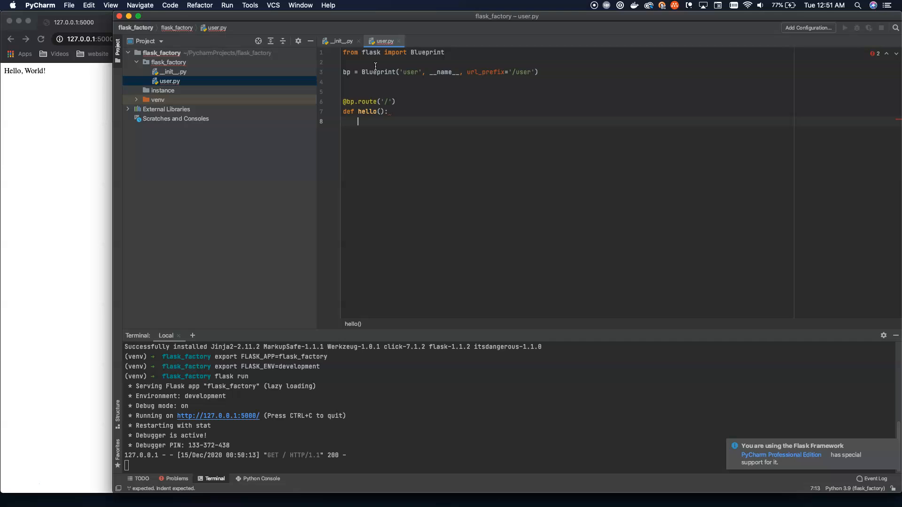
text(rew)
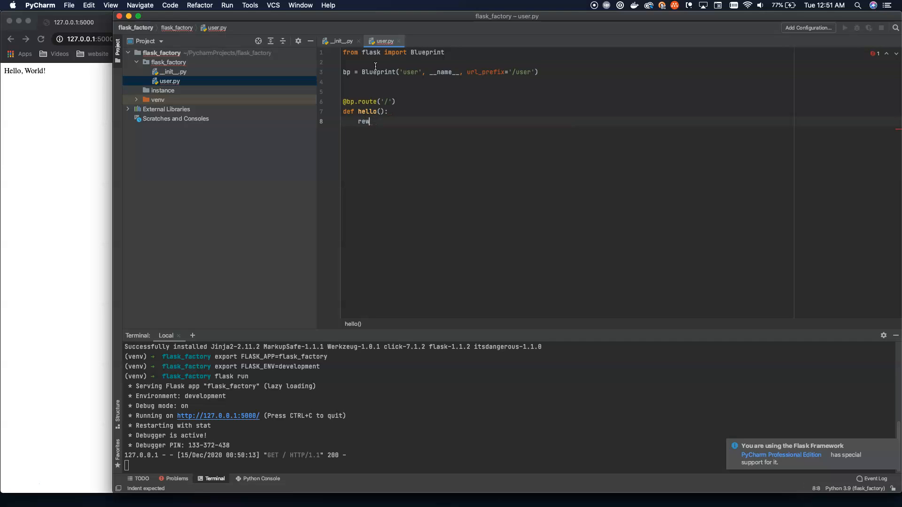
text(return 'Hi')
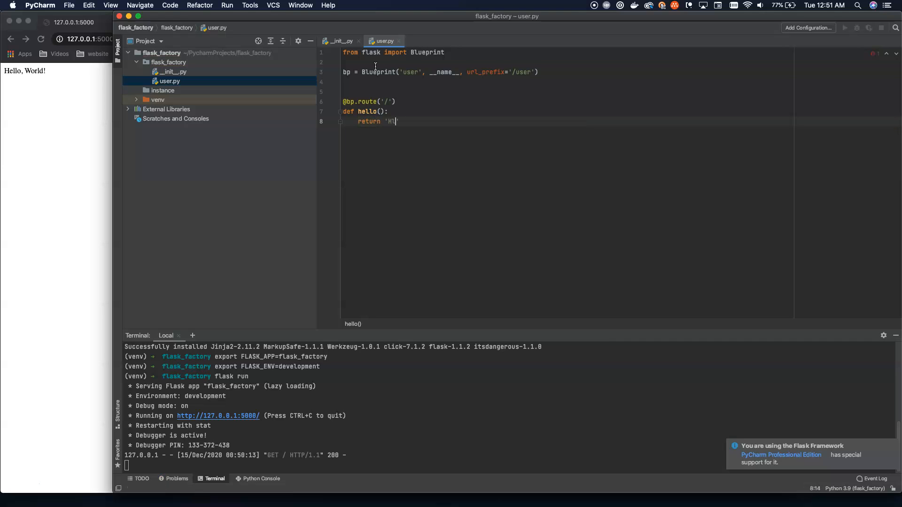
text(ello, User!)
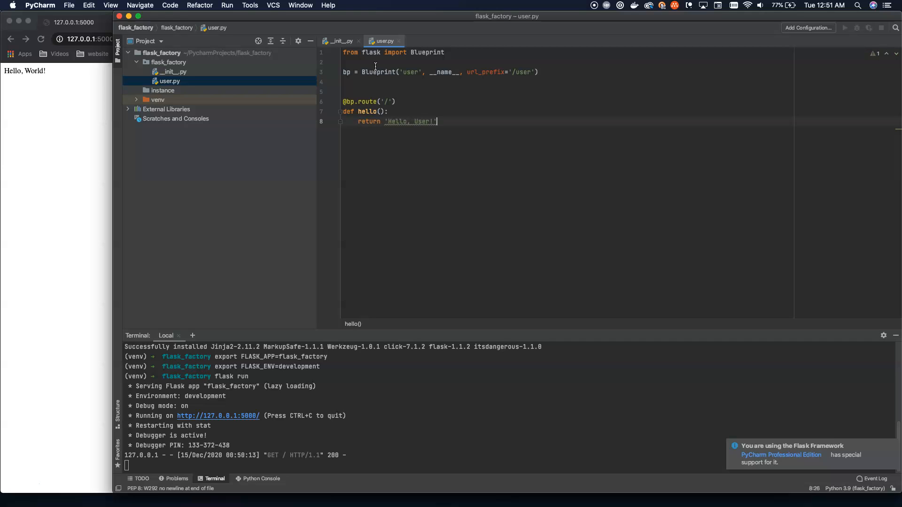
key(enter)
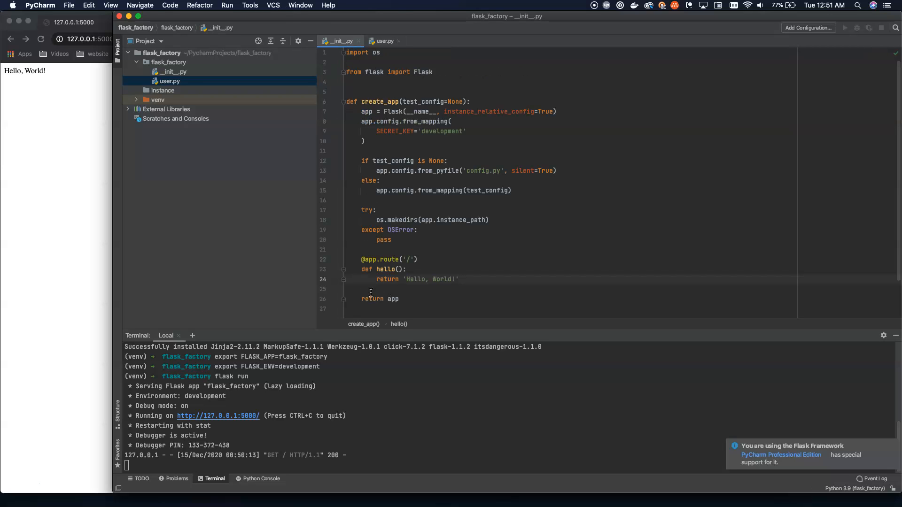
- Add 'from . import user' inside create_app in __init__.py
click(384, 41)
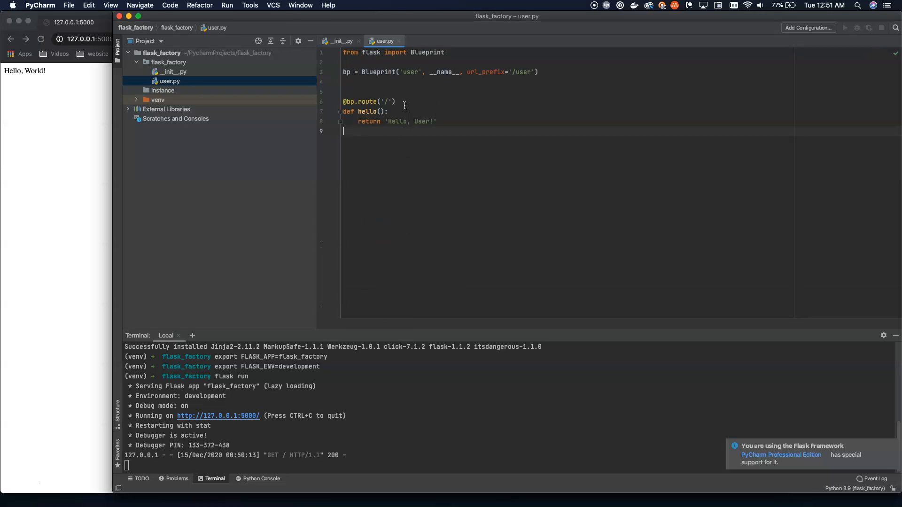
click(341, 41)
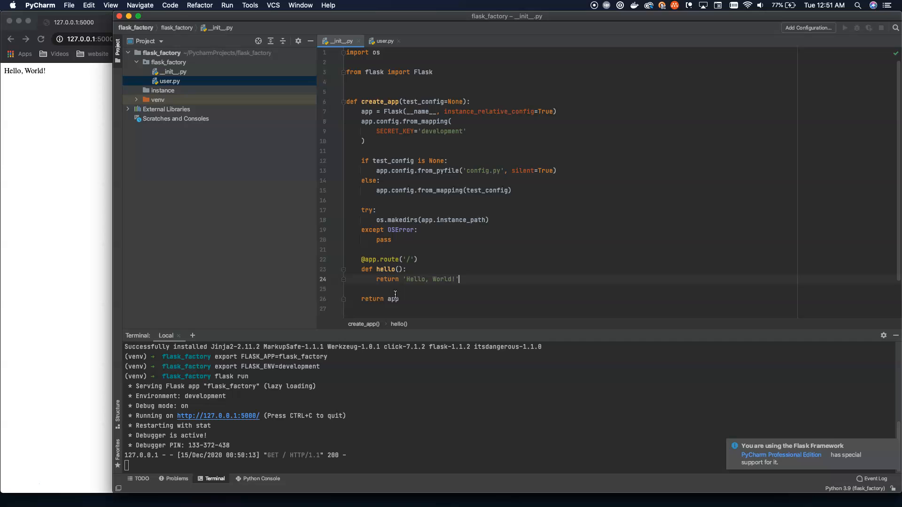
click(395, 298)
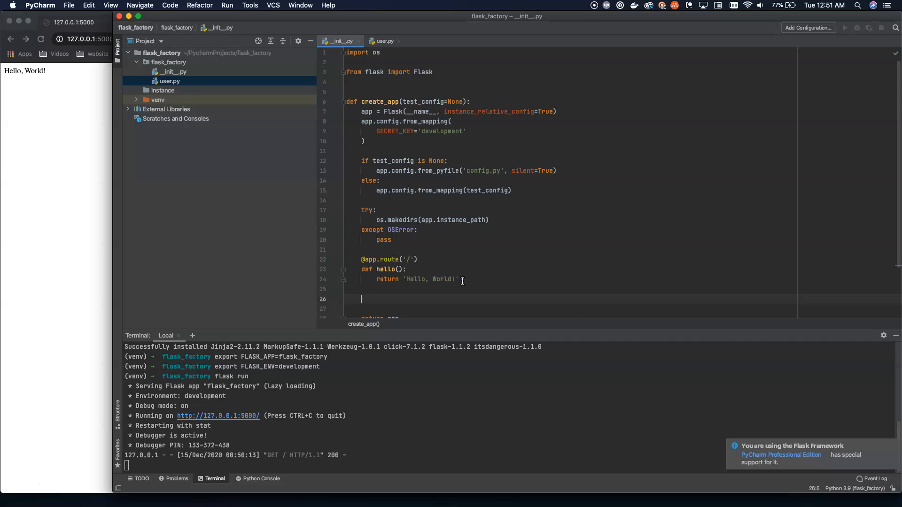
text(from . import)
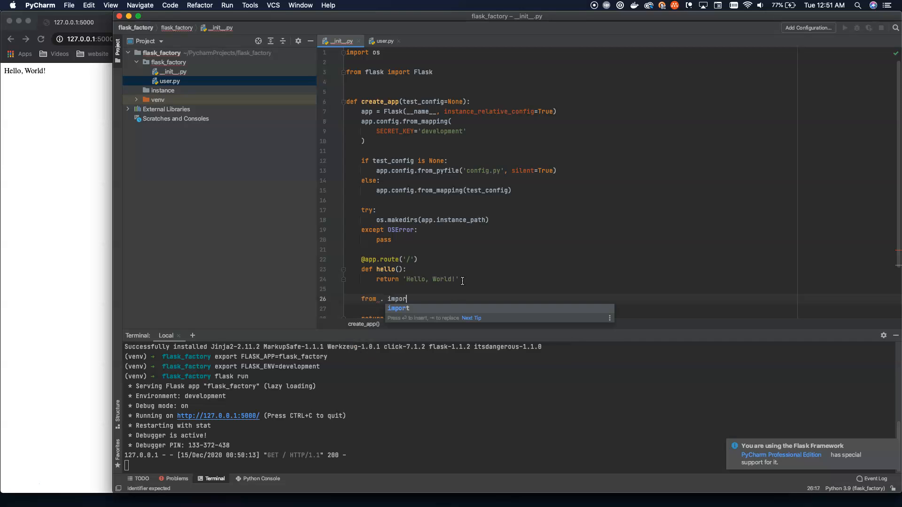
text(user)
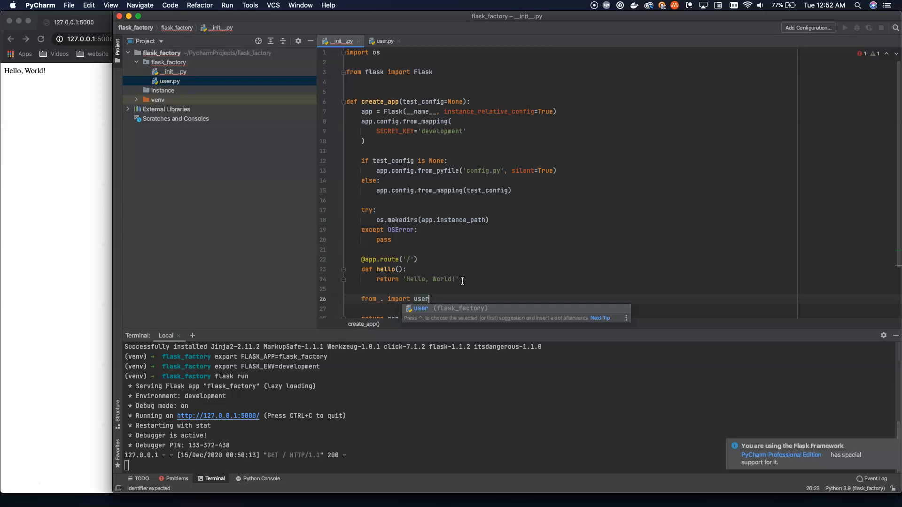
key(Escape)
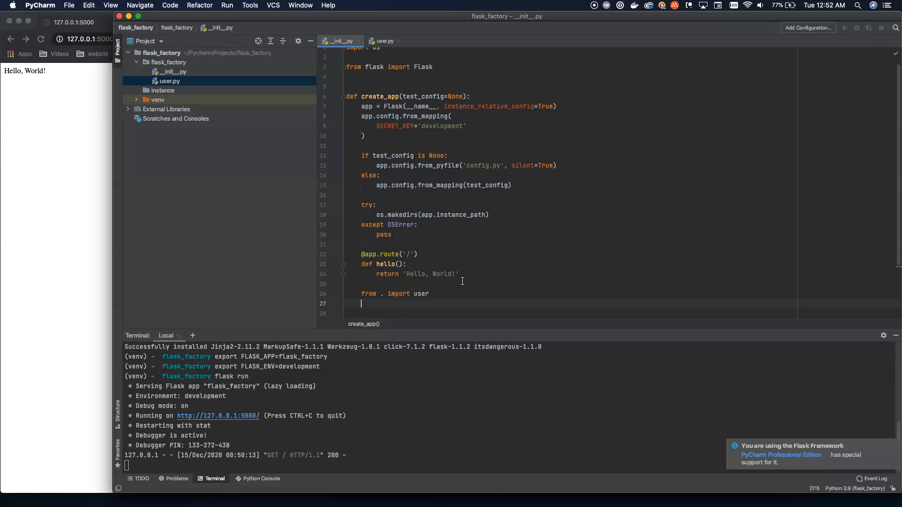
- Register the blueprint with app.register_blueprint(user.bp)
text(app.)
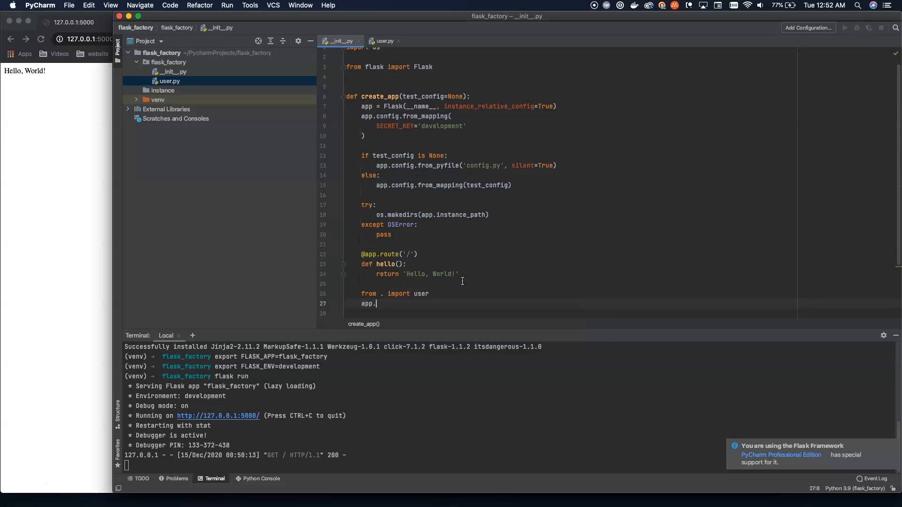
text(u)
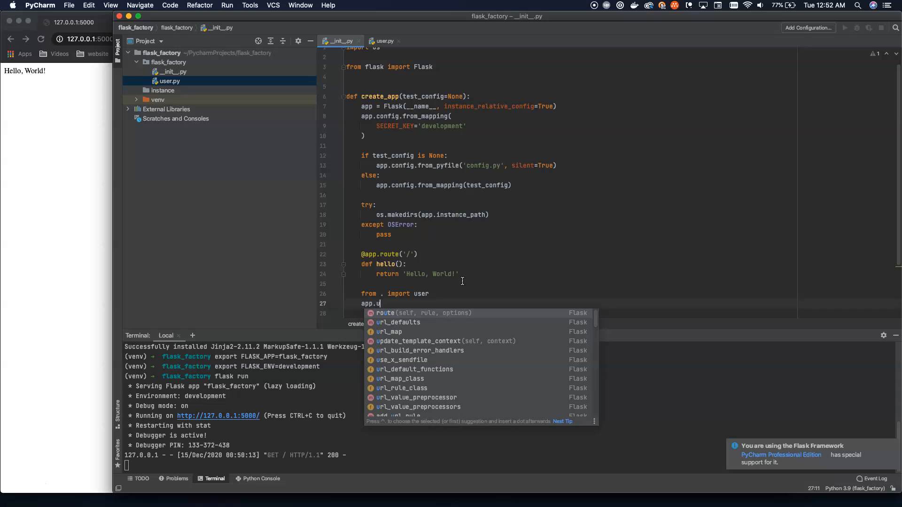
key(Backspace)
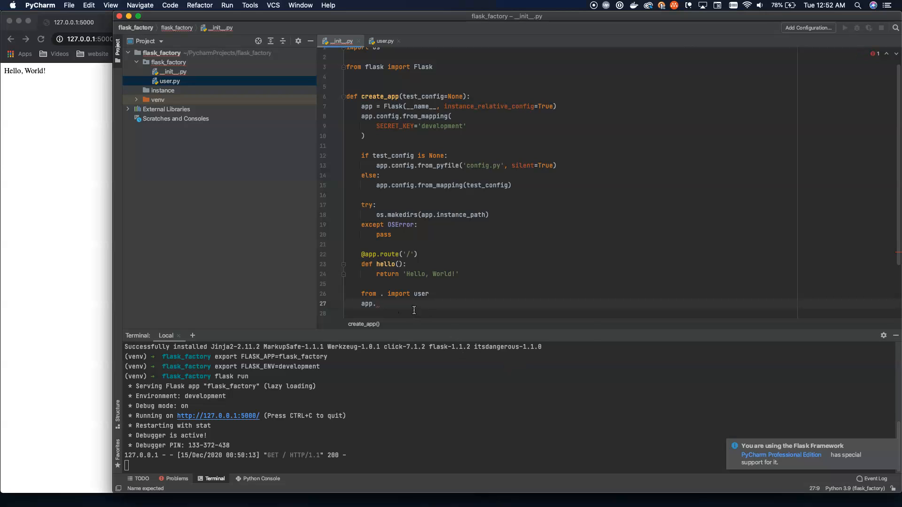
text(register_blueprint)
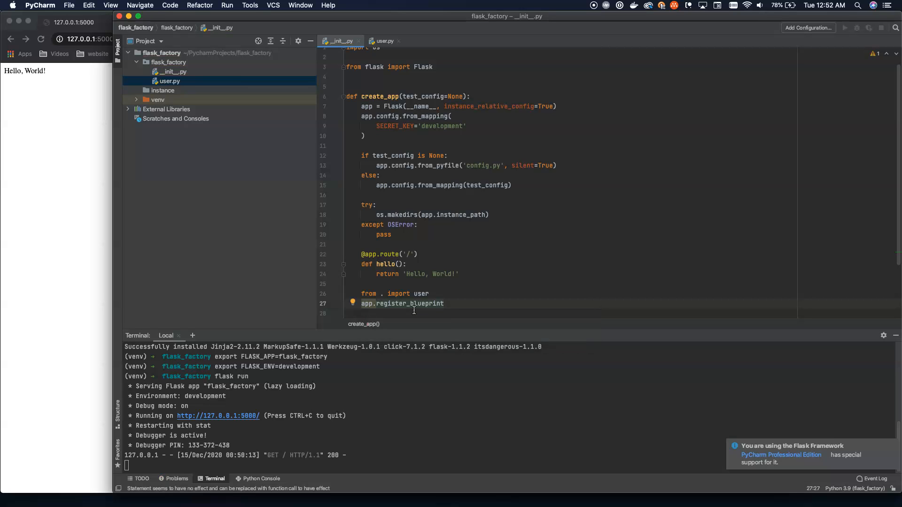
text(())
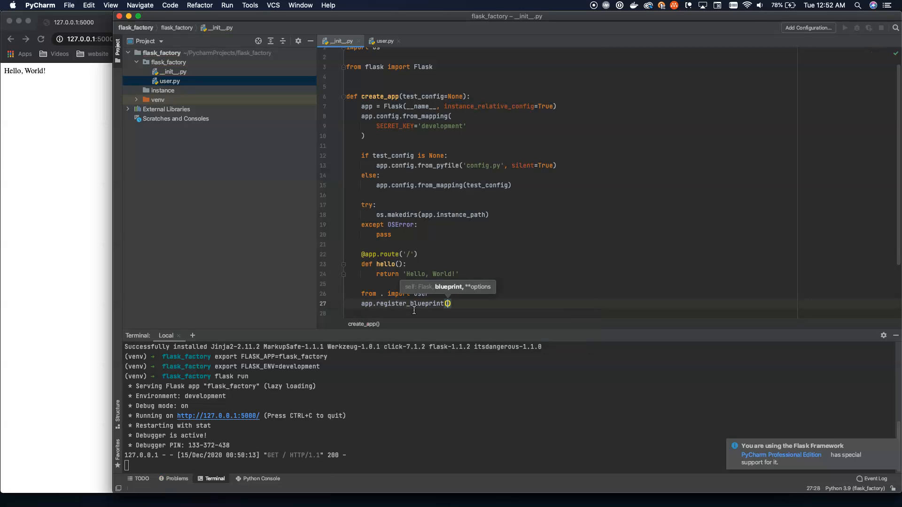
text(user.)
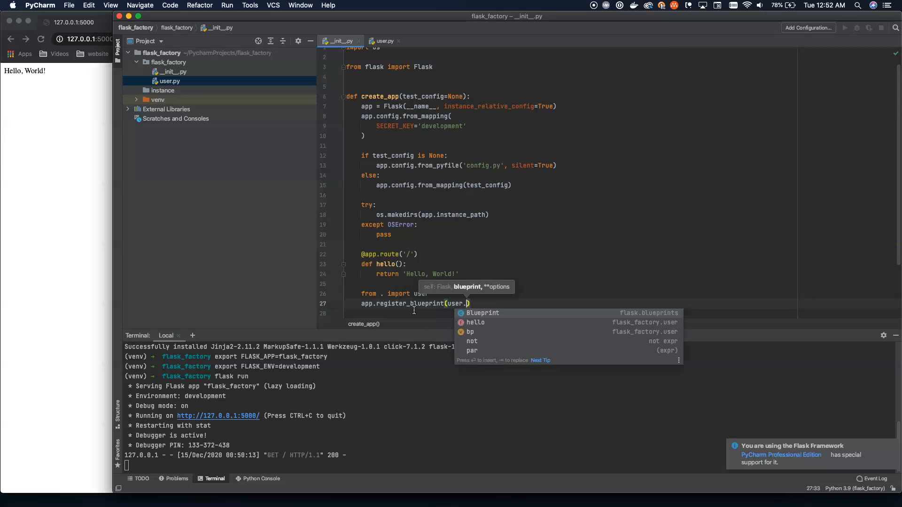
text(bp)
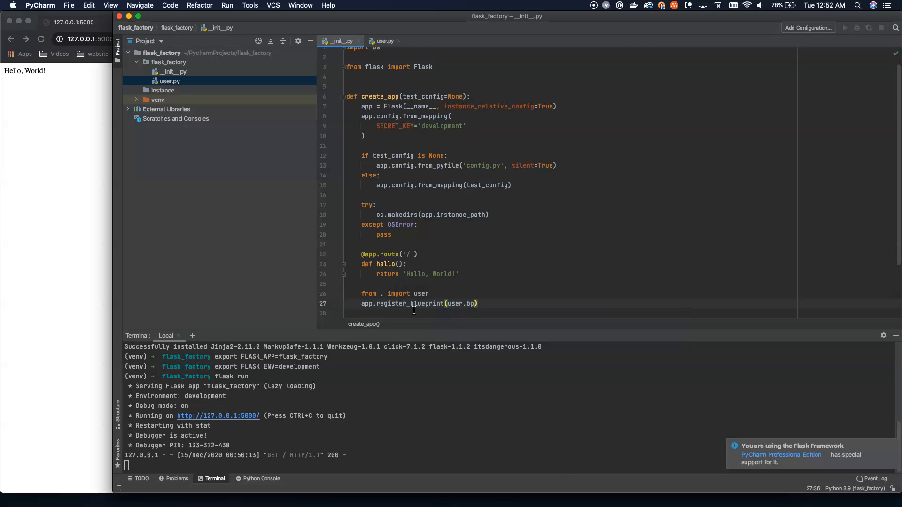
double_click(409, 304)
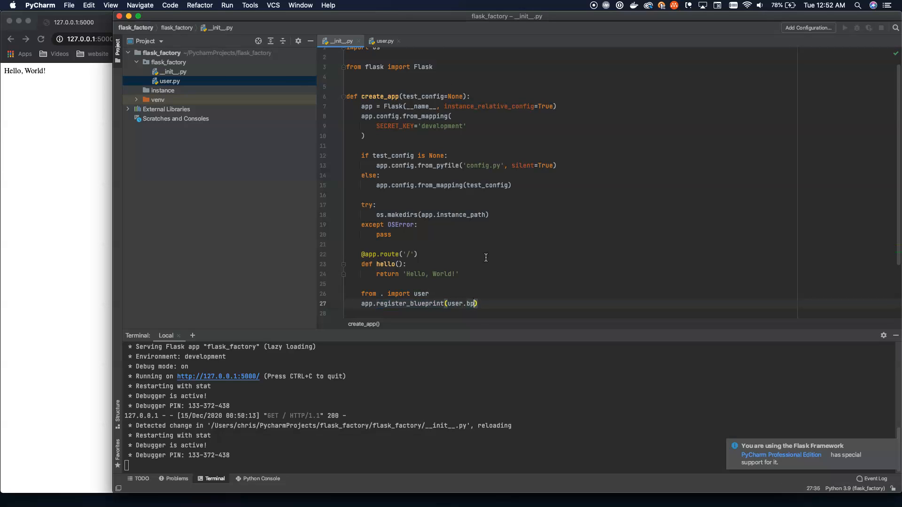
click(384, 40)
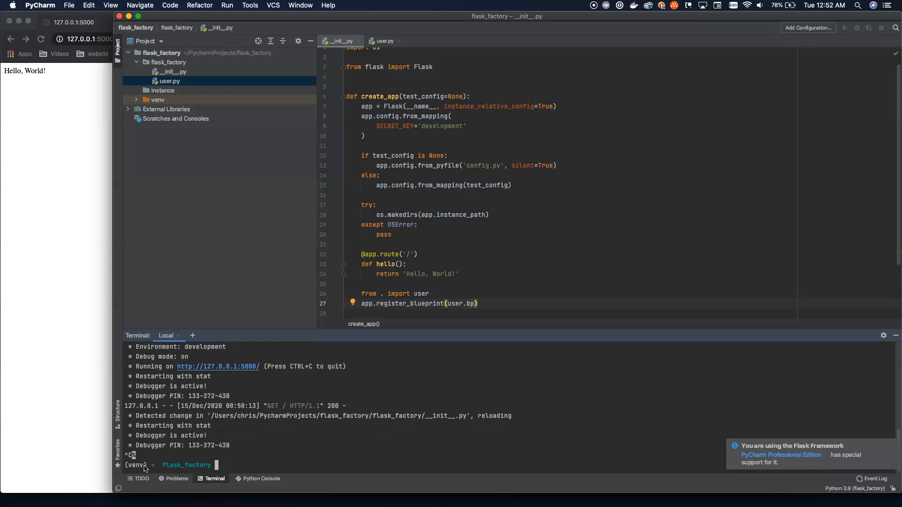
- Stop the Flask server and clear the retyped flask run and export commands
text(flask run)
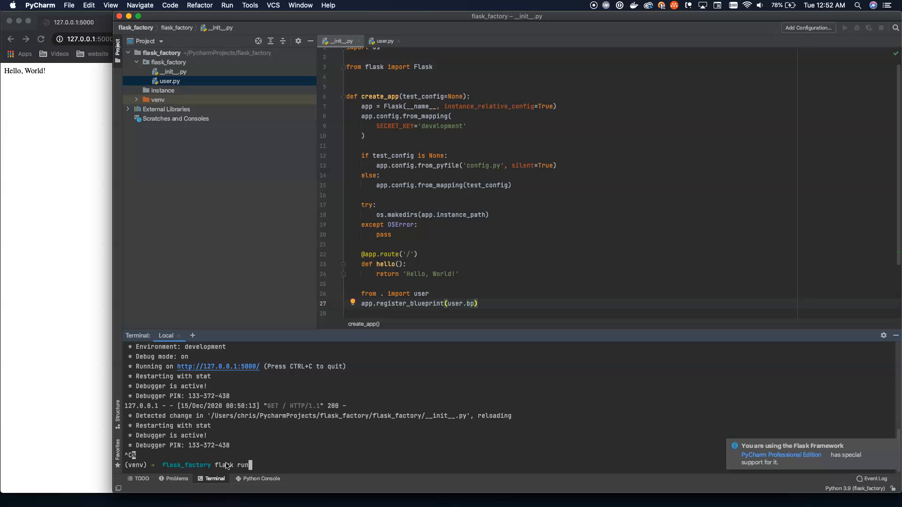
text(export FLASK_APP=flask_factory)
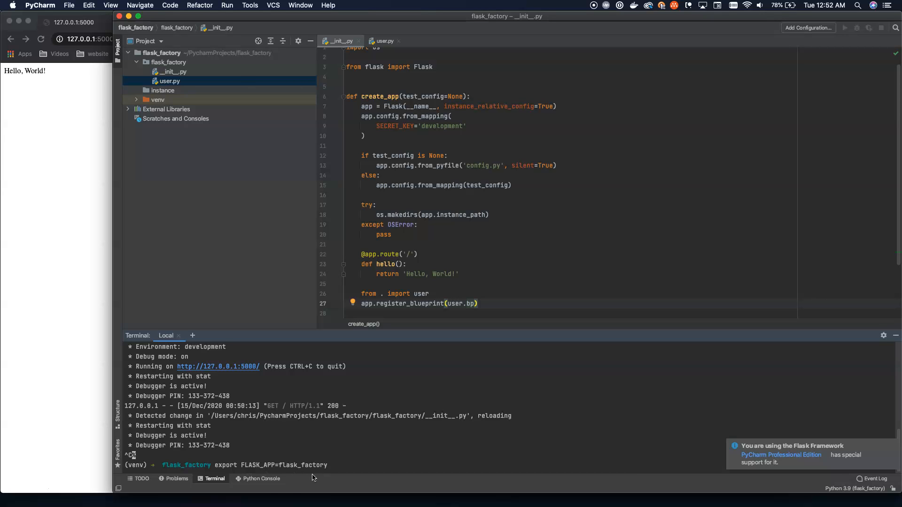
text(flask run)
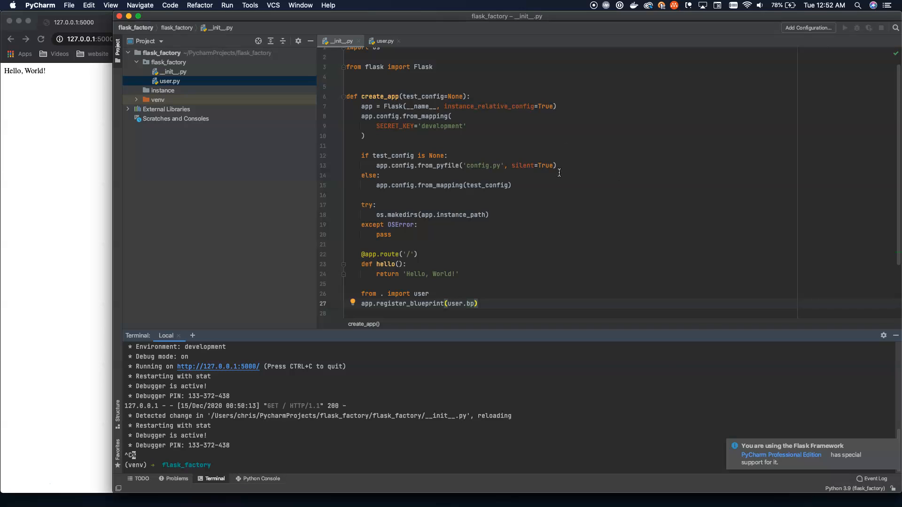
mouse_move(808, 28)
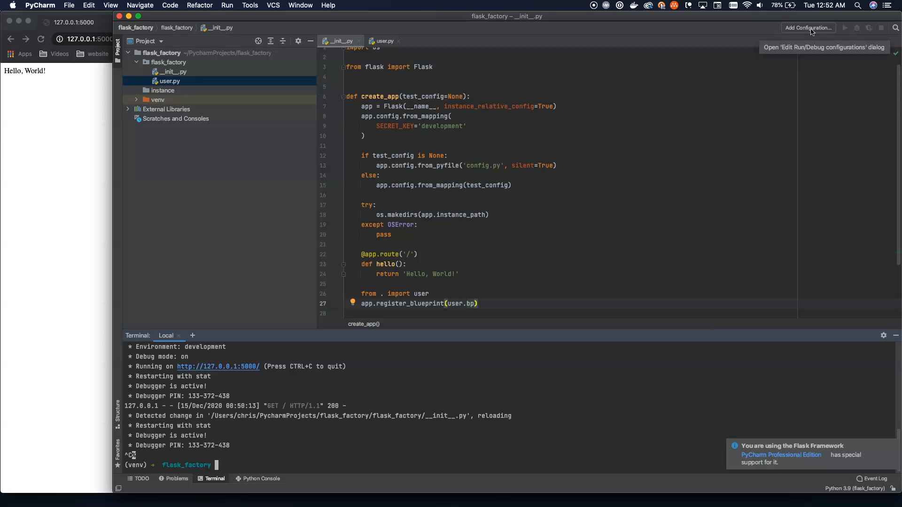
- Add a new Python run configuration
click(807, 28)
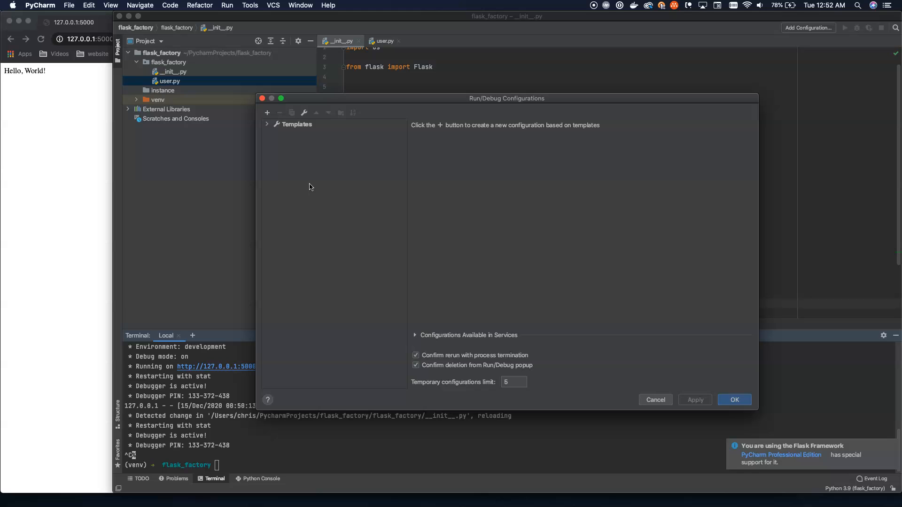
mouse_move(280, 112)
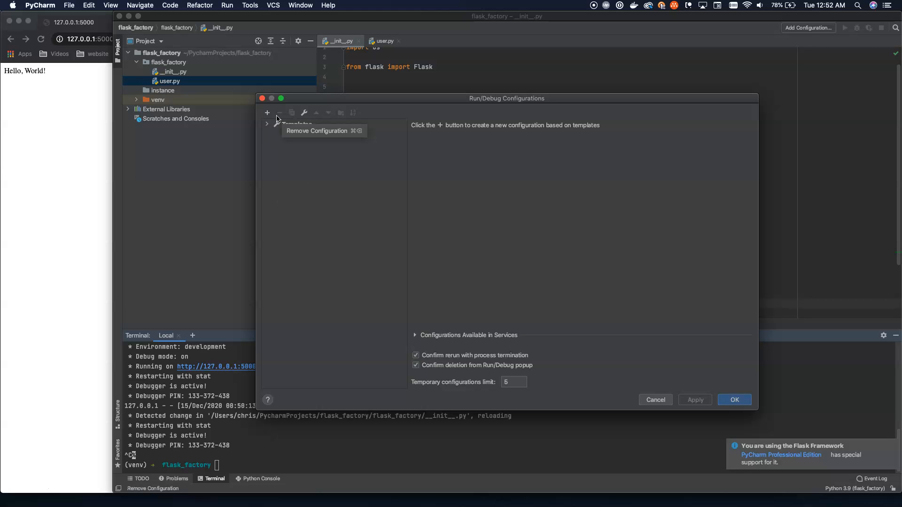
click(266, 112)
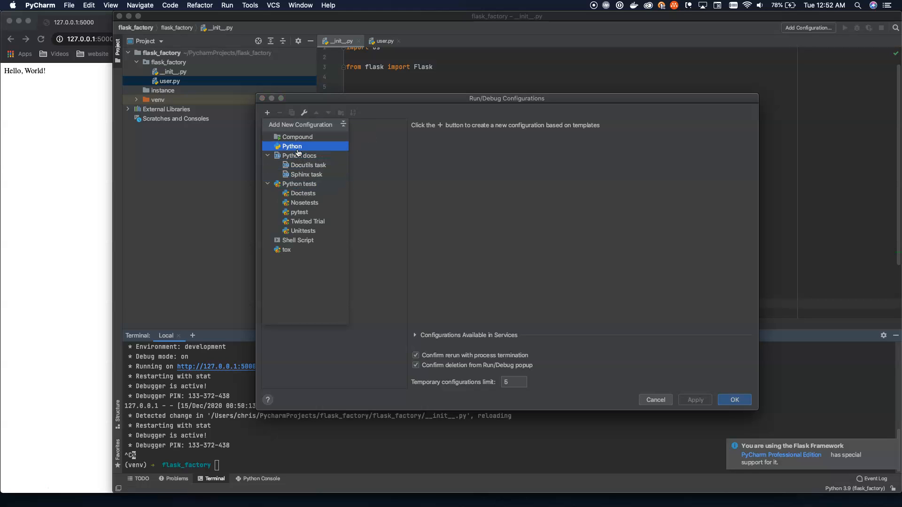
double_click(292, 147)
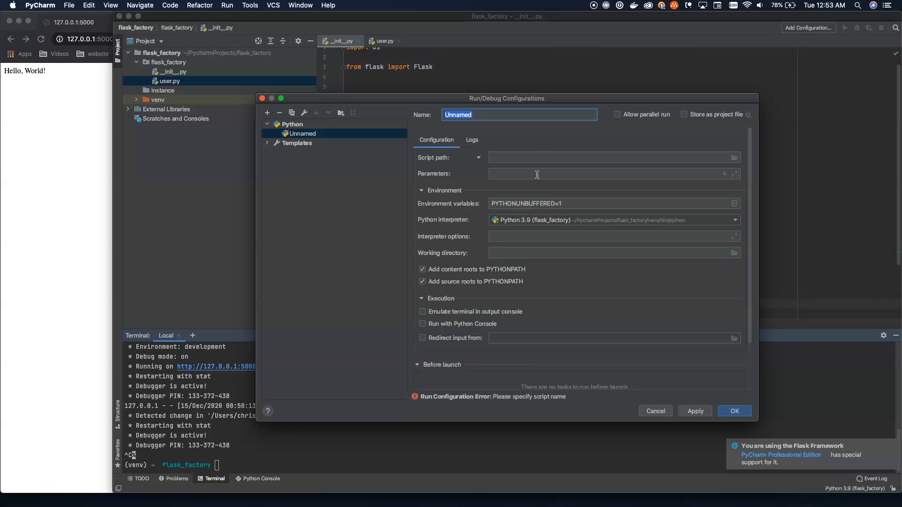
- Set the configuration's script path to venv/bin/flask with parameter run
click(610, 157)
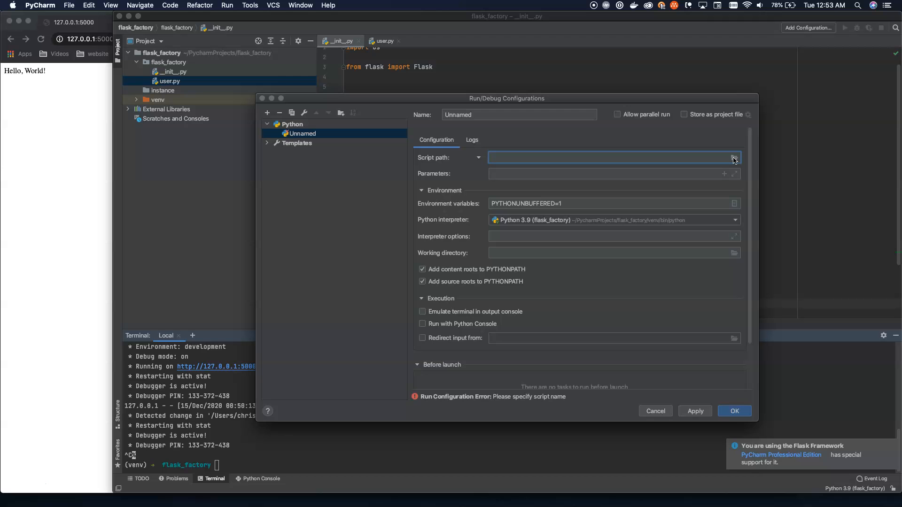
click(735, 156)
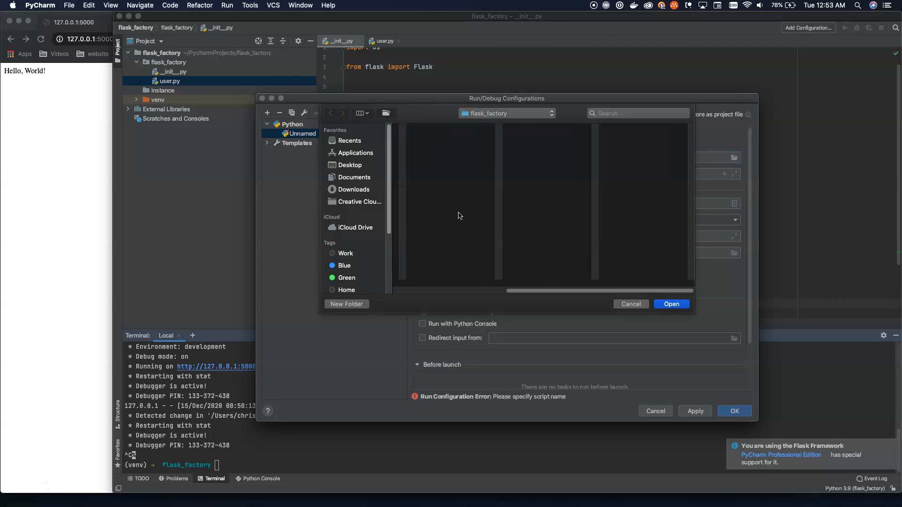
click(441, 282)
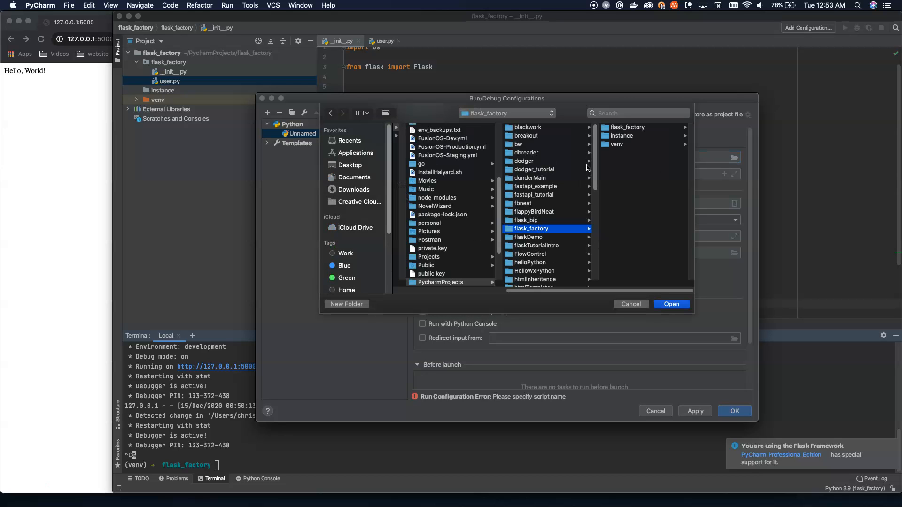
click(618, 143)
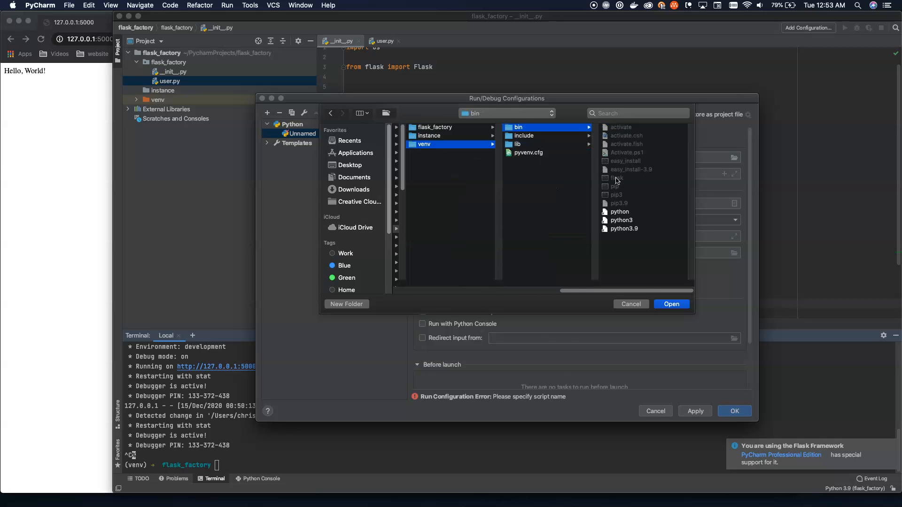
click(505, 178)
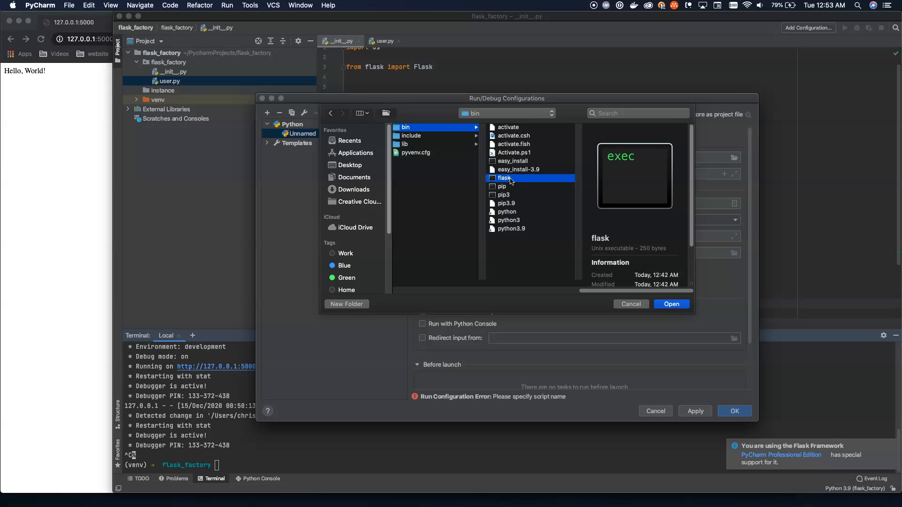
mouse_move(210, 469)
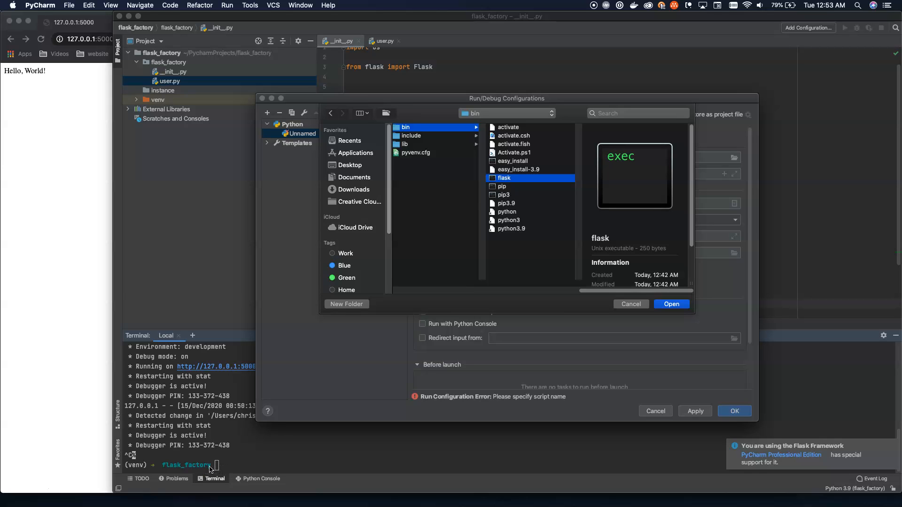
click(671, 304)
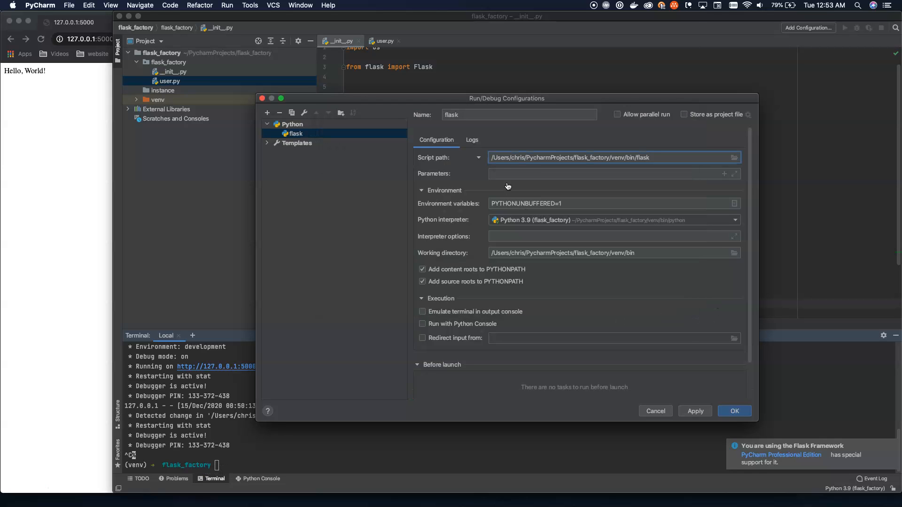
text(run)
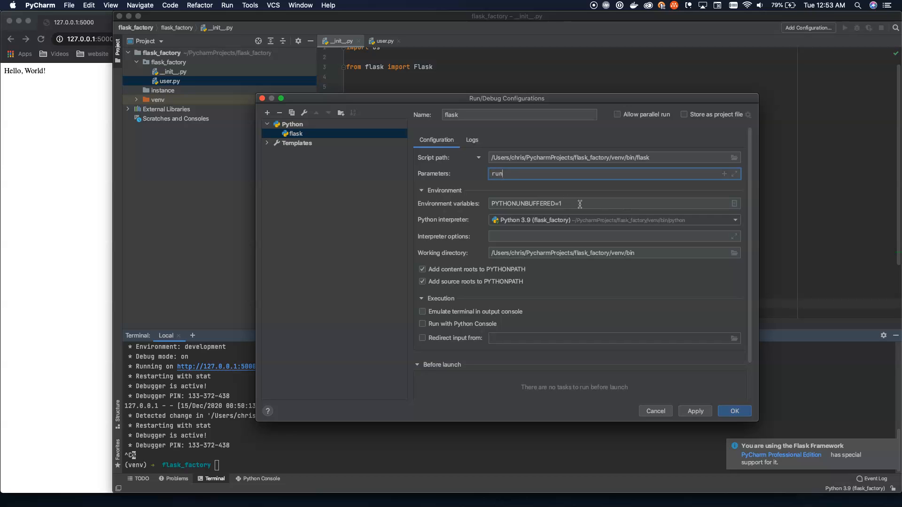
click(581, 203)
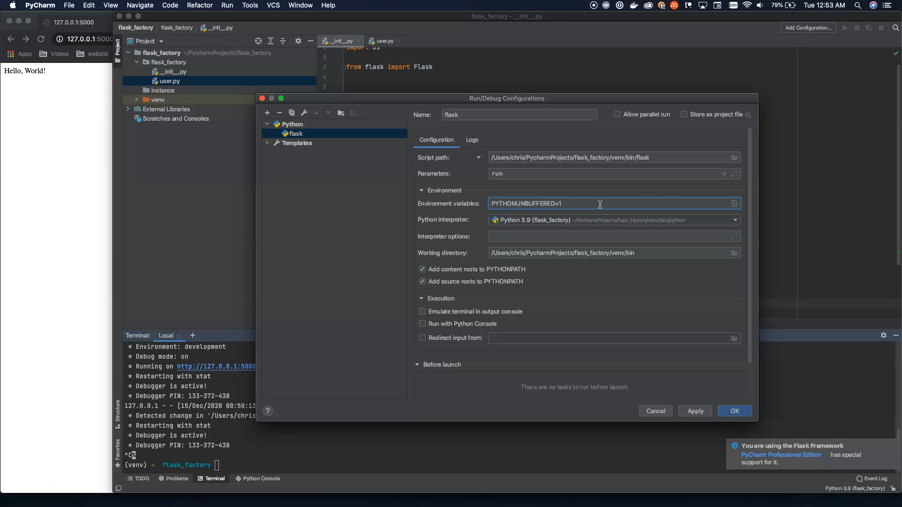
- Add the environment variable FLASK_APP=flask_factory to the flask run configuration
click(733, 203)
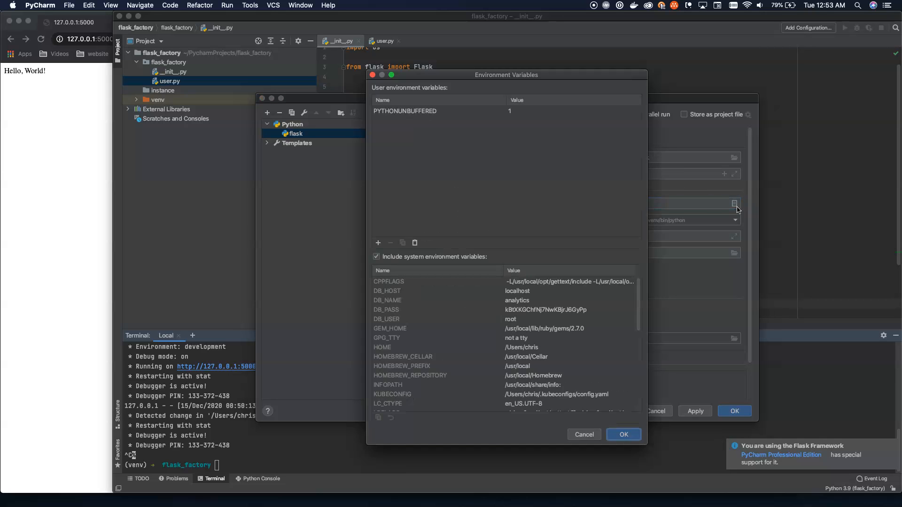
mouse_move(378, 242)
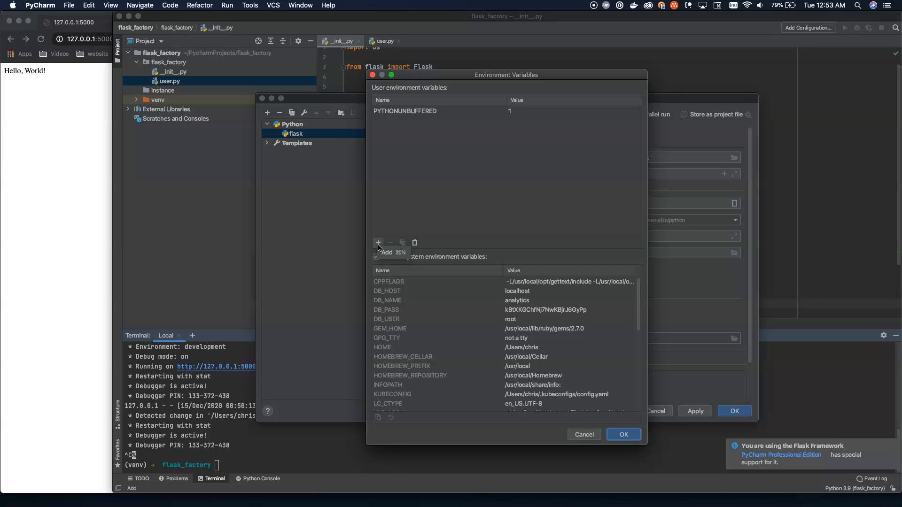
click(378, 243)
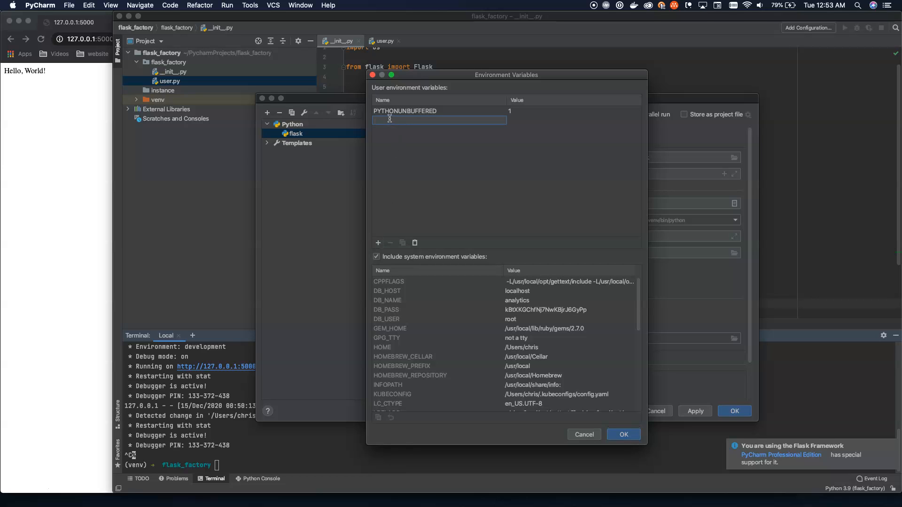
text(FLASK))
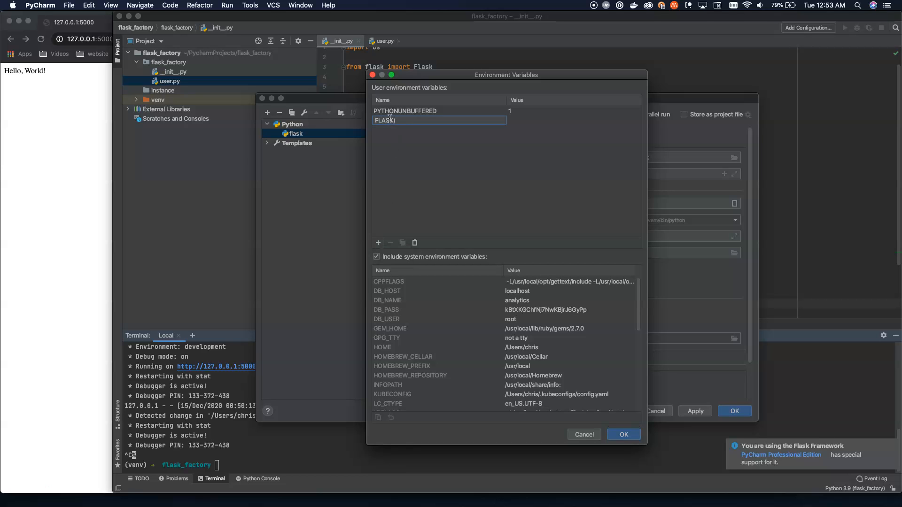
text(APP)
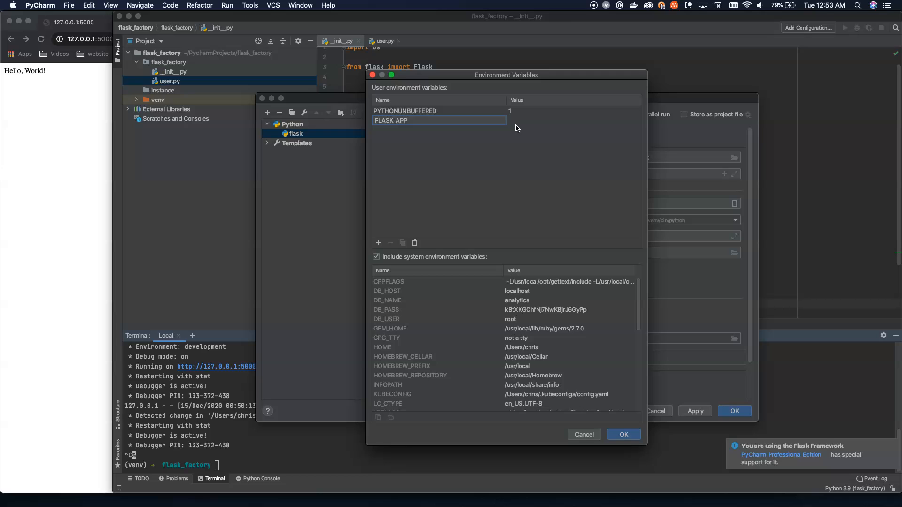
click(573, 120)
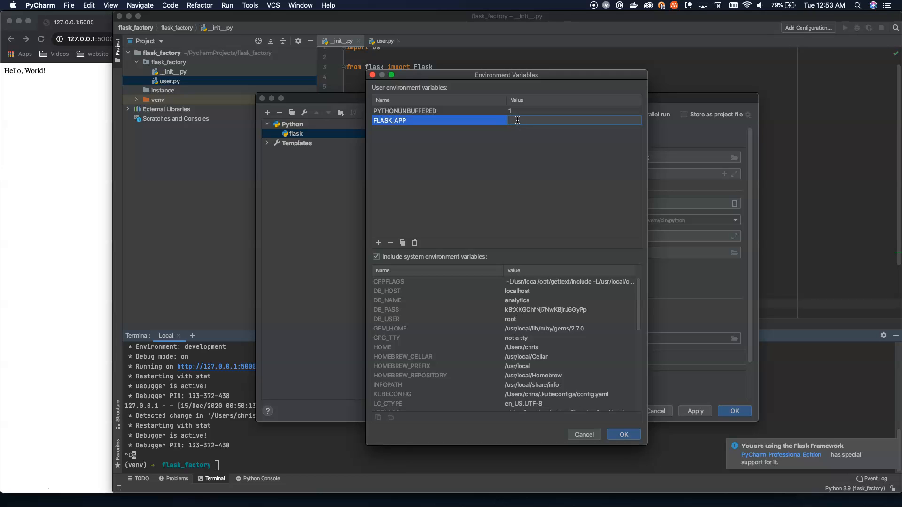
text(flask_factory)
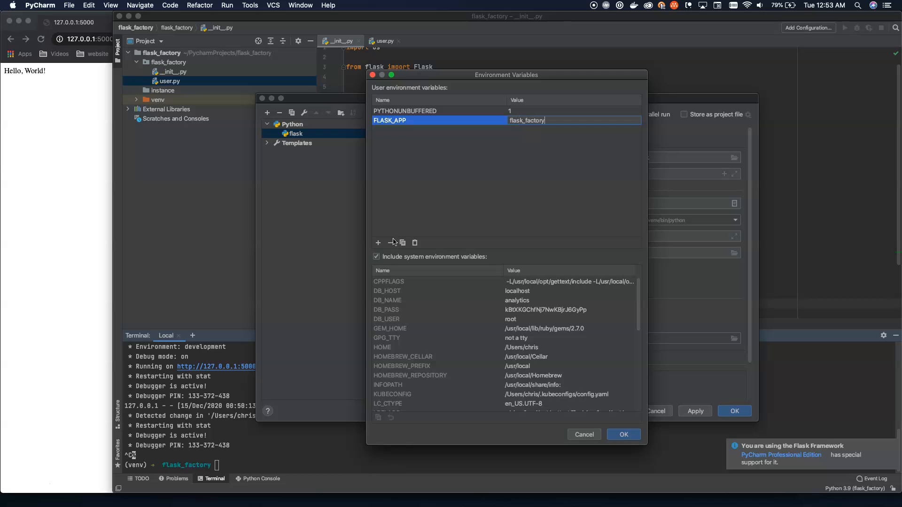
- Add FLASK_ENV=development as a second environment variable and confirm the dialog
click(377, 242)
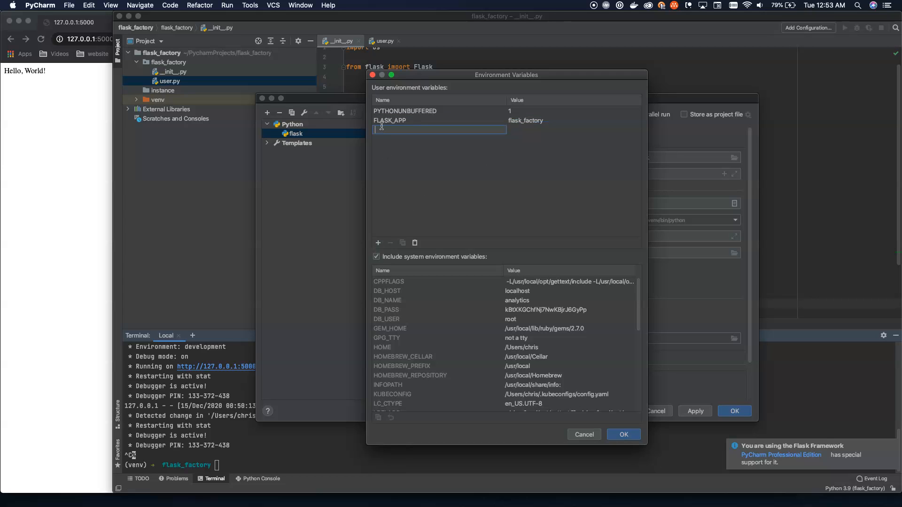
text(FLASK)
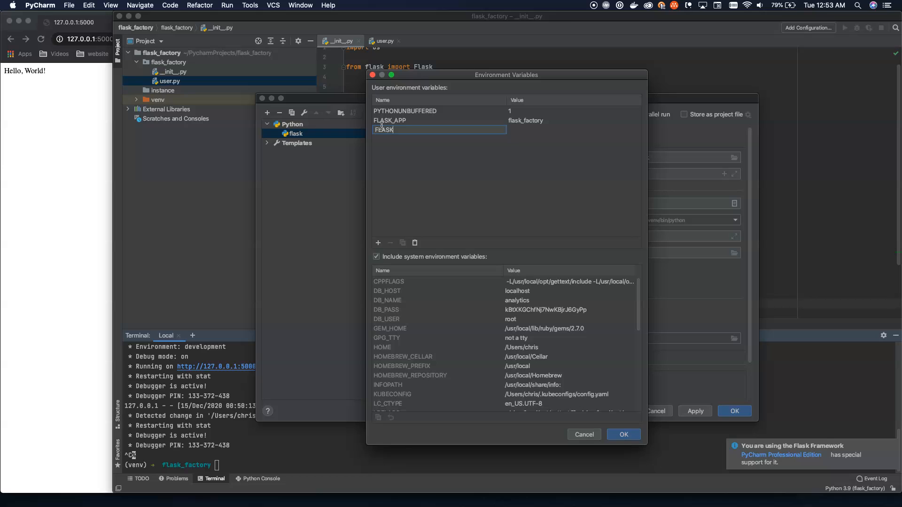
text(_ENV)
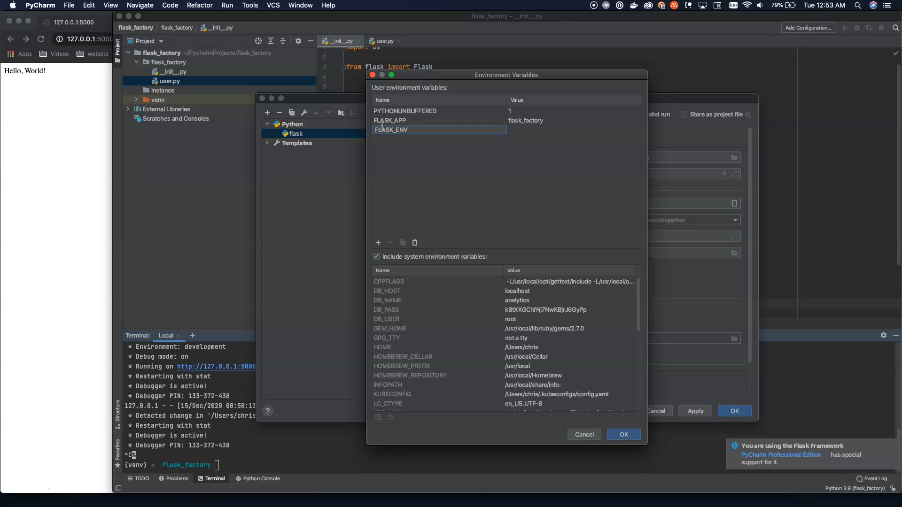
click(574, 129)
text(development)
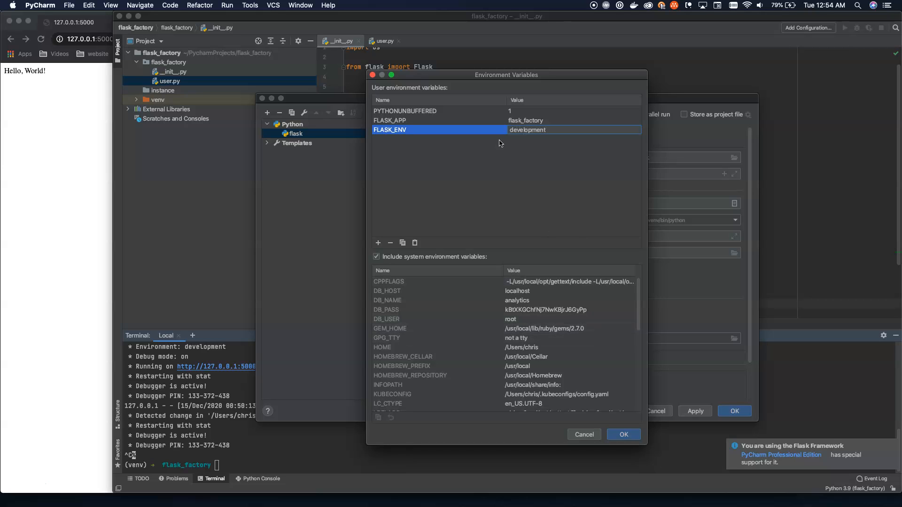
click(622, 434)
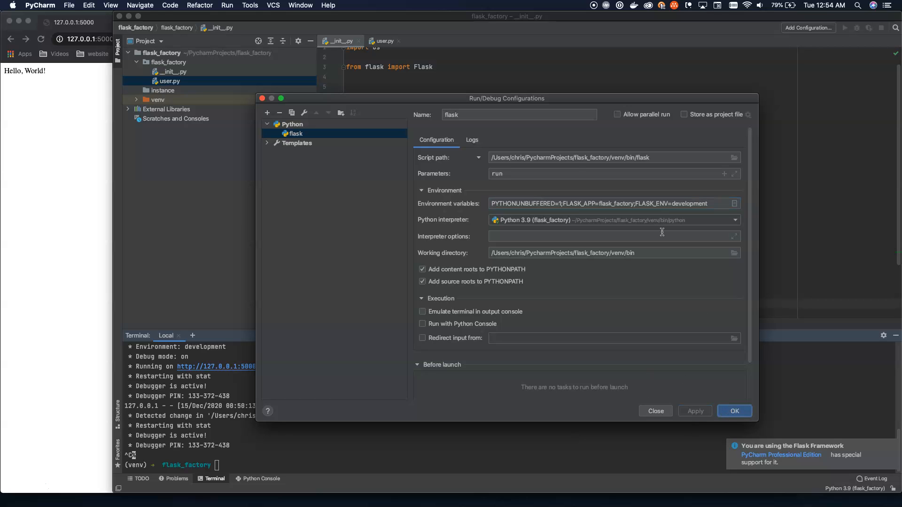
- Save the 'flask' run configuration and run it to start the server at 127.0.0.1:5000
click(734, 411)
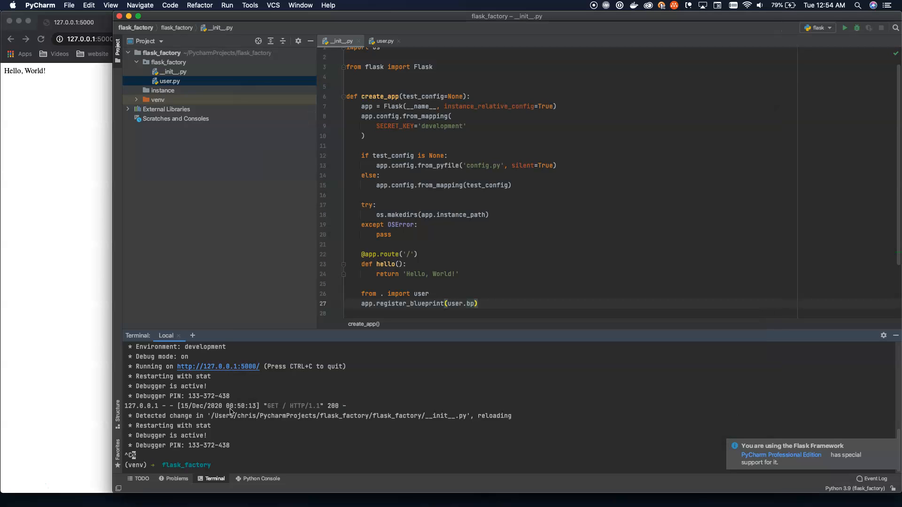
mouse_move(844, 27)
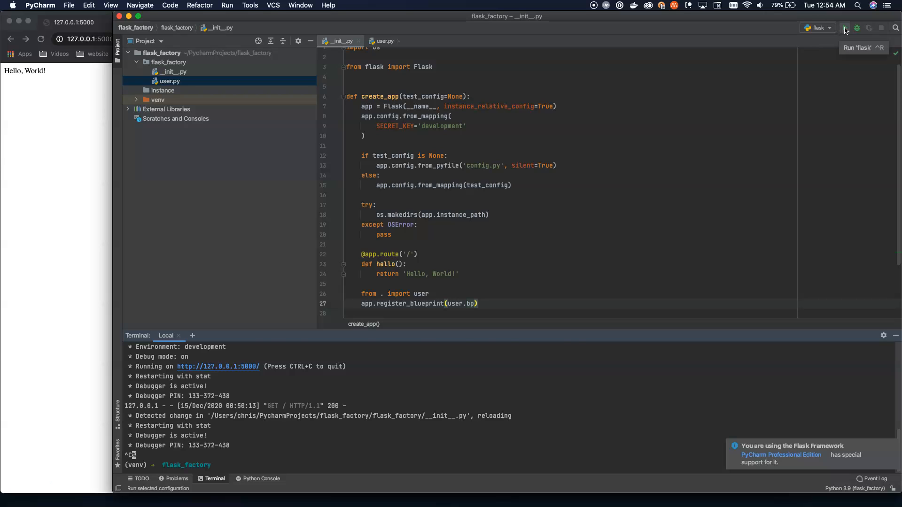
click(845, 27)
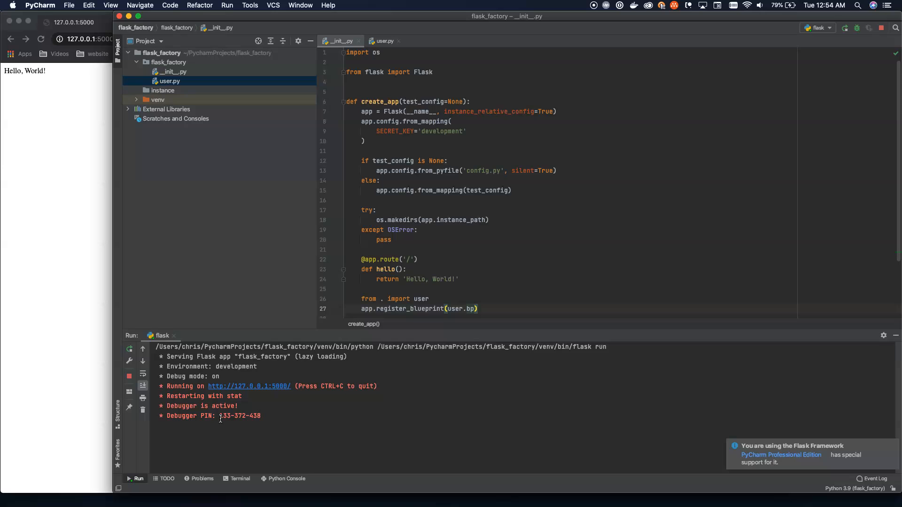
mouse_move(272, 390)
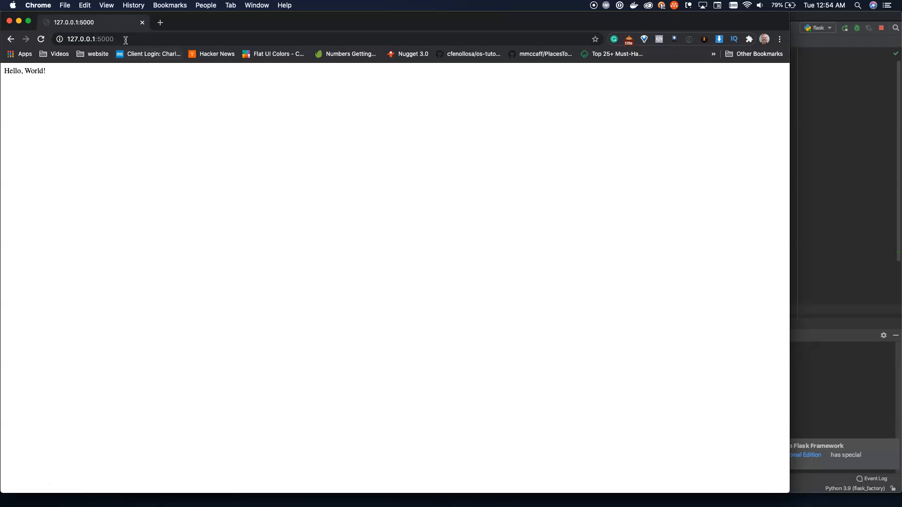
- Go to 127.0.0.1:5000/user in Chrome to see 'Hello, User!'
text(/user)
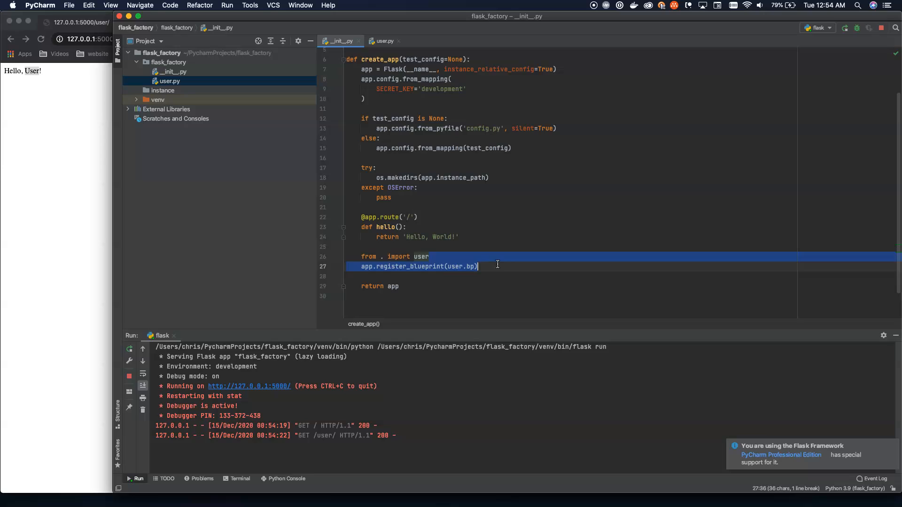
click(428, 247)
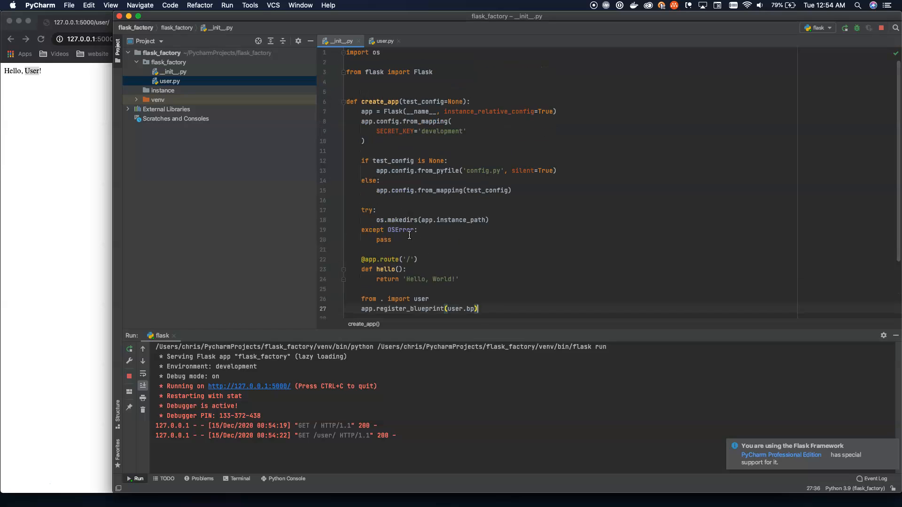
mouse_move(401, 230)
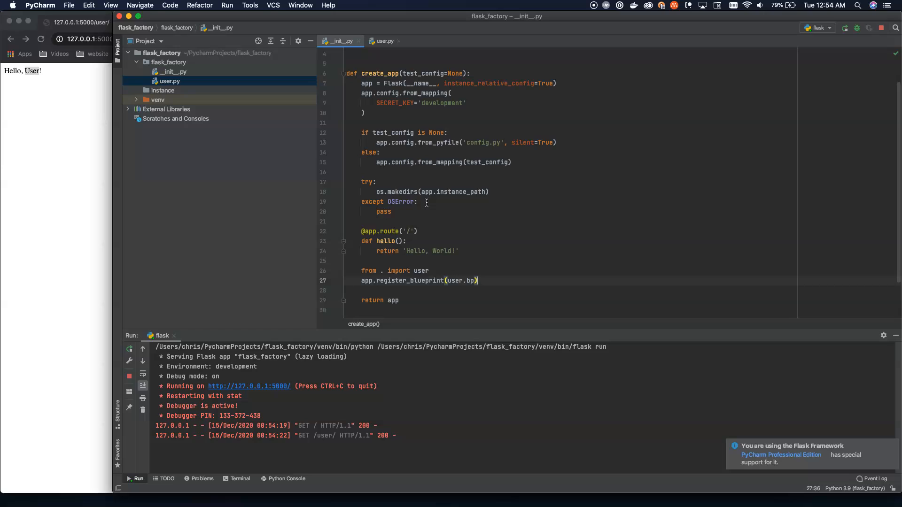
mouse_move(433, 271)
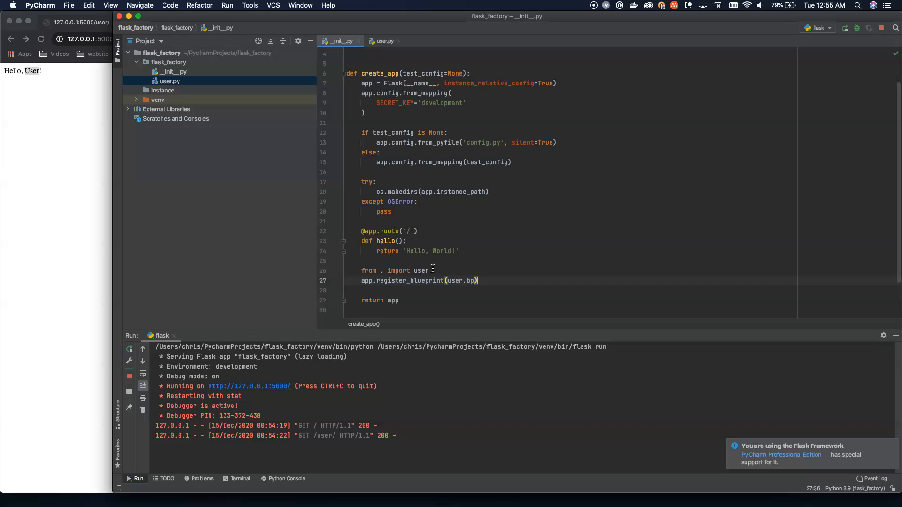
mouse_move(382, 192)
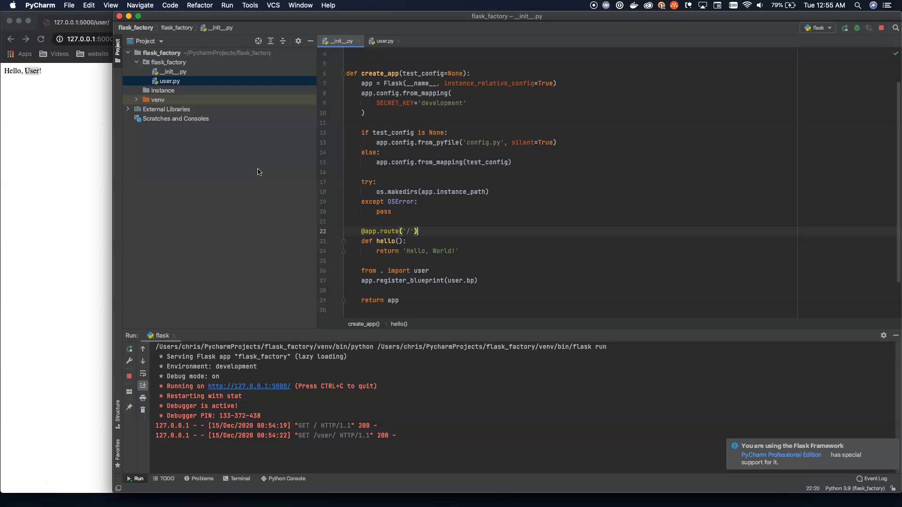
click(163, 90)
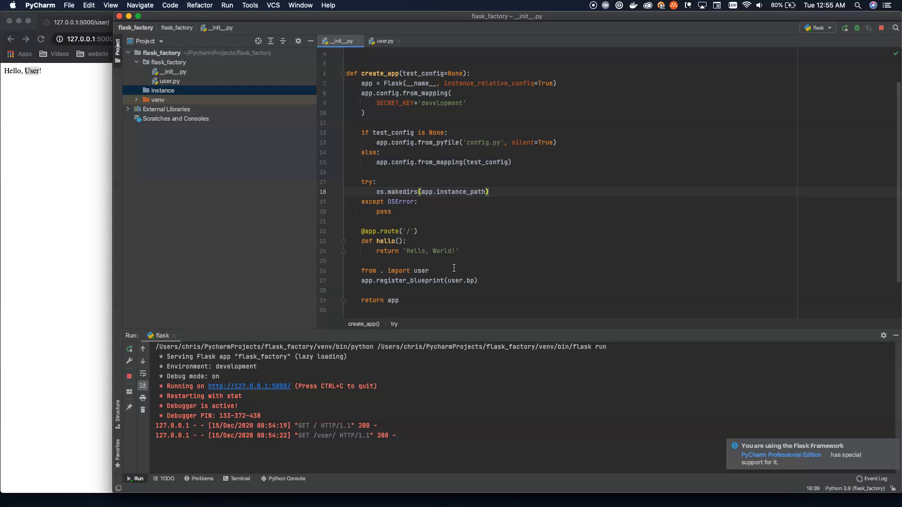
mouse_move(96, 466)
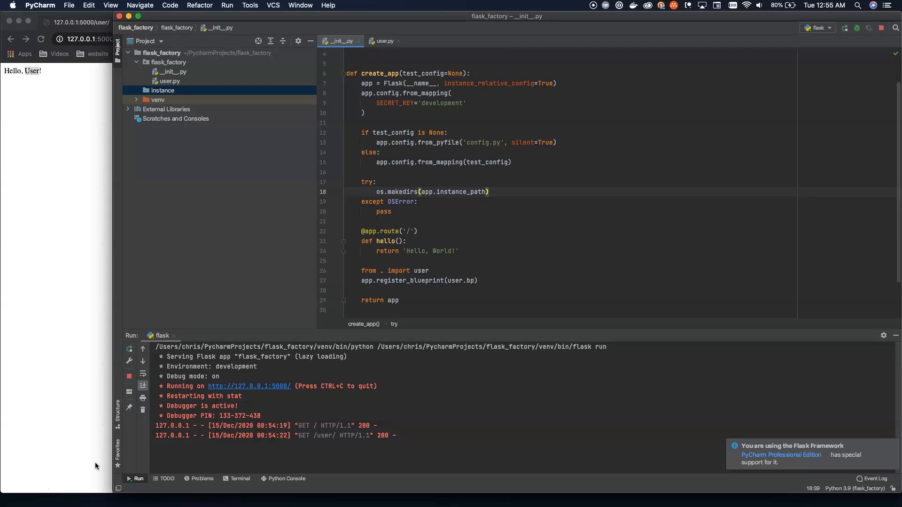
mouse_move(18, 490)
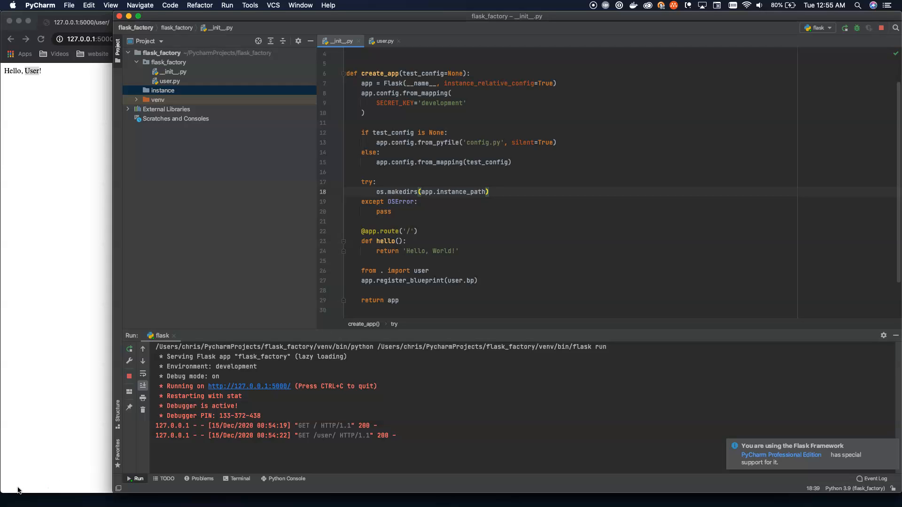